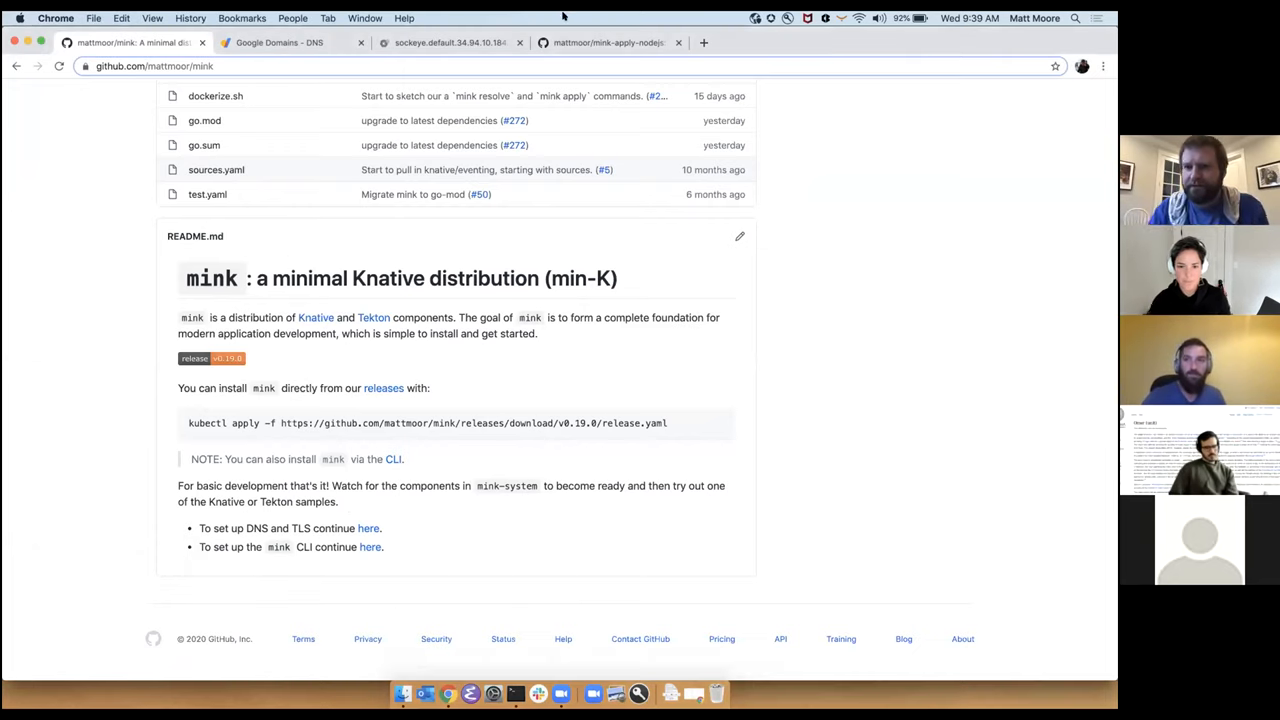
pyautogui.moveTo(942, 53)
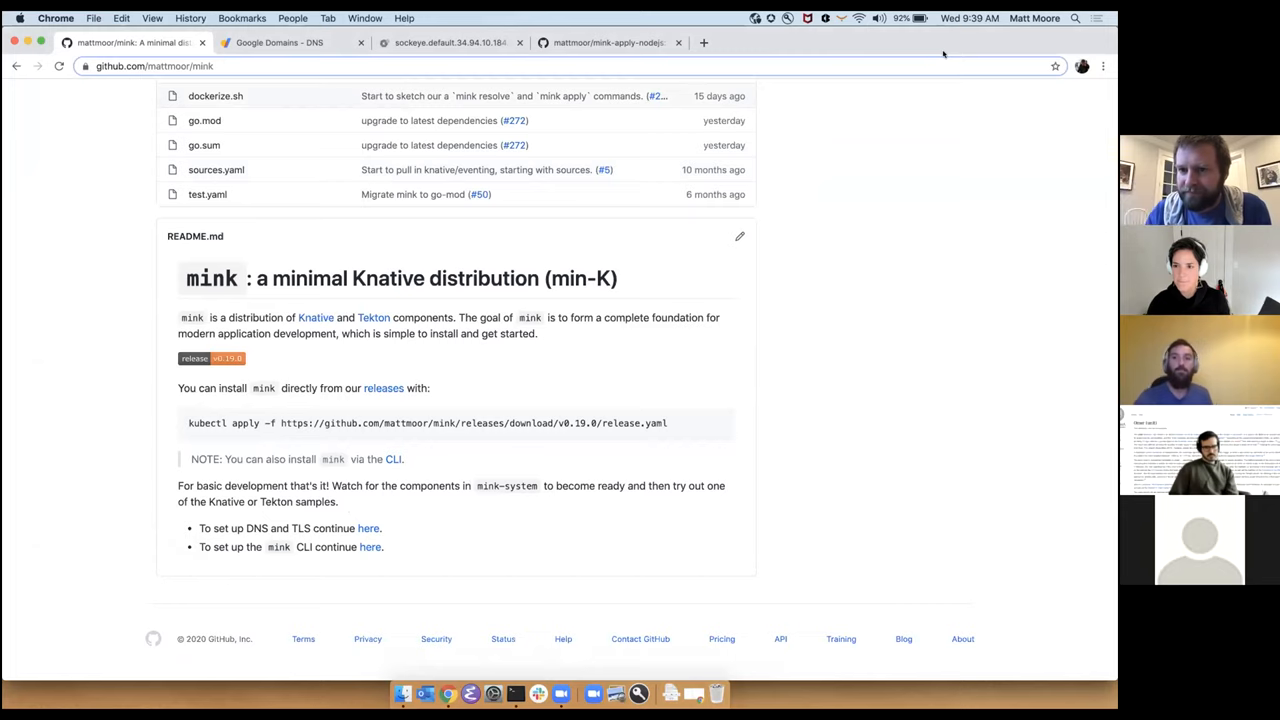
pyautogui.moveTo(1040, 33)
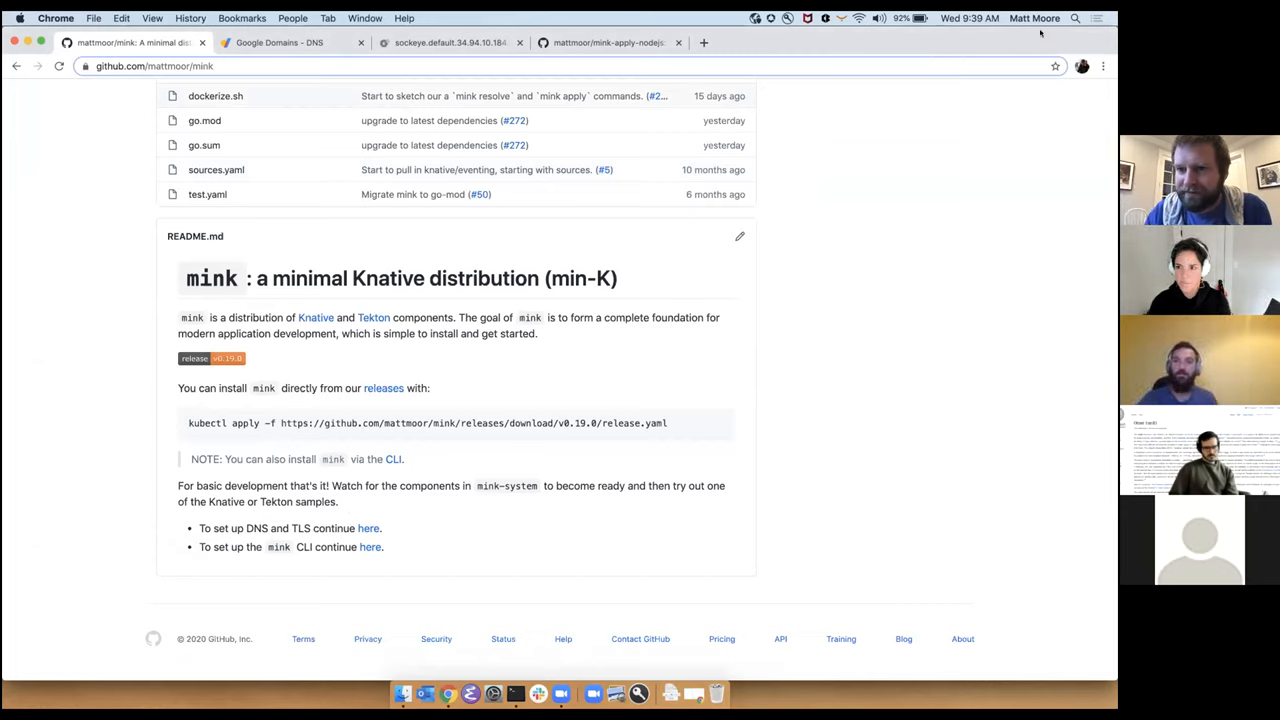
pyautogui.moveTo(627, 680)
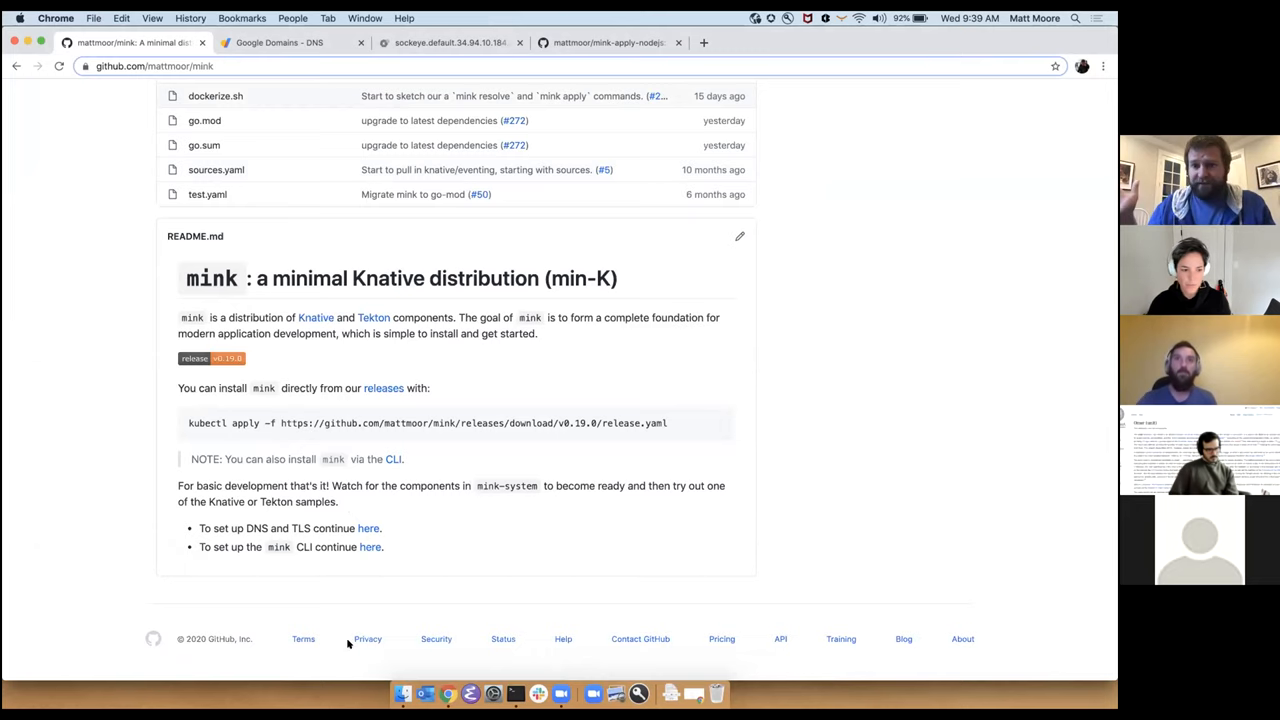
pyautogui.moveTo(355, 640)
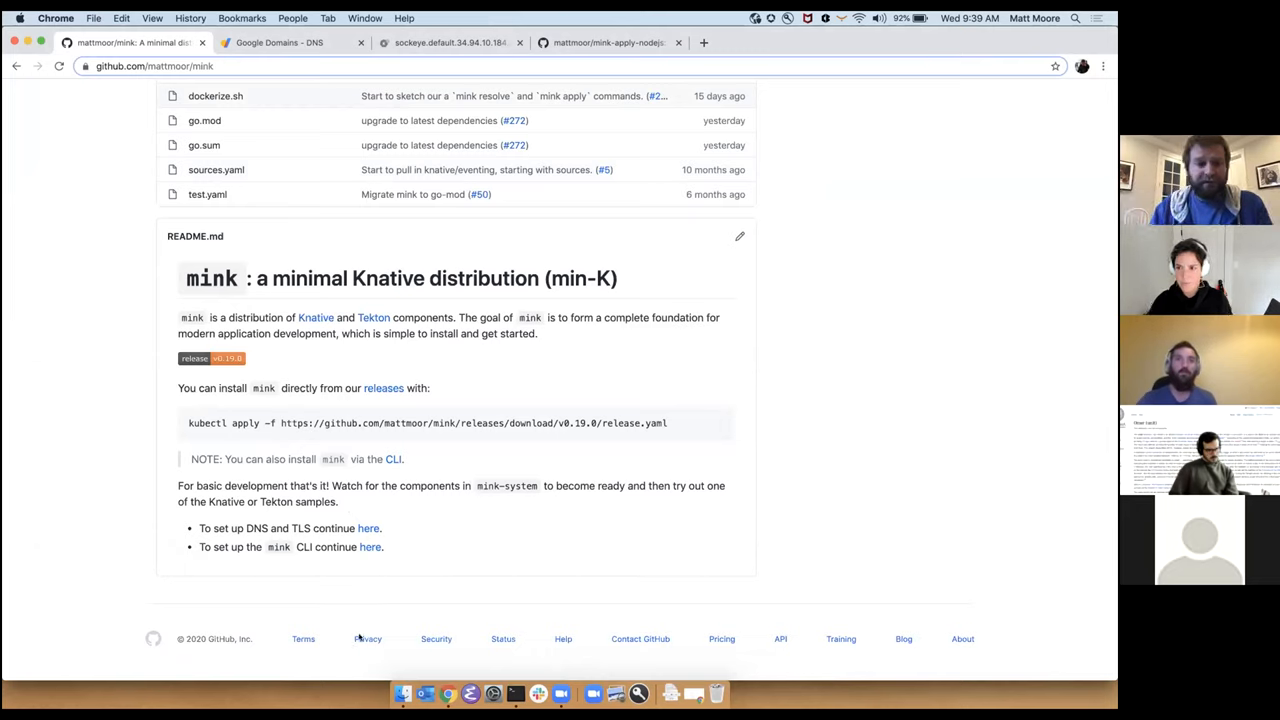
pyautogui.moveTo(843, 494)
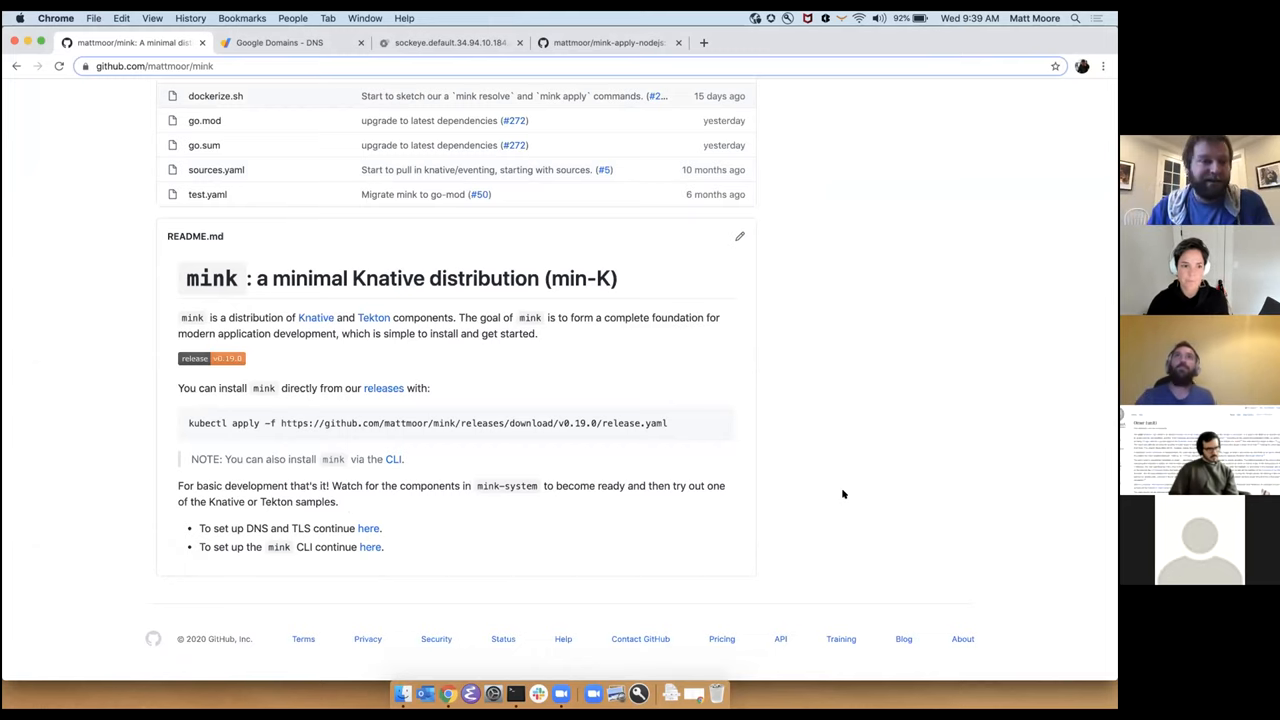
pyautogui.moveTo(860, 500)
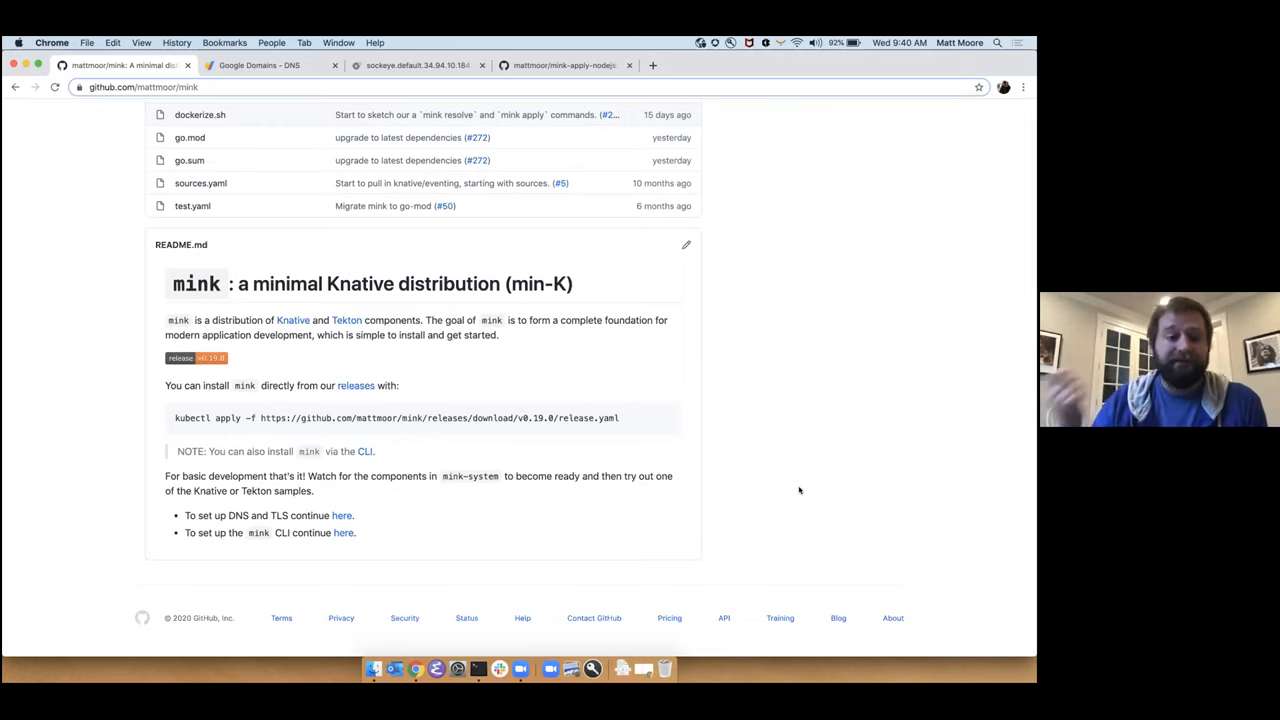
pyautogui.moveTo(715, 444)
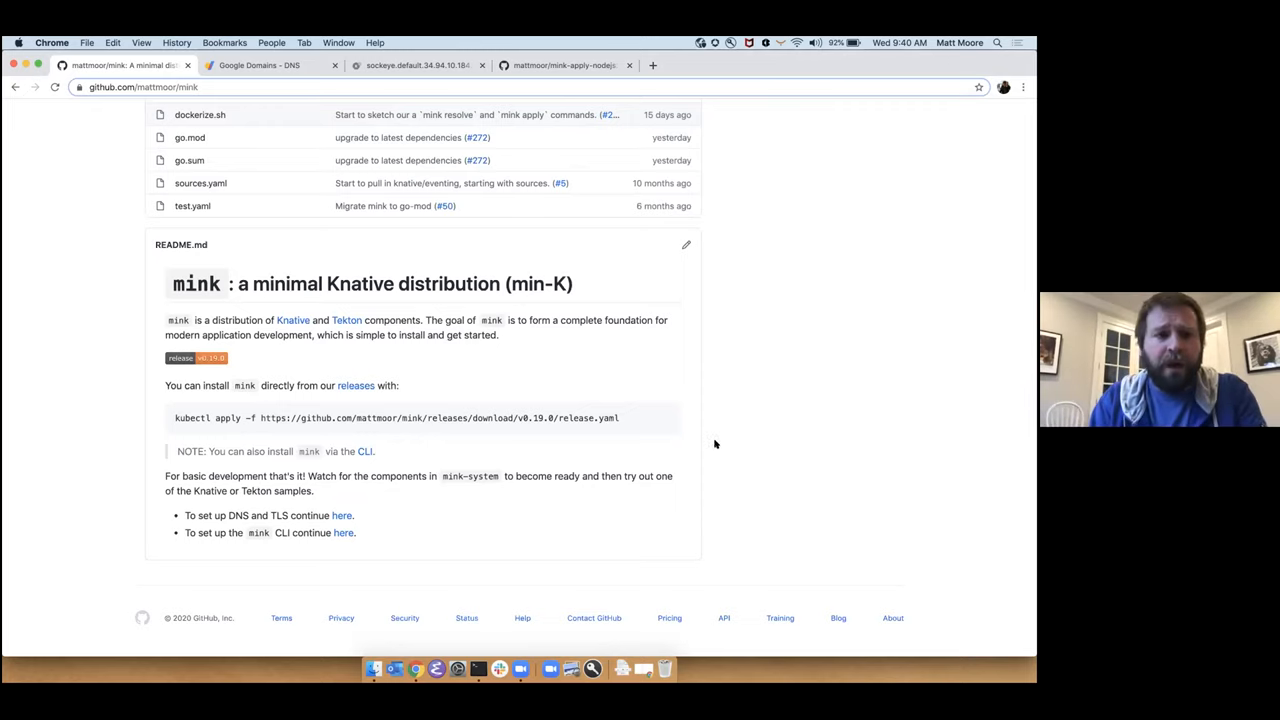
pyautogui.moveTo(655, 432)
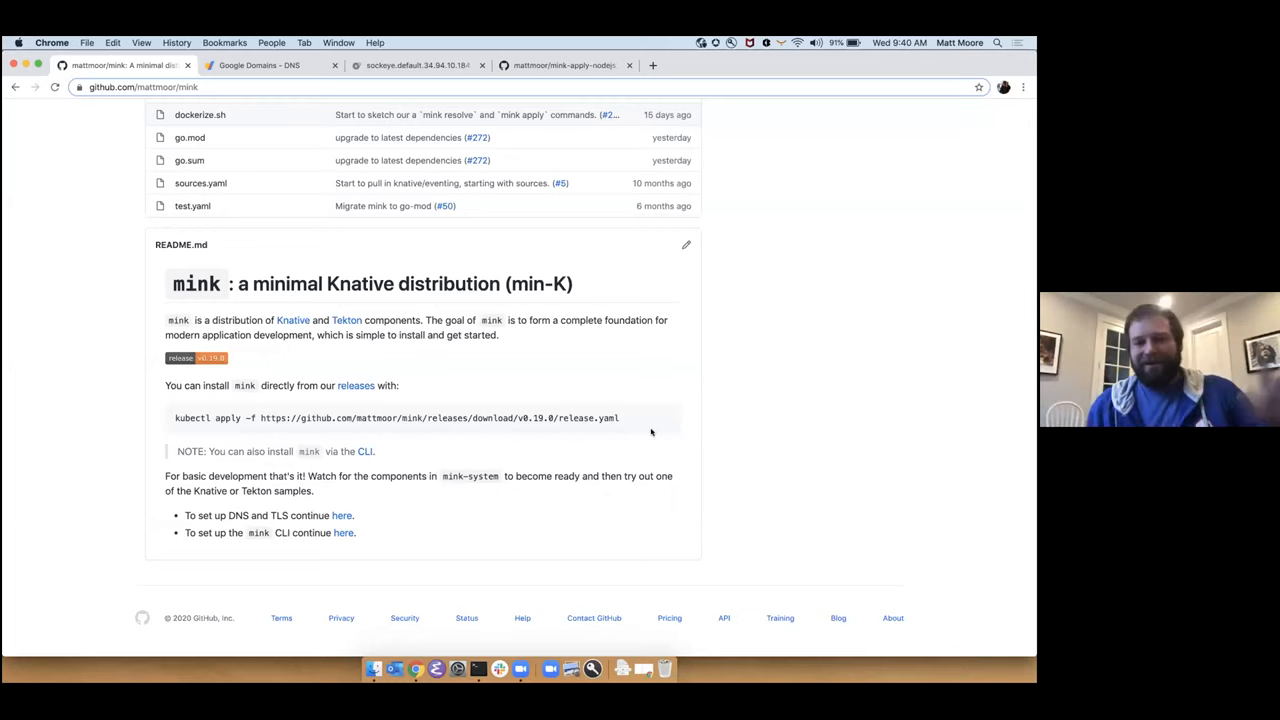
pyautogui.moveTo(696, 400)
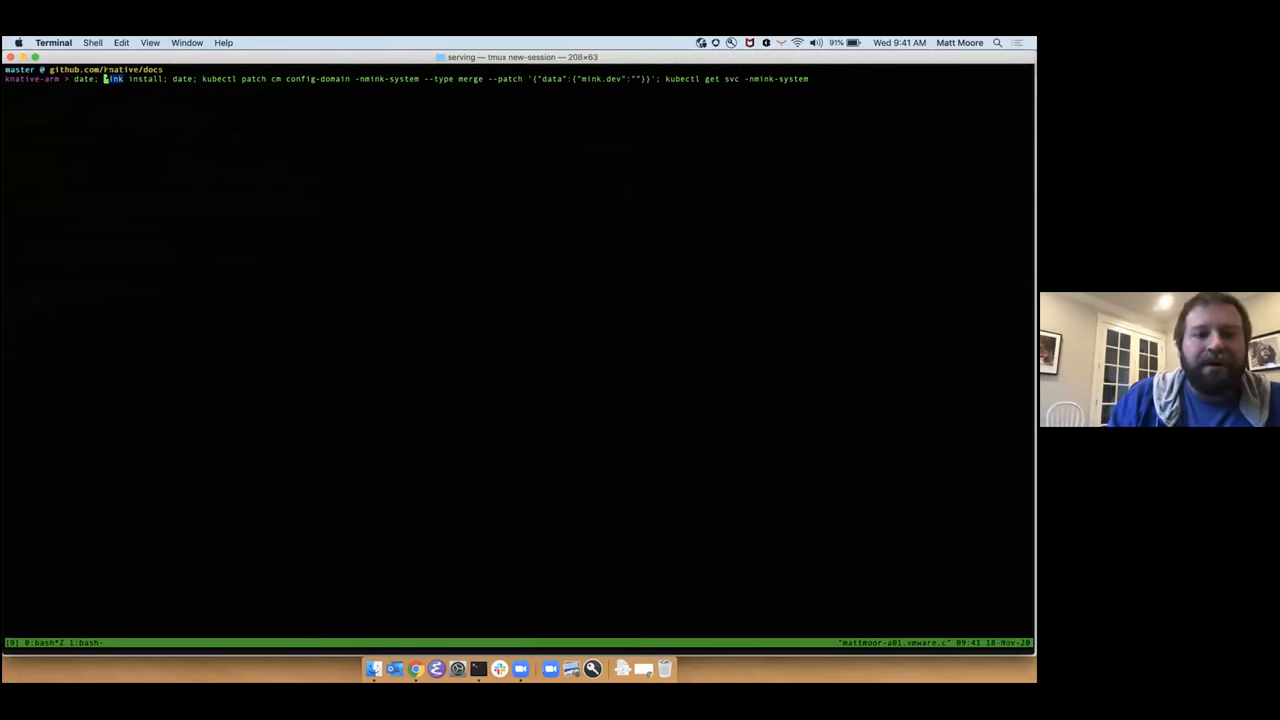
# - Run mink install, patch config-domain to mink.dev, and list mink-system services with external IP
pyautogui.doubleClick(130, 78)
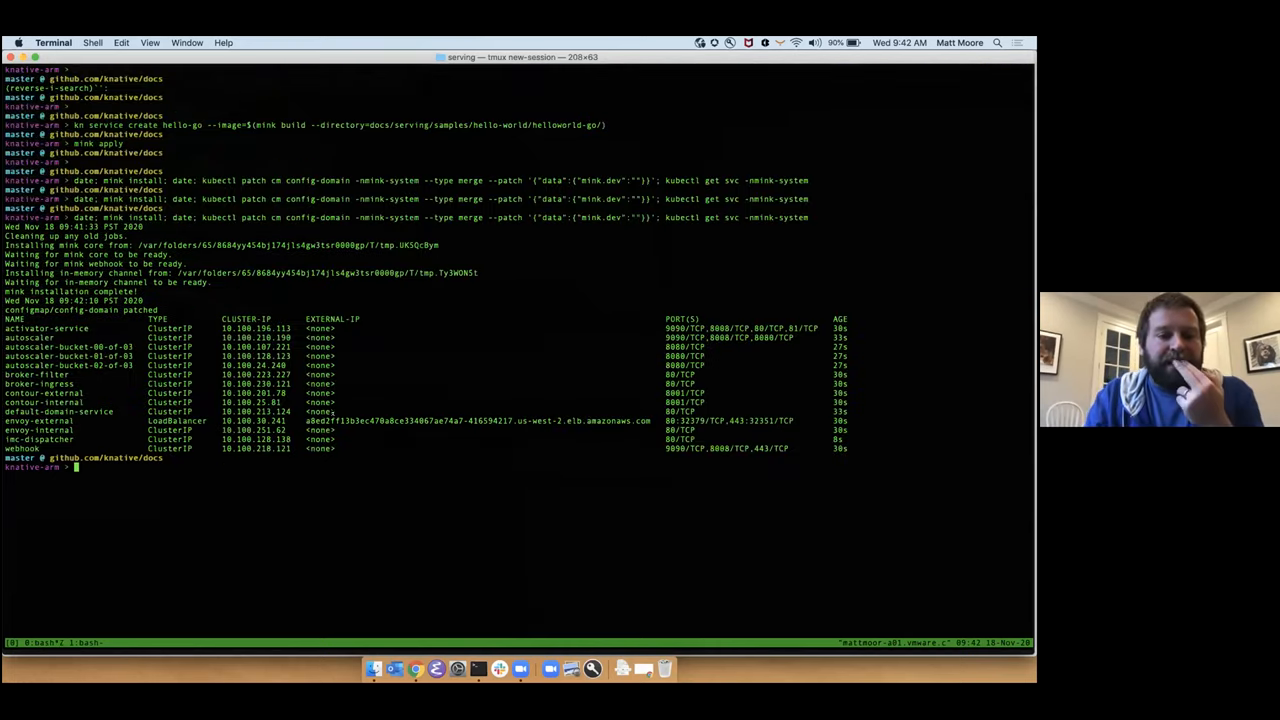
pyautogui.doubleClick(478, 420)
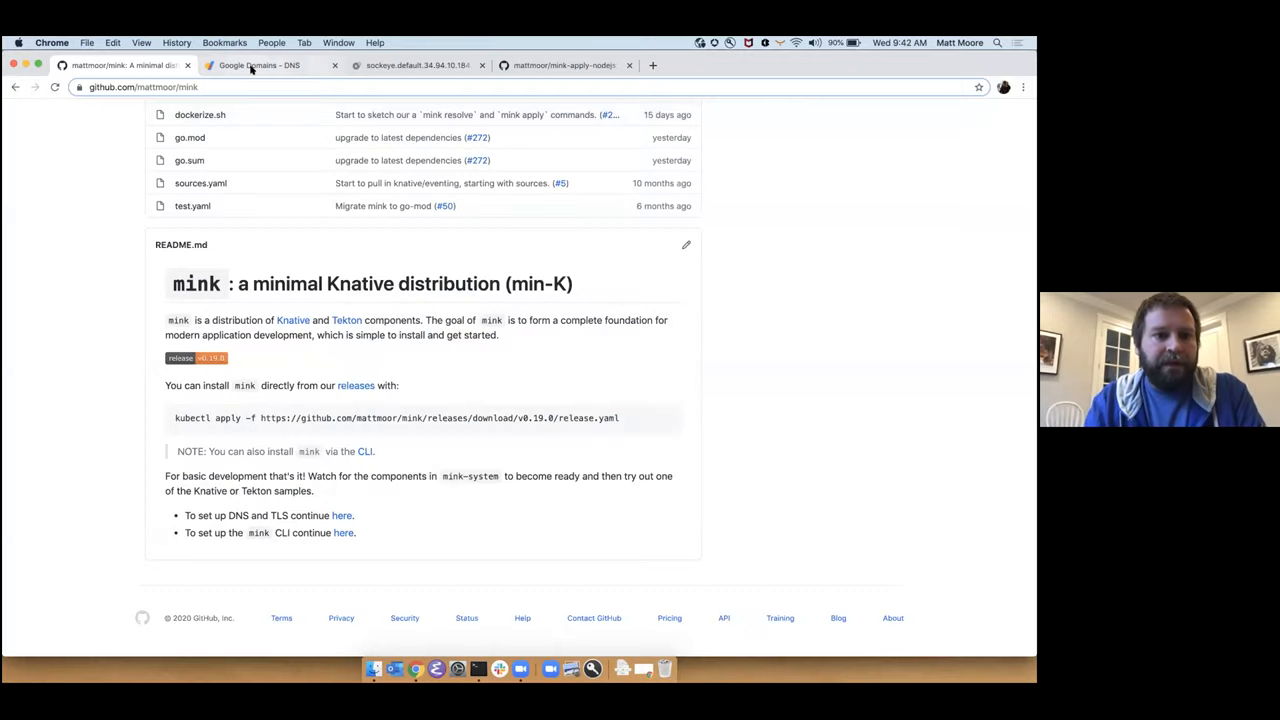
# - Switch to the 'Google Domains – DNS' tab in Chrome
pyautogui.click(260, 65)
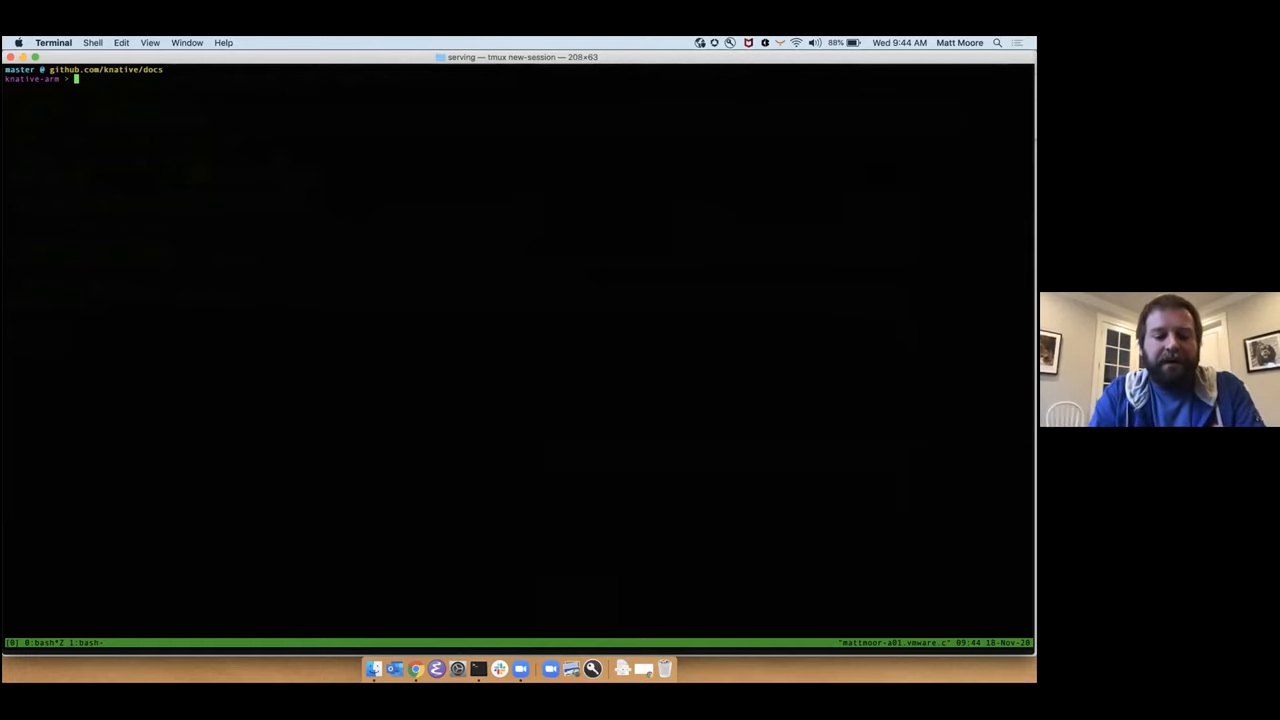
# - Type 'kn service create hello-go' with an image from mink build of docs/serving/samples/hello-world/helloworld-go/
pyautogui.write('kn')
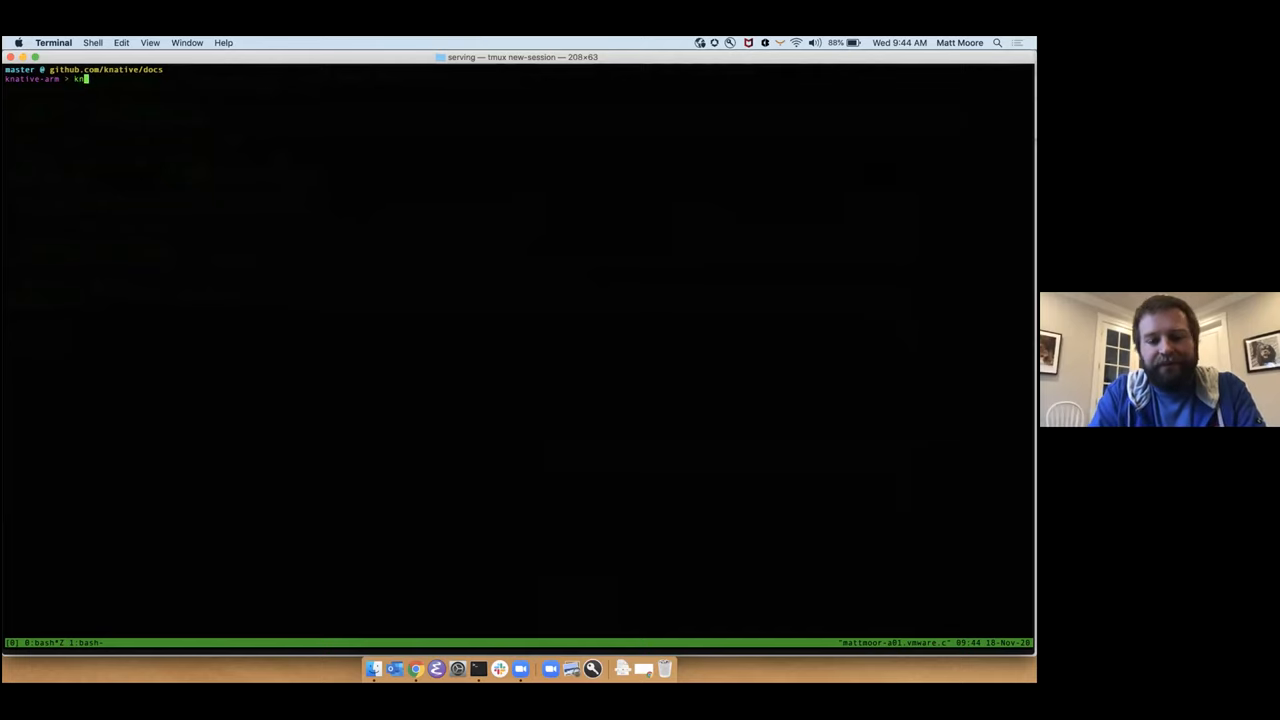
pyautogui.write('service crea')
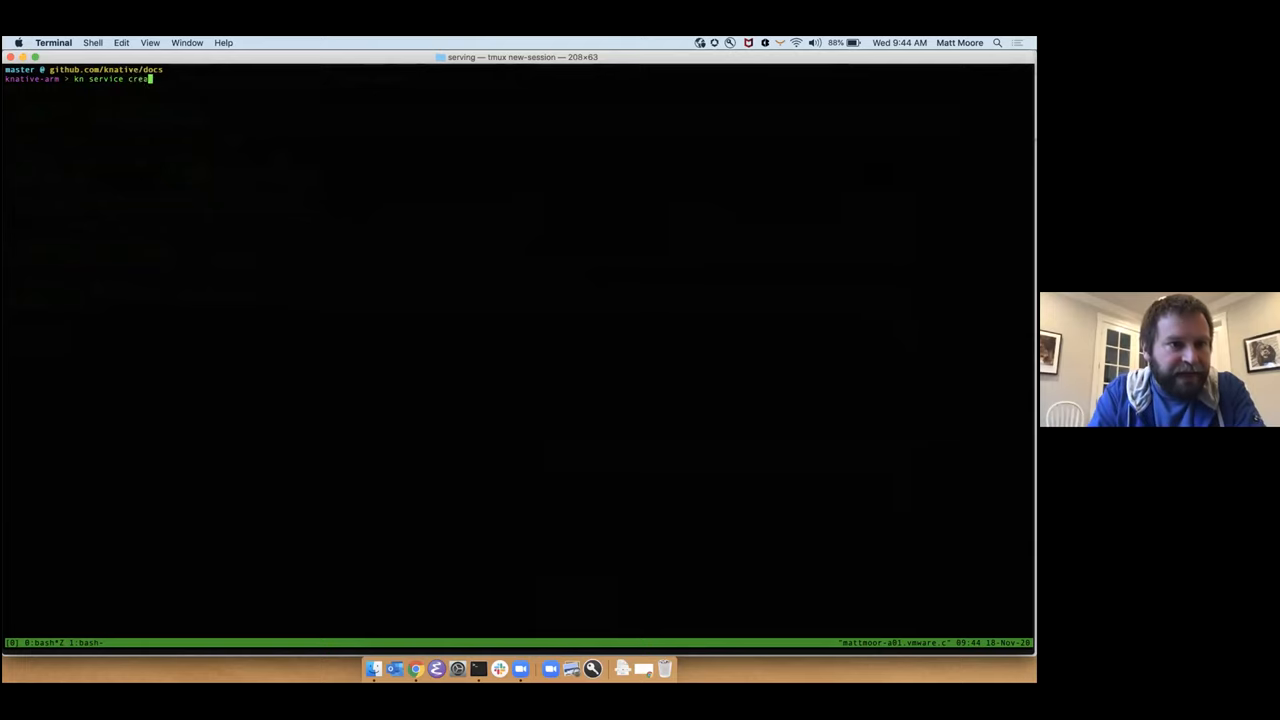
pyautogui.write('te hello')
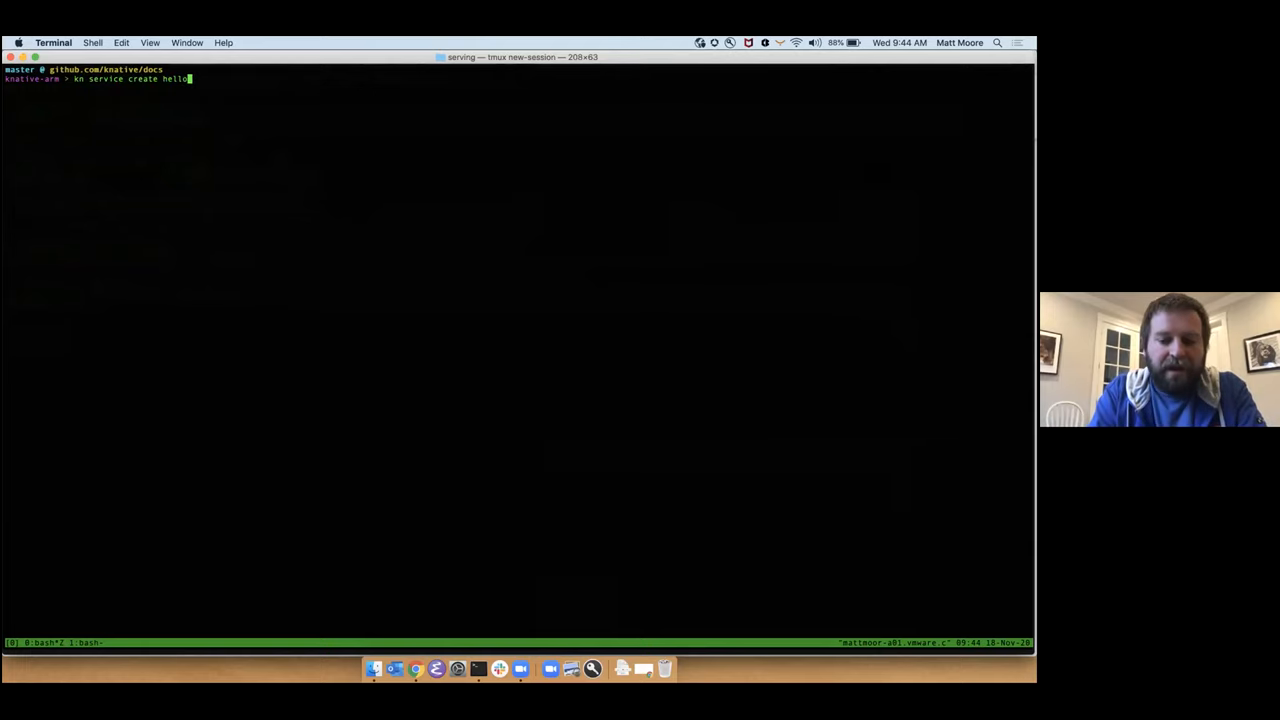
pyautogui.write('-go')
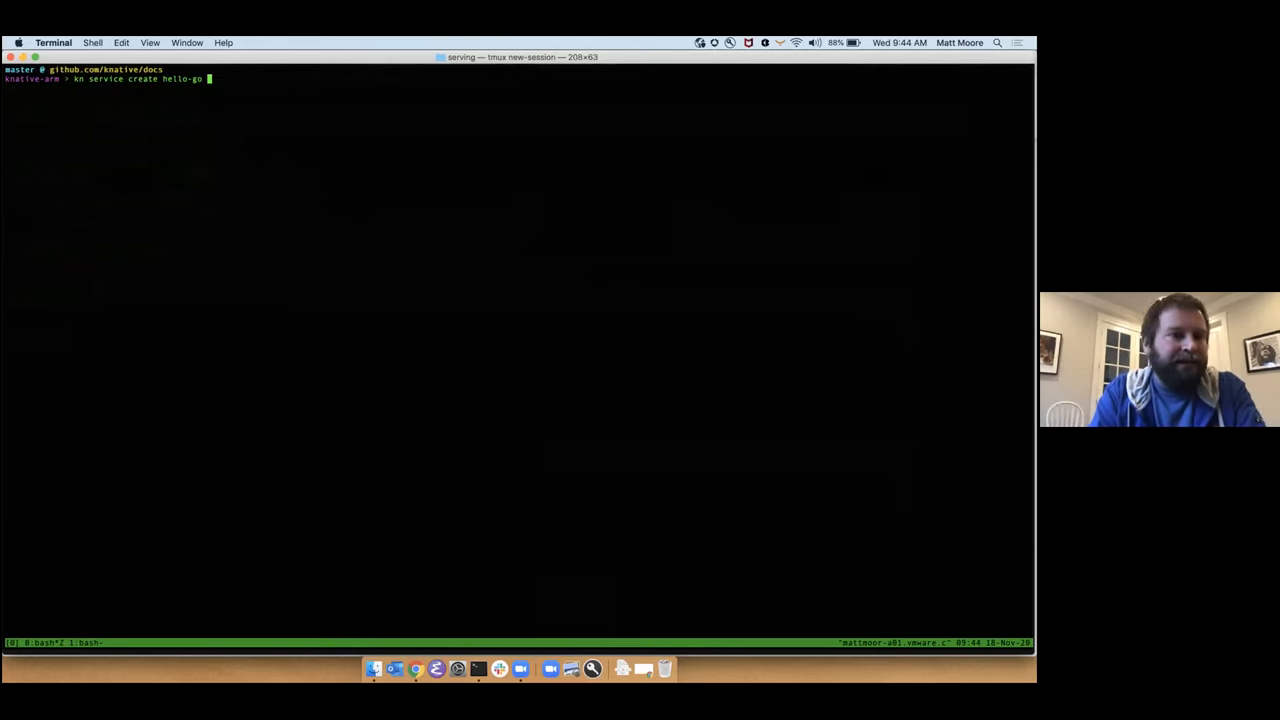
pyautogui.write('--image')
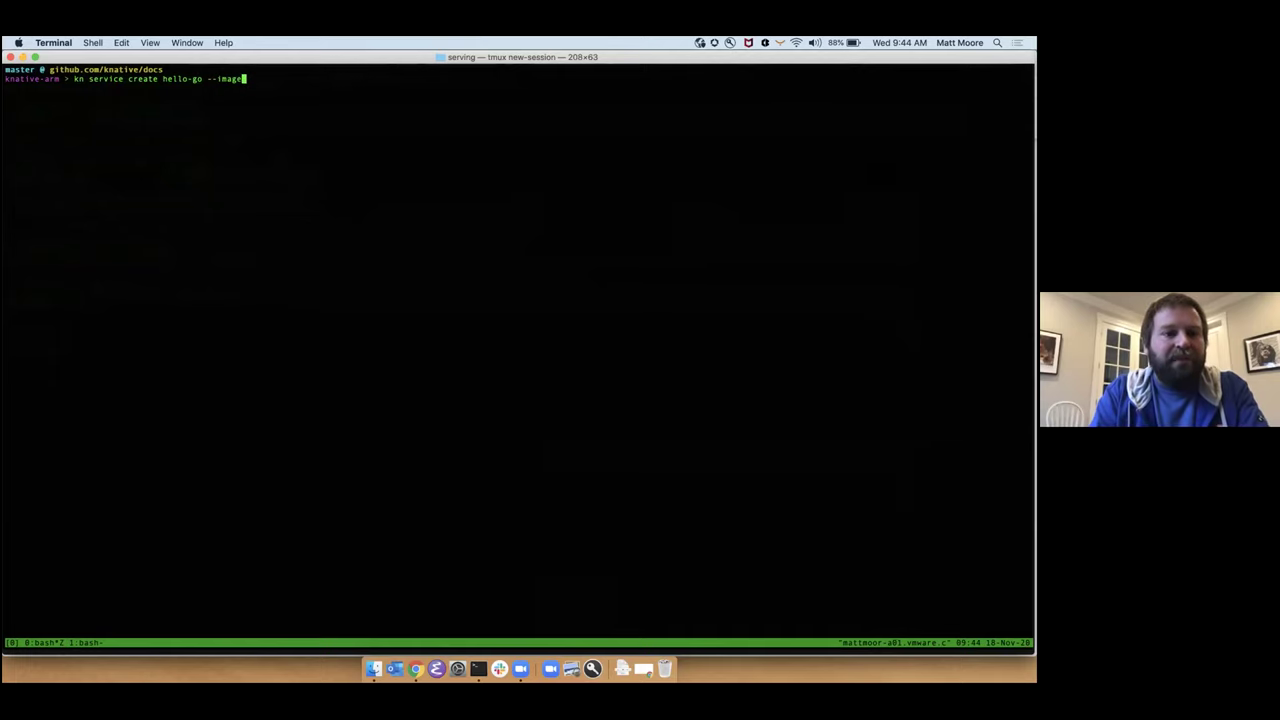
pyautogui.write('$(mink bui')
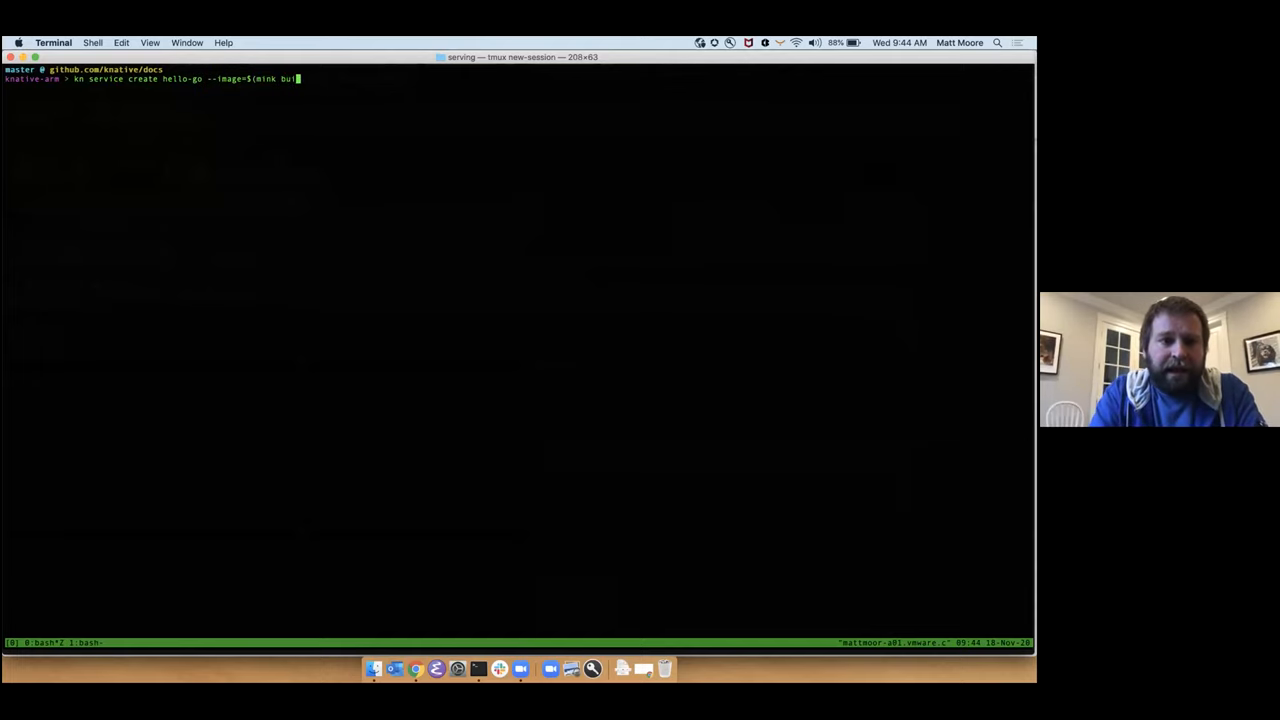
pyautogui.write('d --director=')
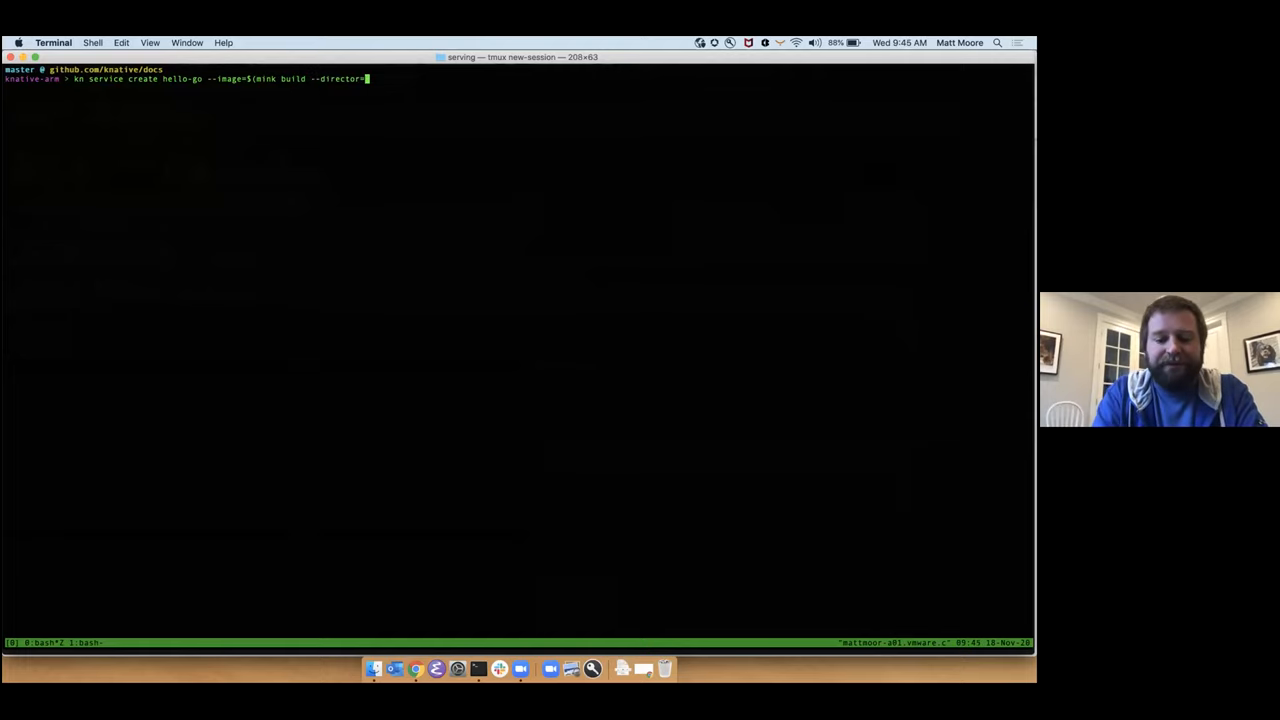
pyautogui.write('docs/')
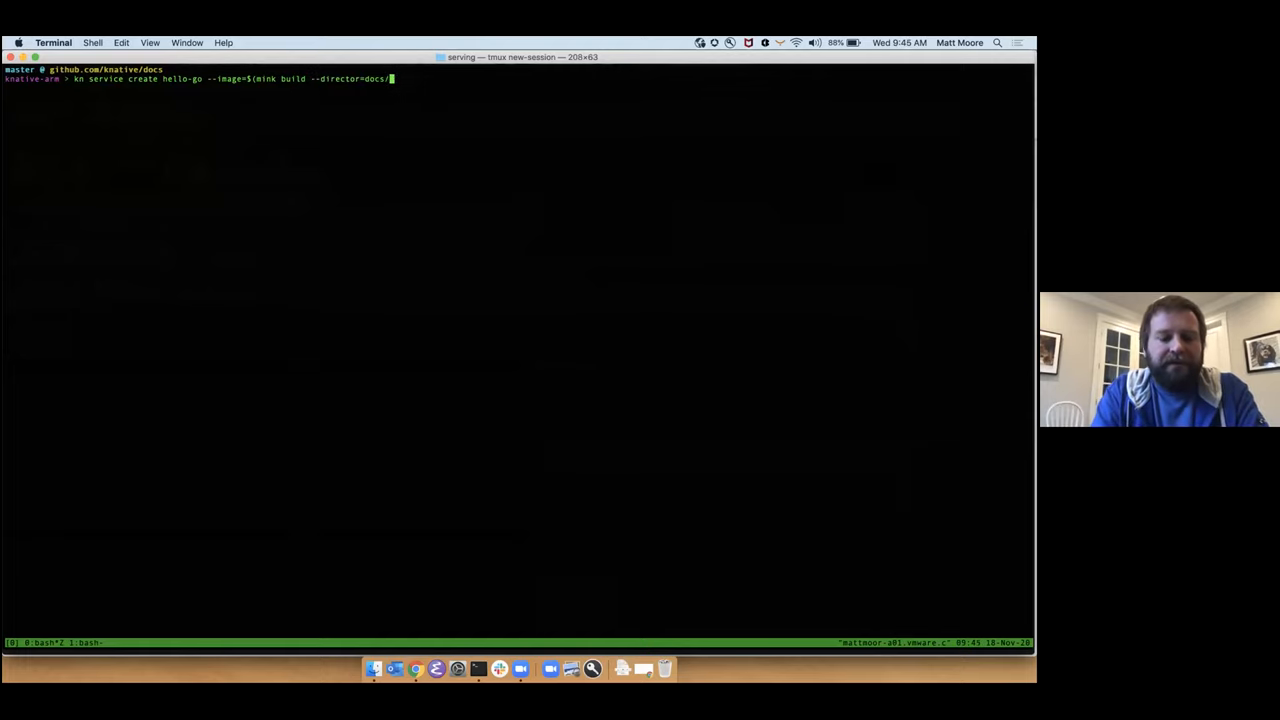
pyautogui.write('serving/samples/')
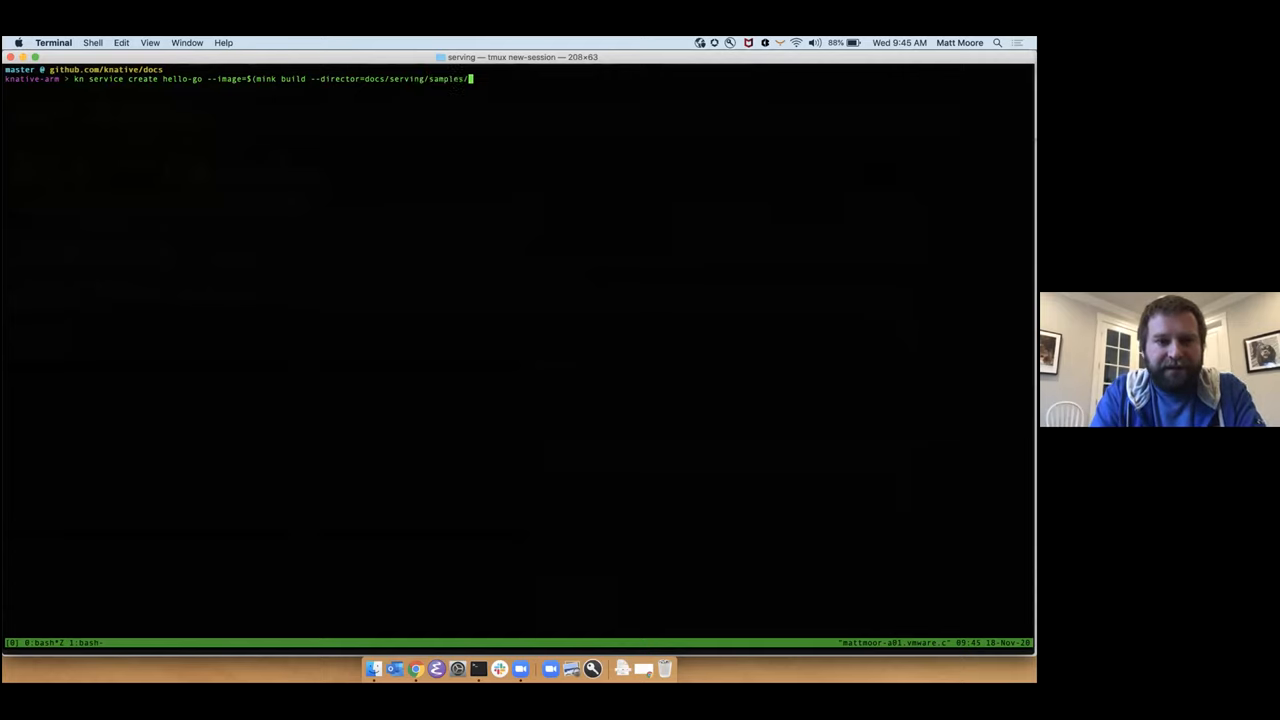
pyautogui.write('hello-world/helloworld-go/')
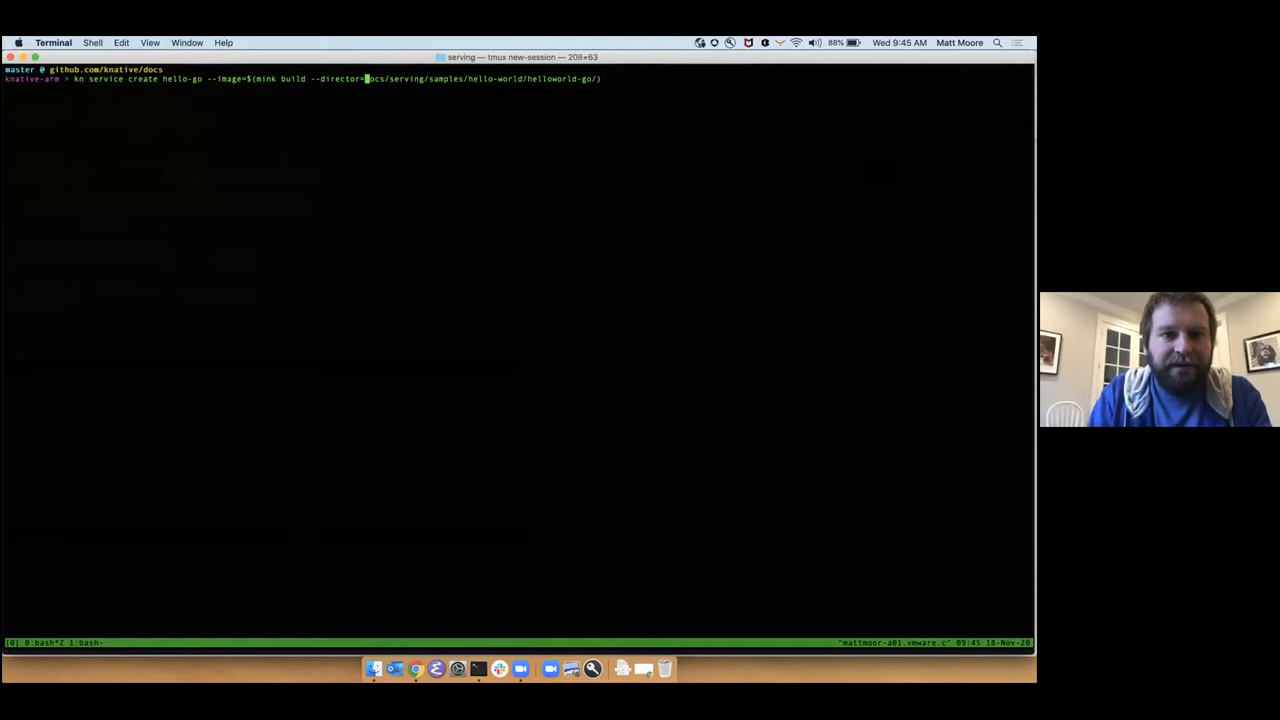
pyautogui.write('y')
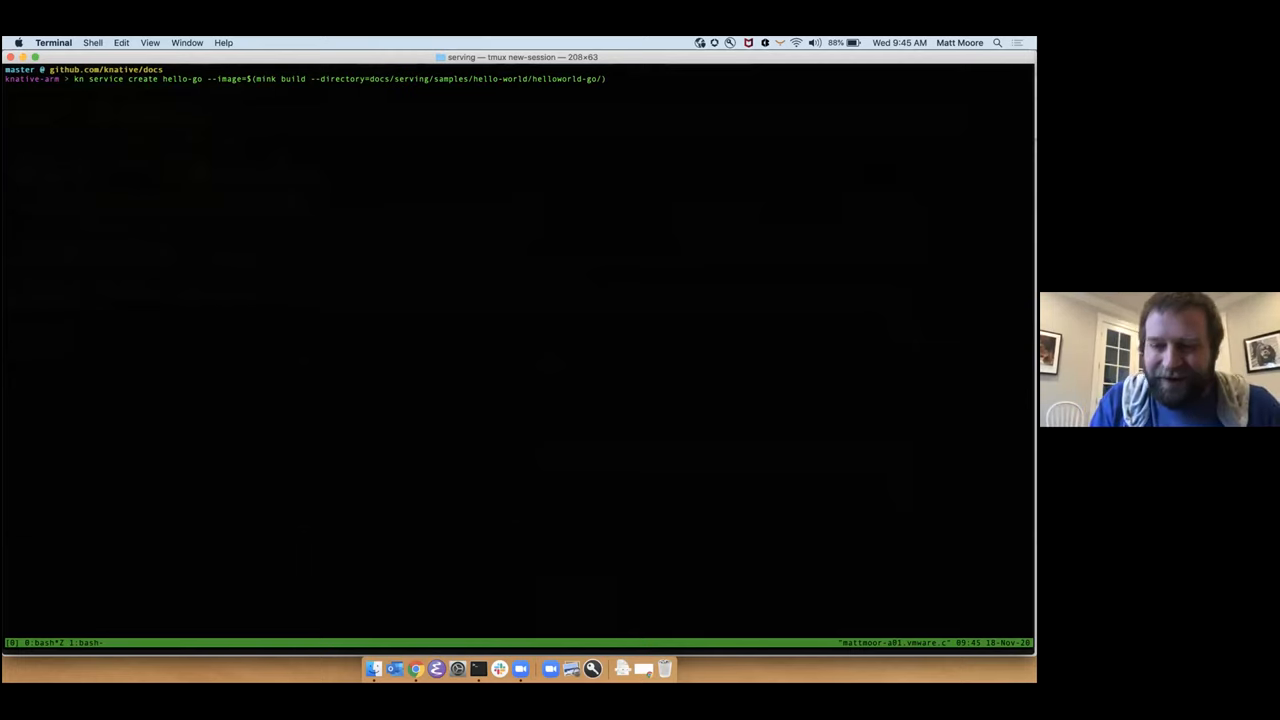
pyautogui.press('Return')
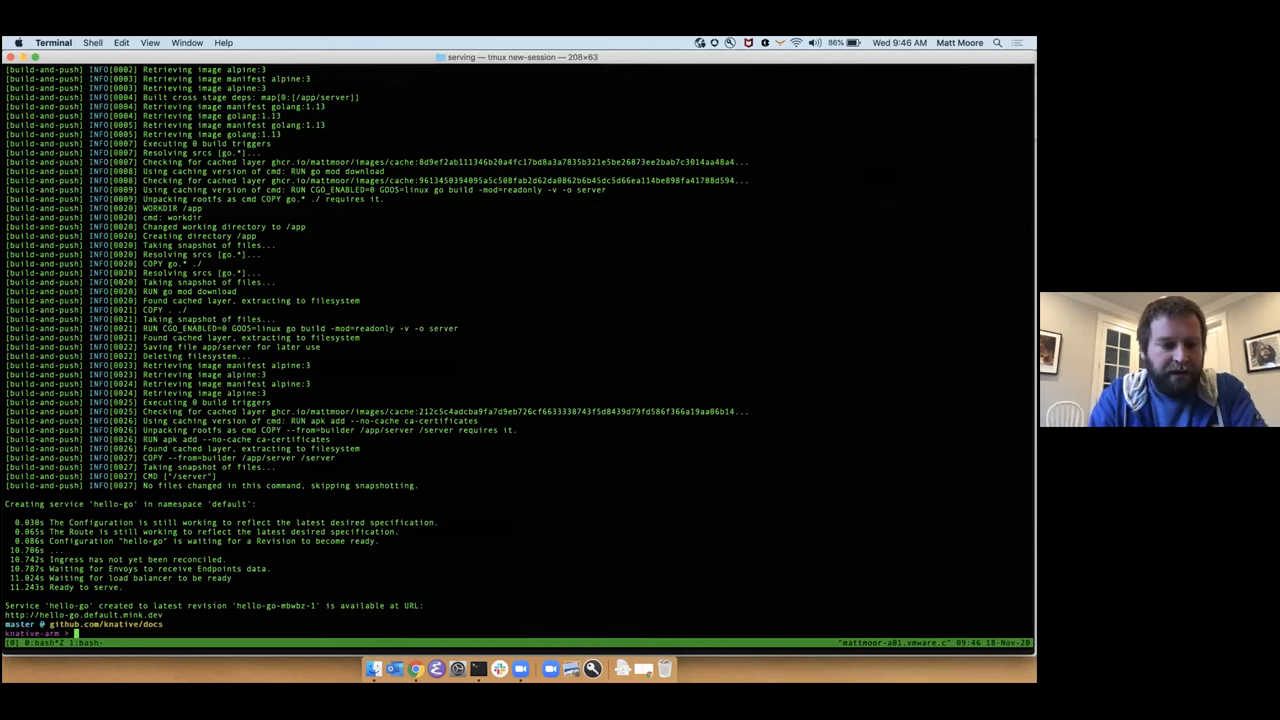
pyautogui.write('watch kubec')
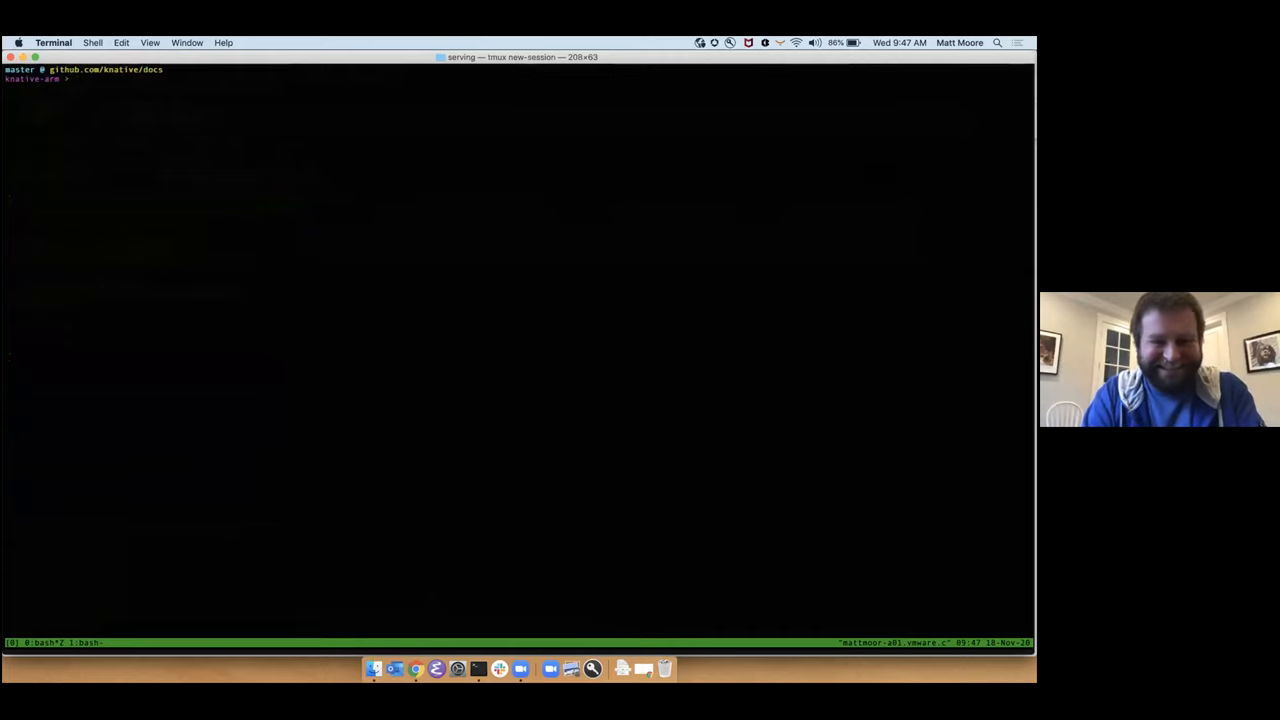
# - List Knative services as YAML to check hello-go's ghcr.io image, then clear the screen
pyautogui.write('kubectl get')
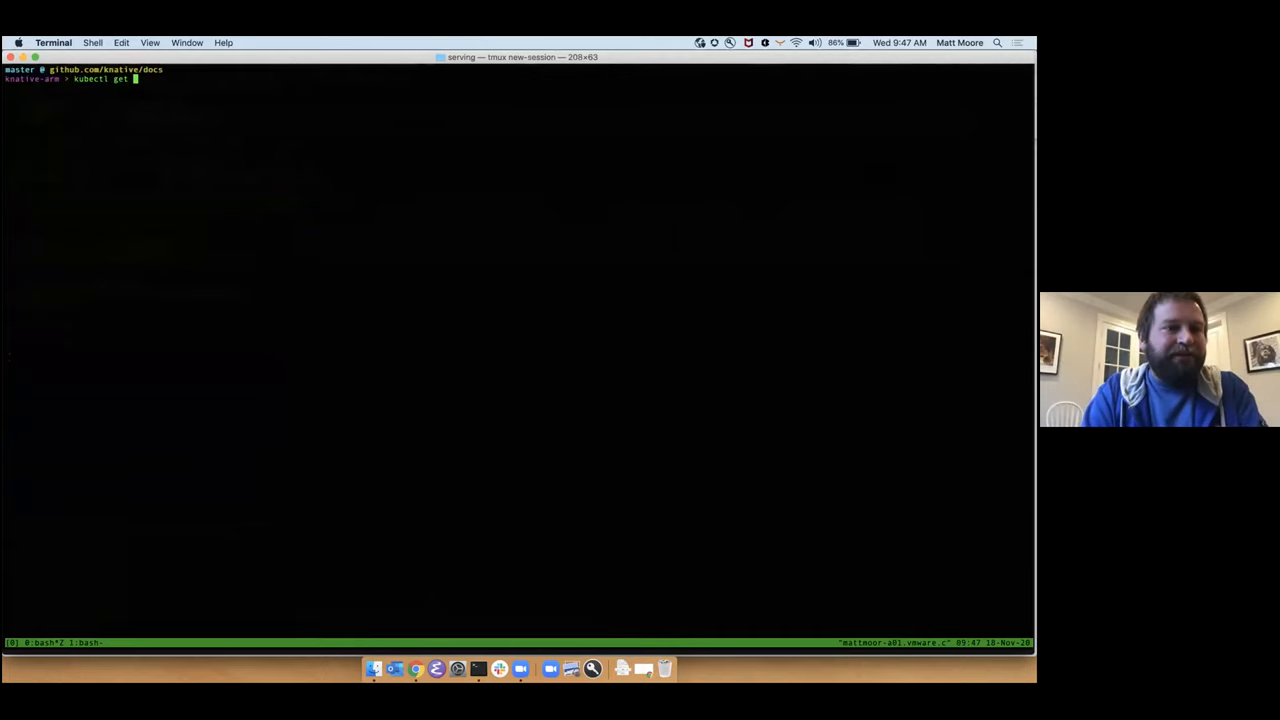
pyautogui.write('svc -oya')
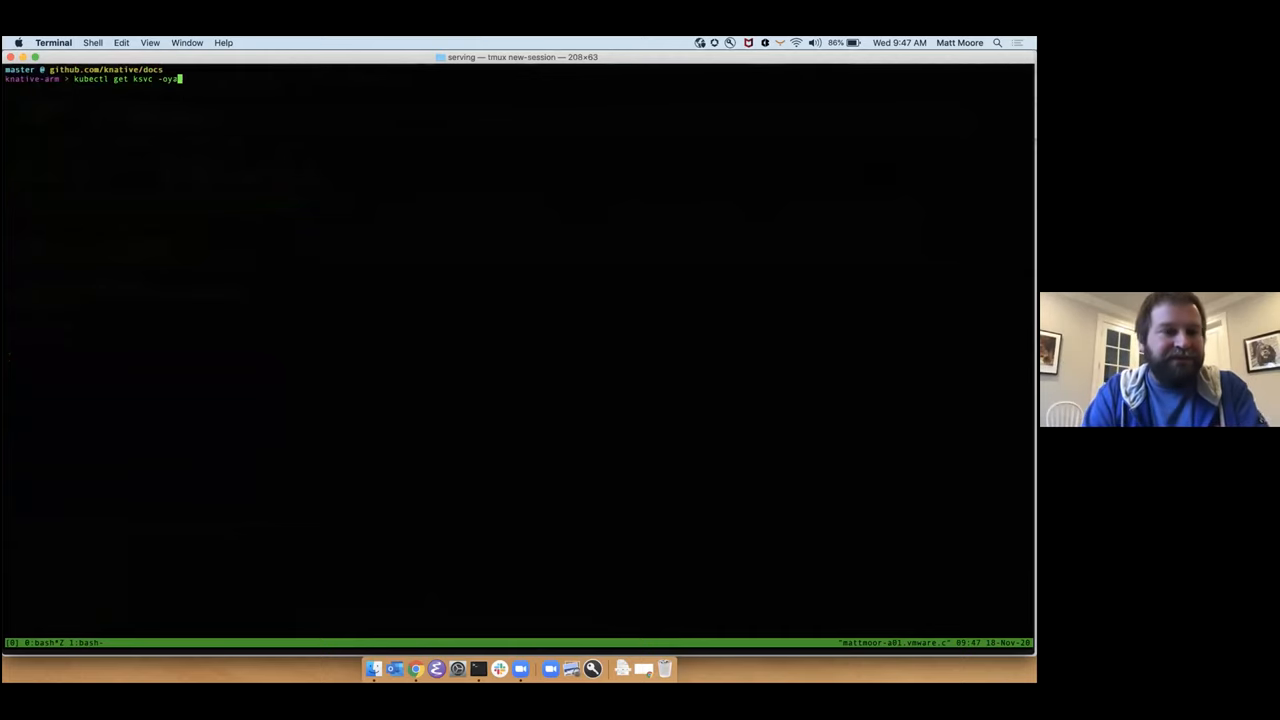
pyautogui.press('Return')
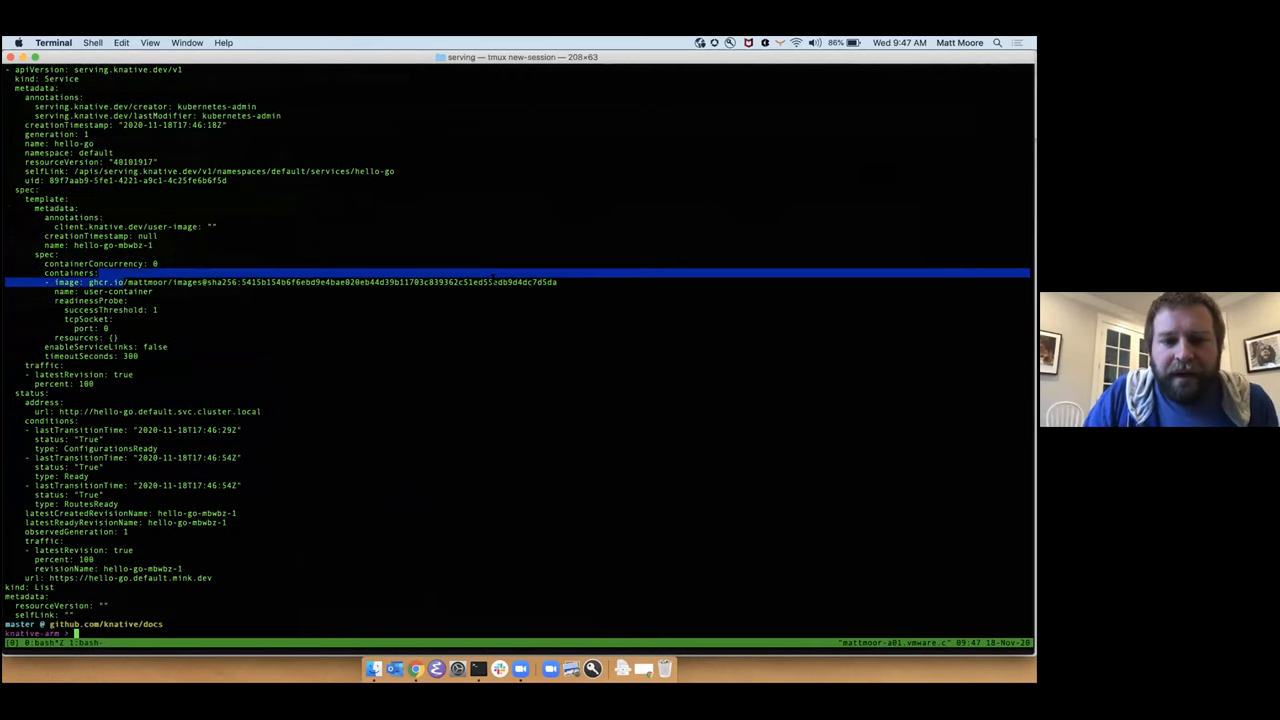
pyautogui.press('ctrl+l')
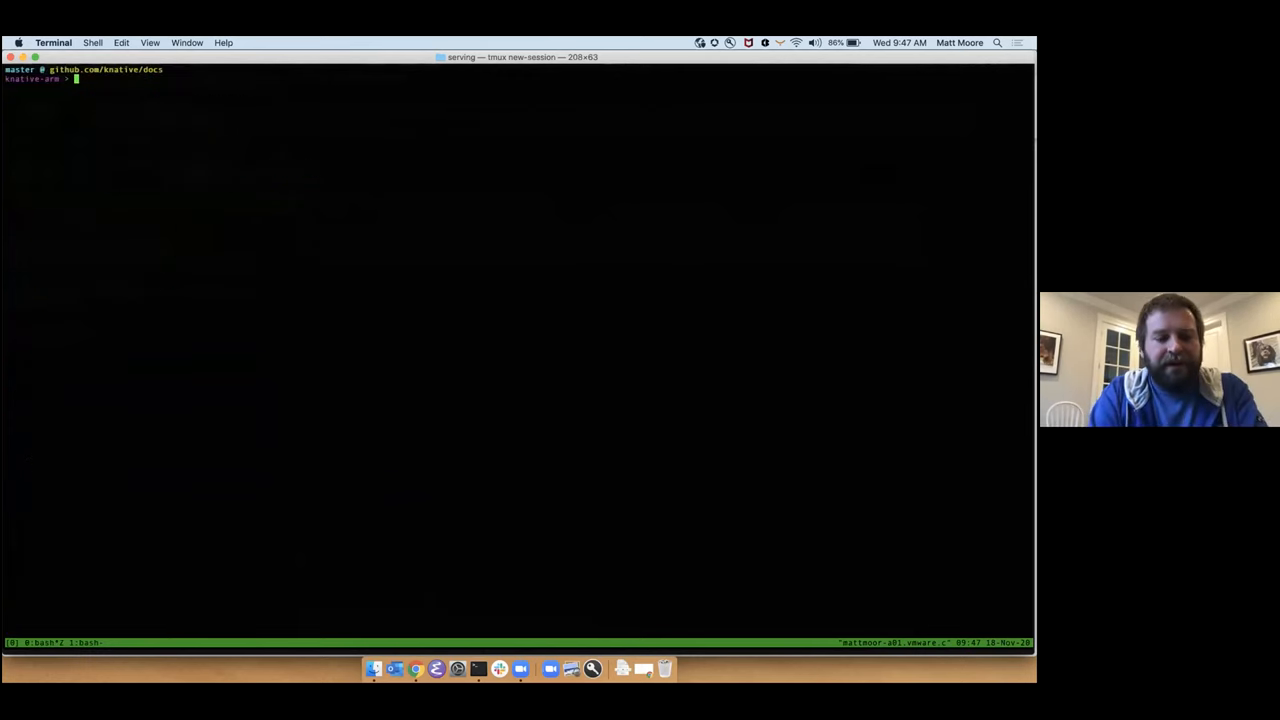
# - Inspect the hello-go image with crane config, confirming arm64 architecture, then quit the viewer
pyautogui.write('crane config')
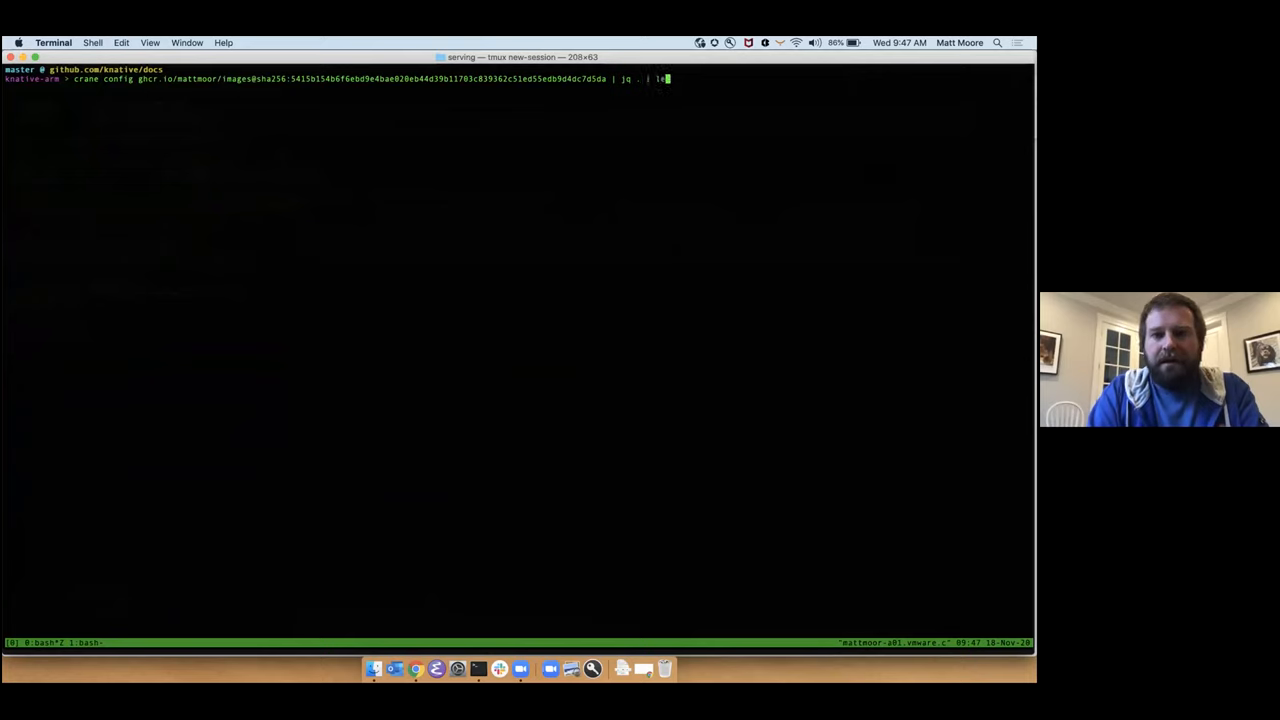
pyautogui.press('Return')
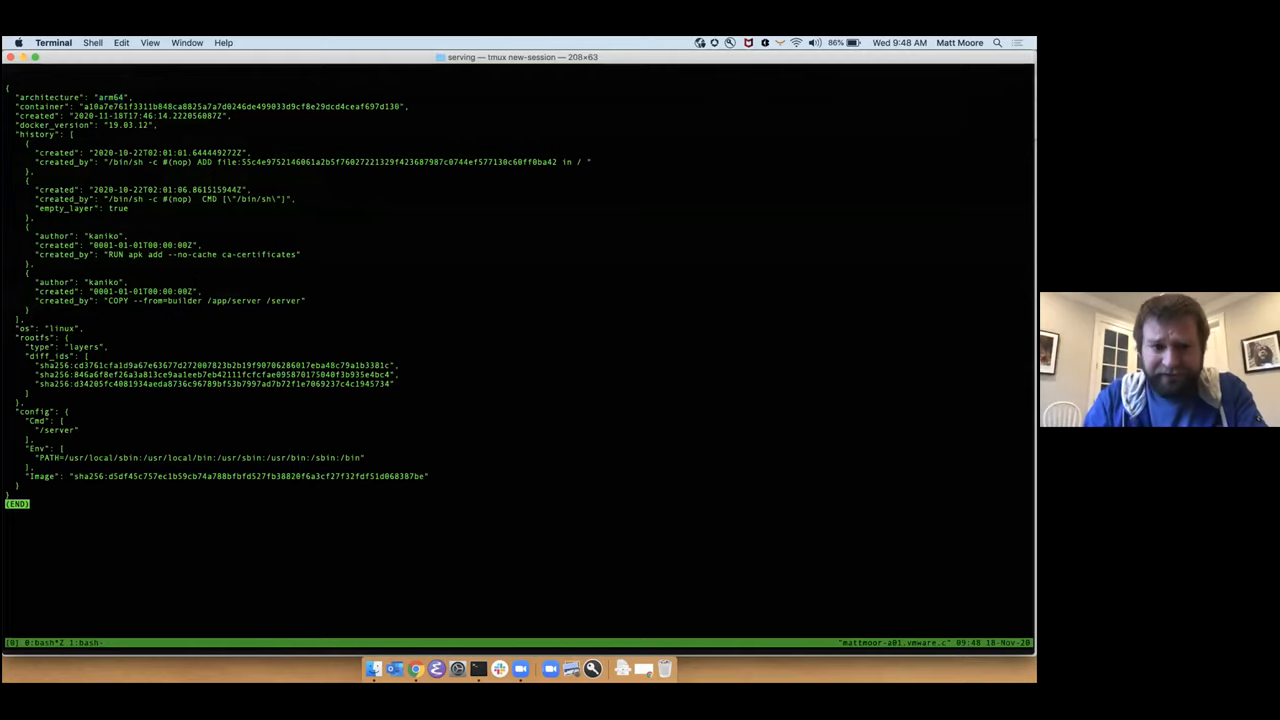
pyautogui.press('q')
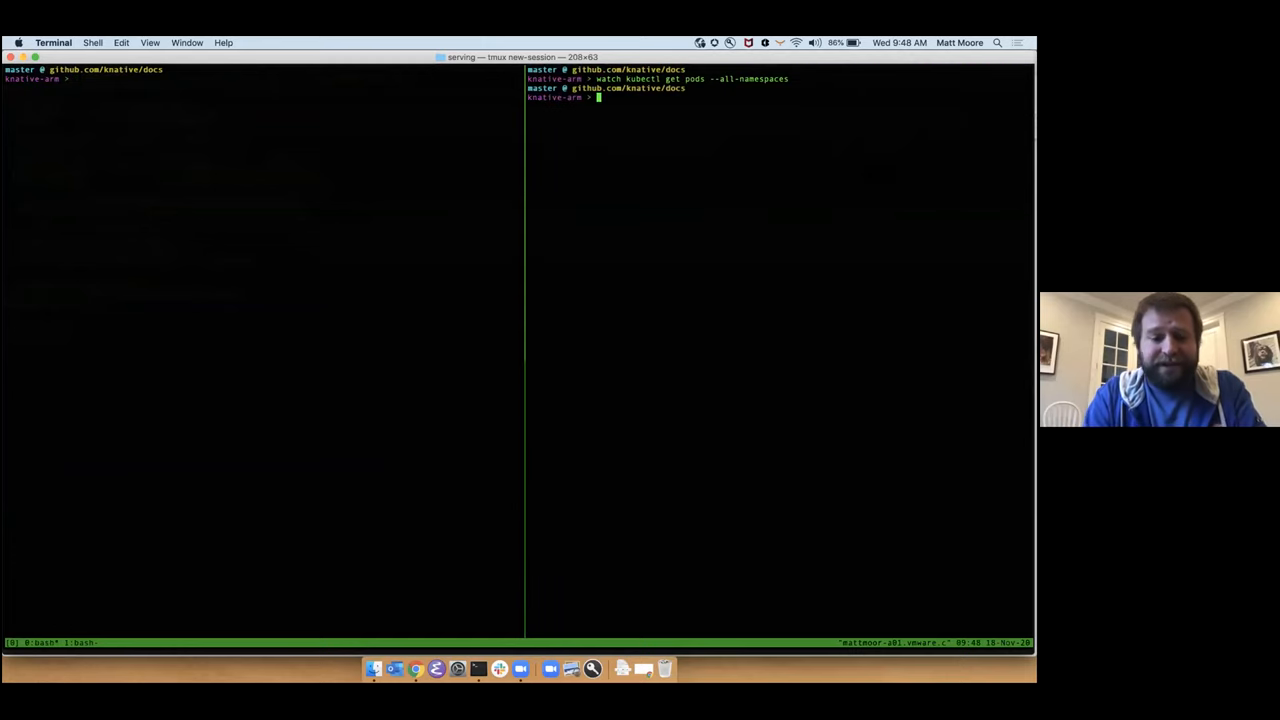
# - Use the mink-dev kubectl context and run 'watch kubectl get pods --all-namespaces'
pyautogui.write('kubectl')
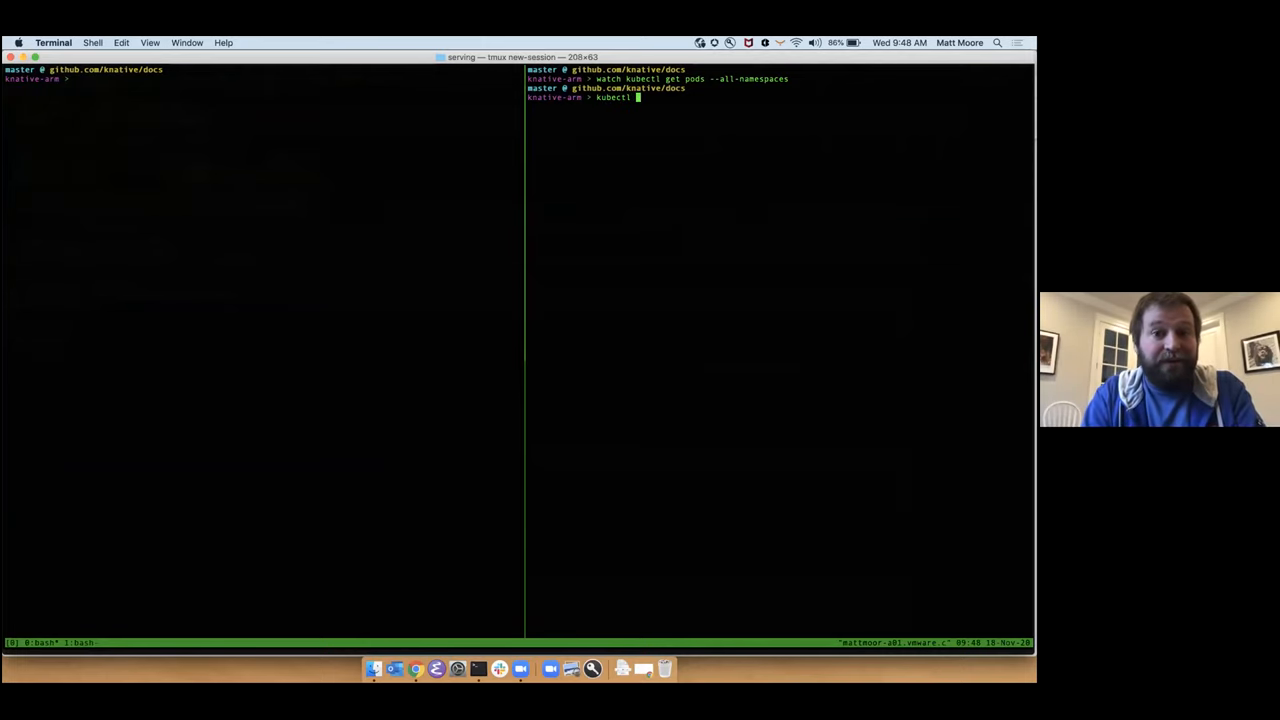
pyautogui.write('config use-cont')
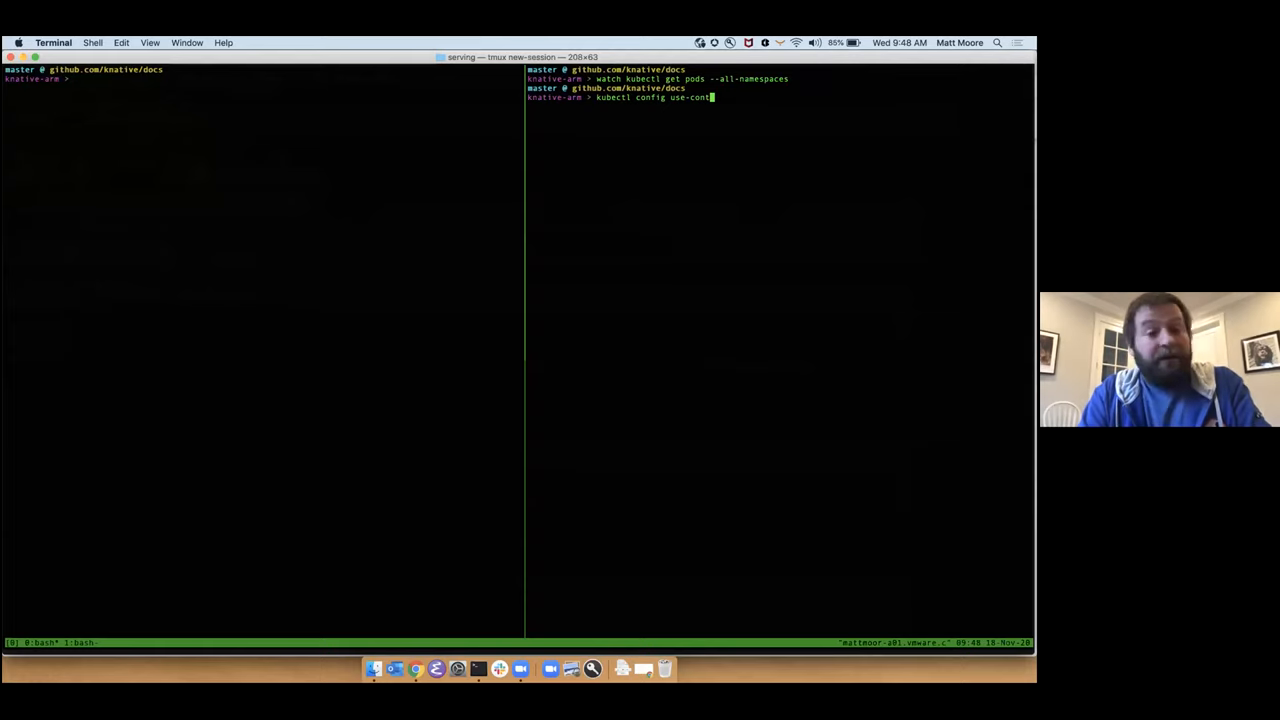
pyautogui.write('ext')
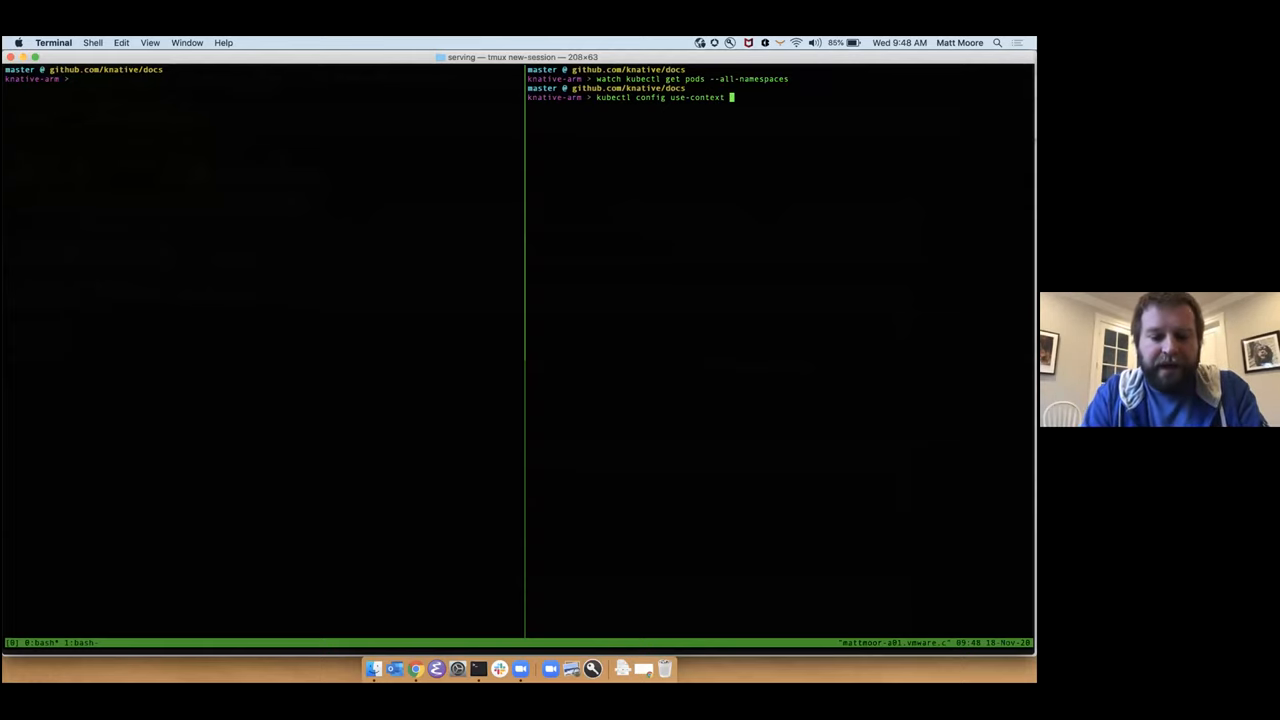
pyautogui.press('Return')
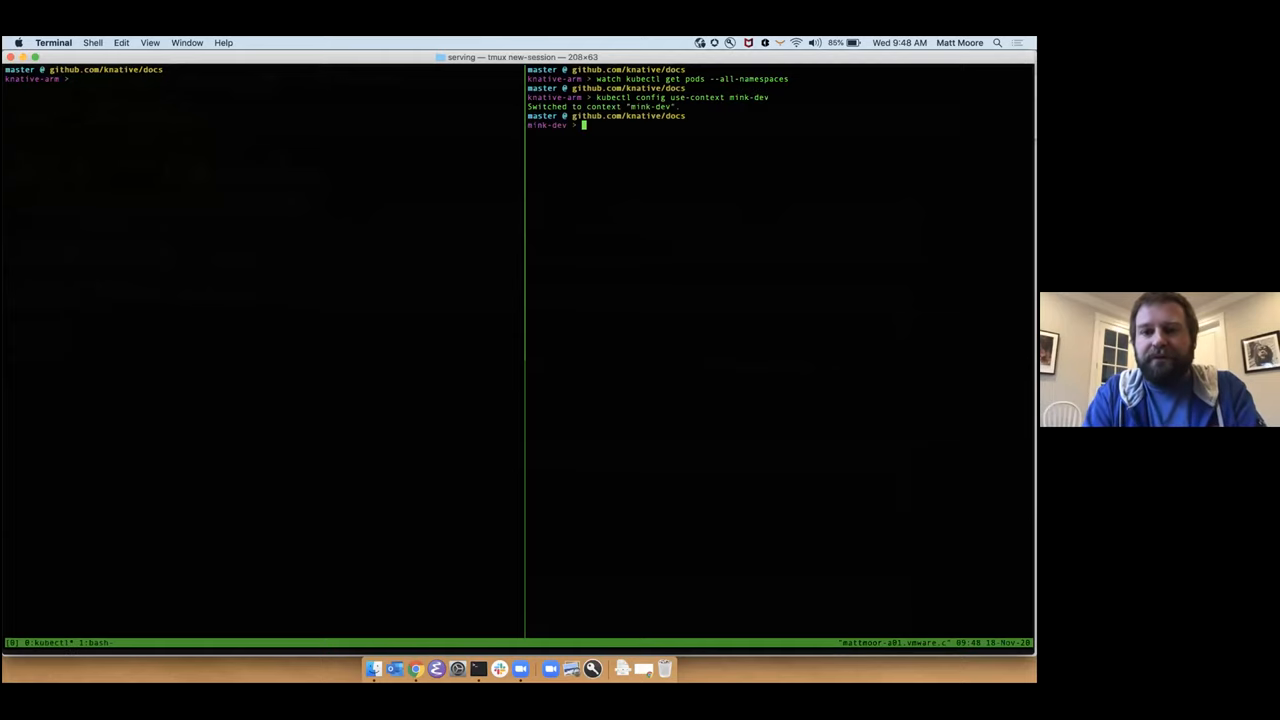
pyautogui.write('kubectl config use-context mink-dev')
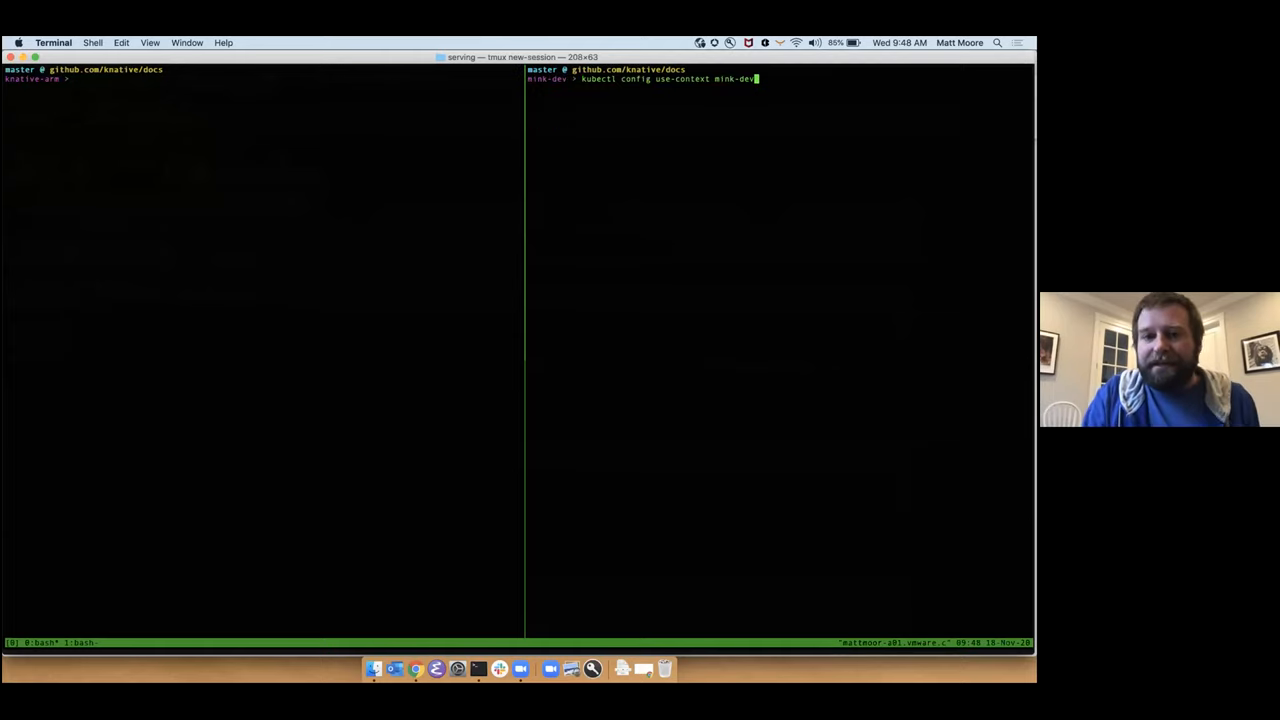
pyautogui.write('watch kubectl get pods --all-namespaces')
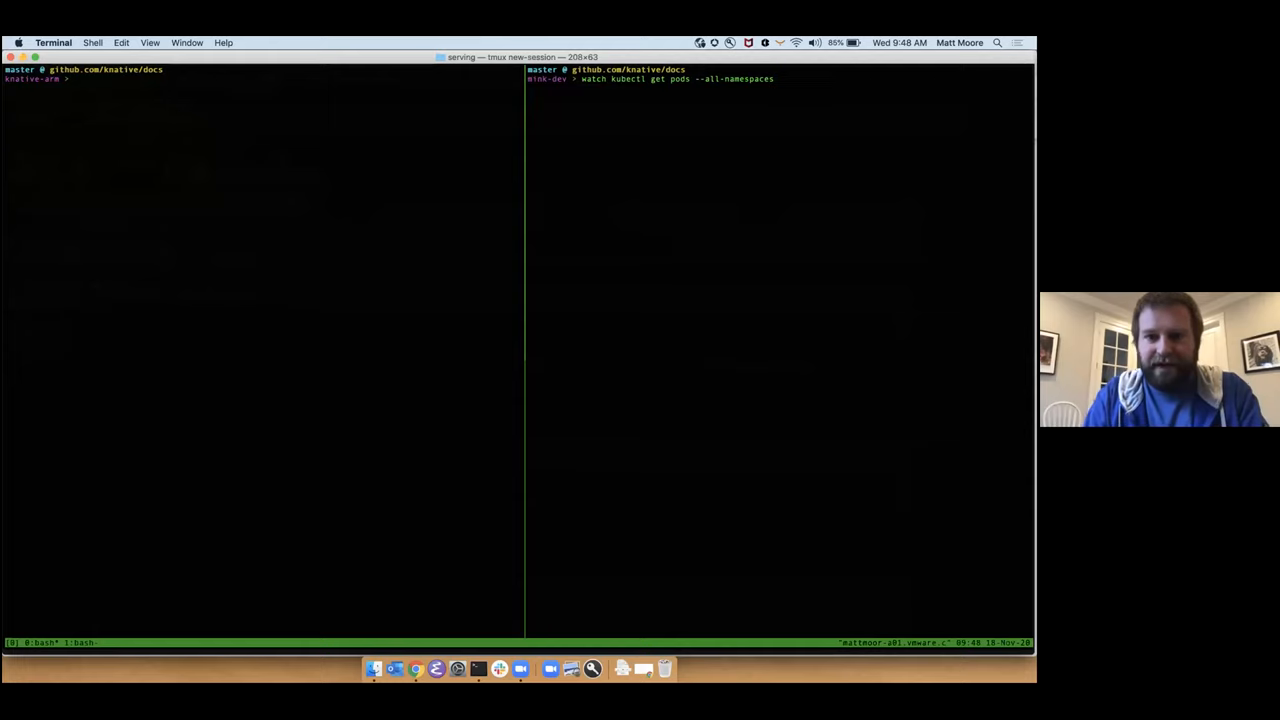
pyautogui.press('Backspace')
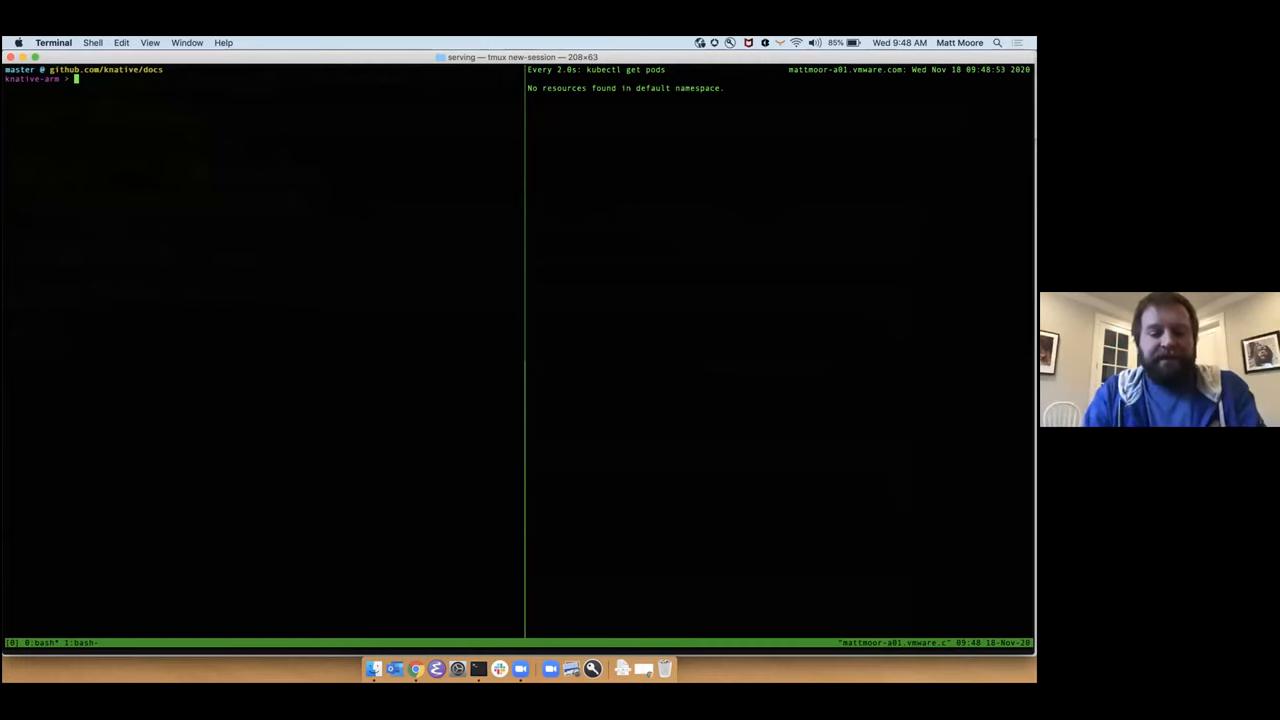
# - Run kubectl get ksvc in the left pane, then target mink-dev inside mink-apply-sample
pyautogui.write('kubectl get')
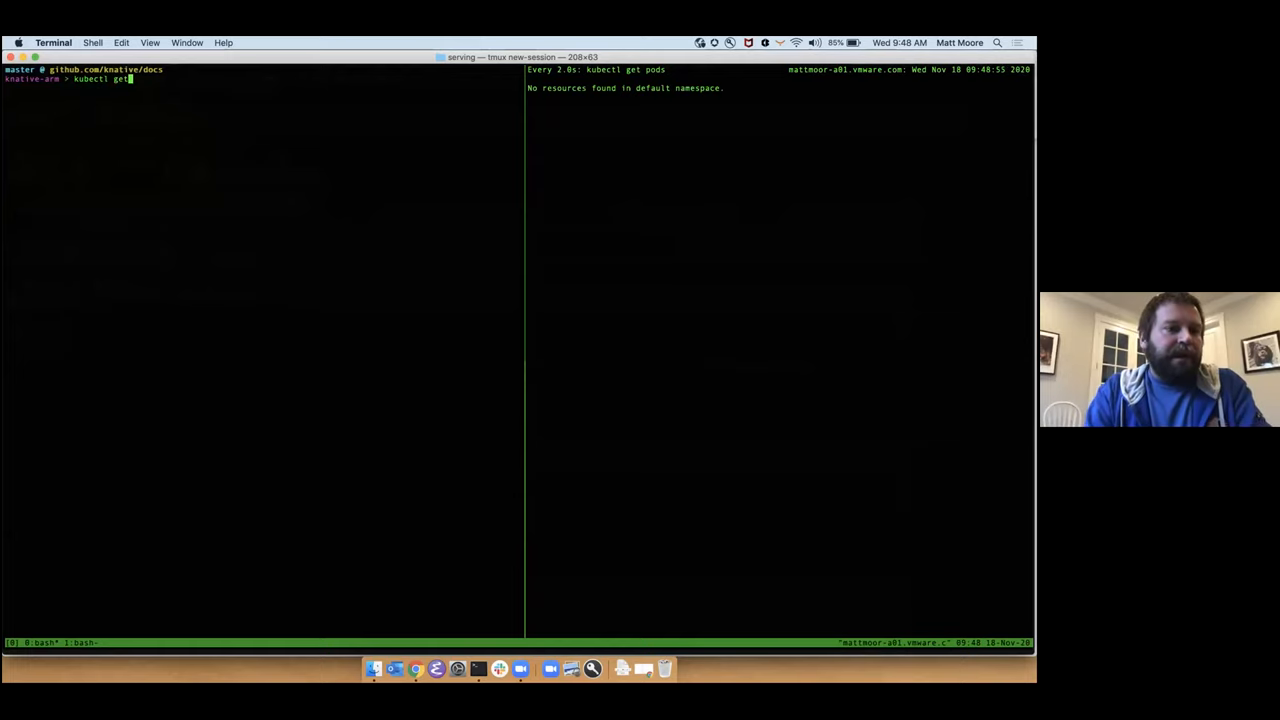
pyautogui.write('ksvc')
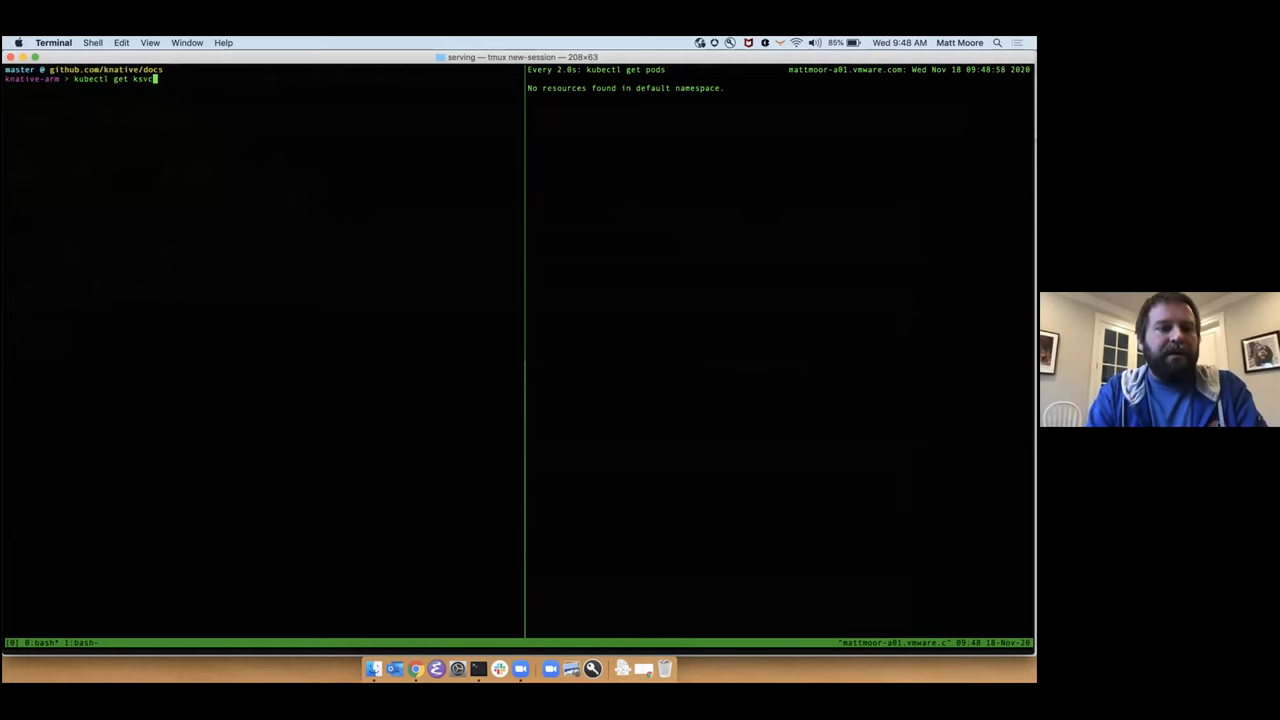
pyautogui.press('Return')
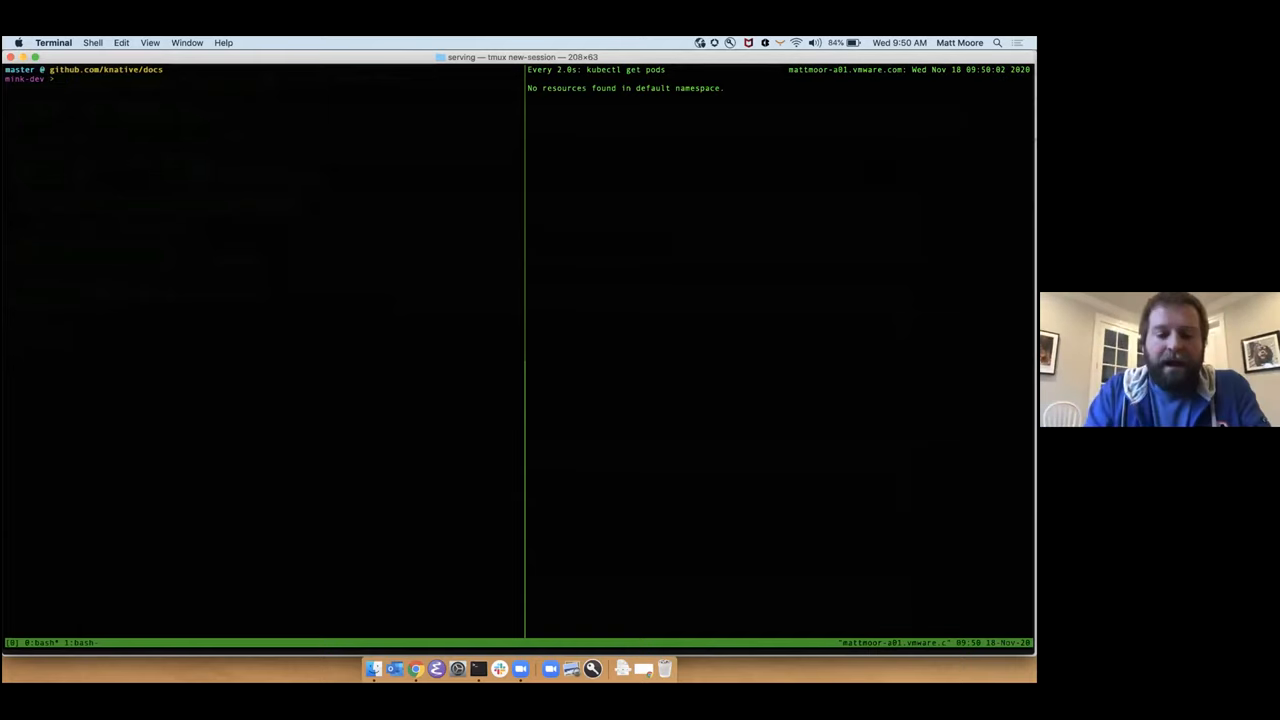
pyautogui.write('po')
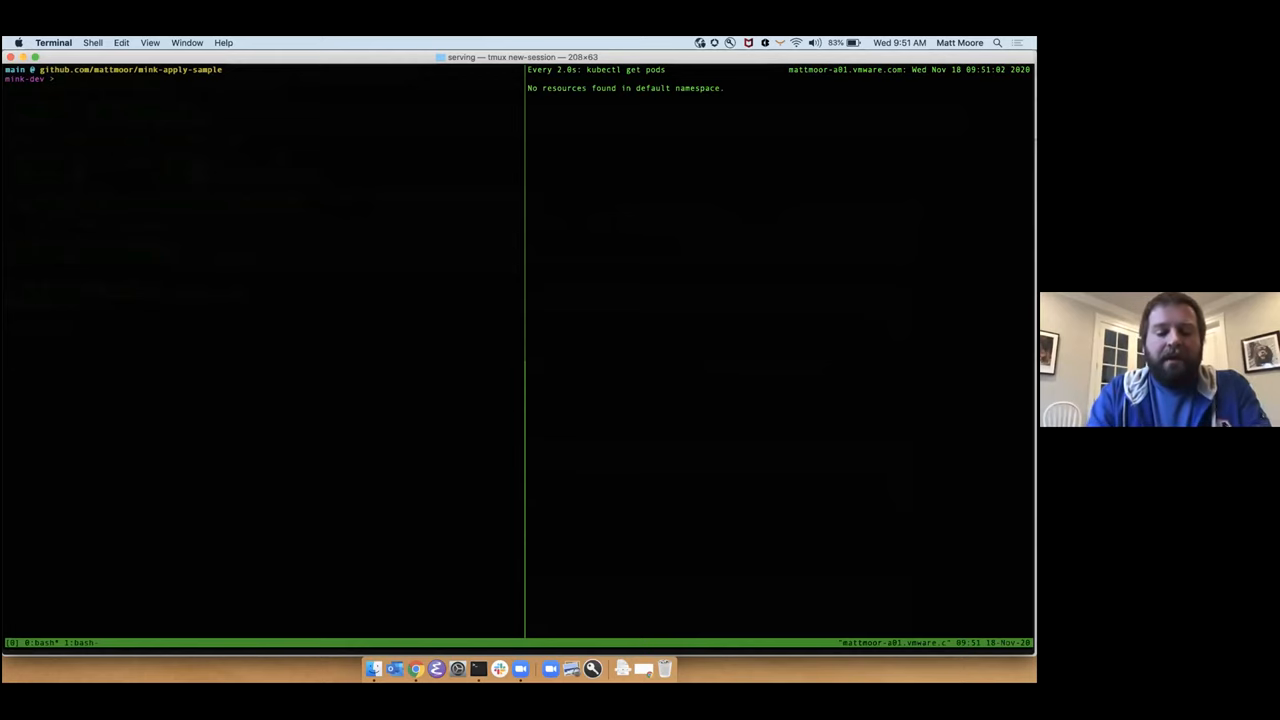
# - Run mink apply to start five buildpack pods, then view the mink-apply-nodejs diagram in Chrome
pyautogui.write('mink apply')
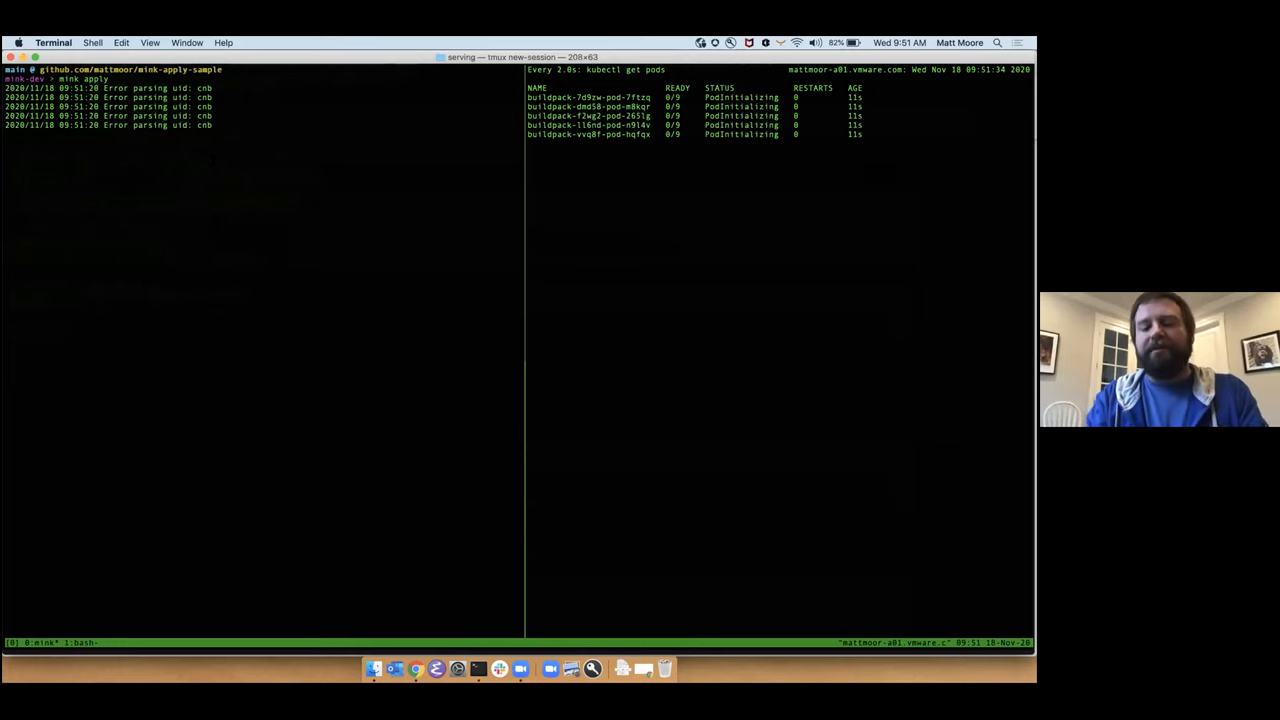
pyautogui.click(415, 668)
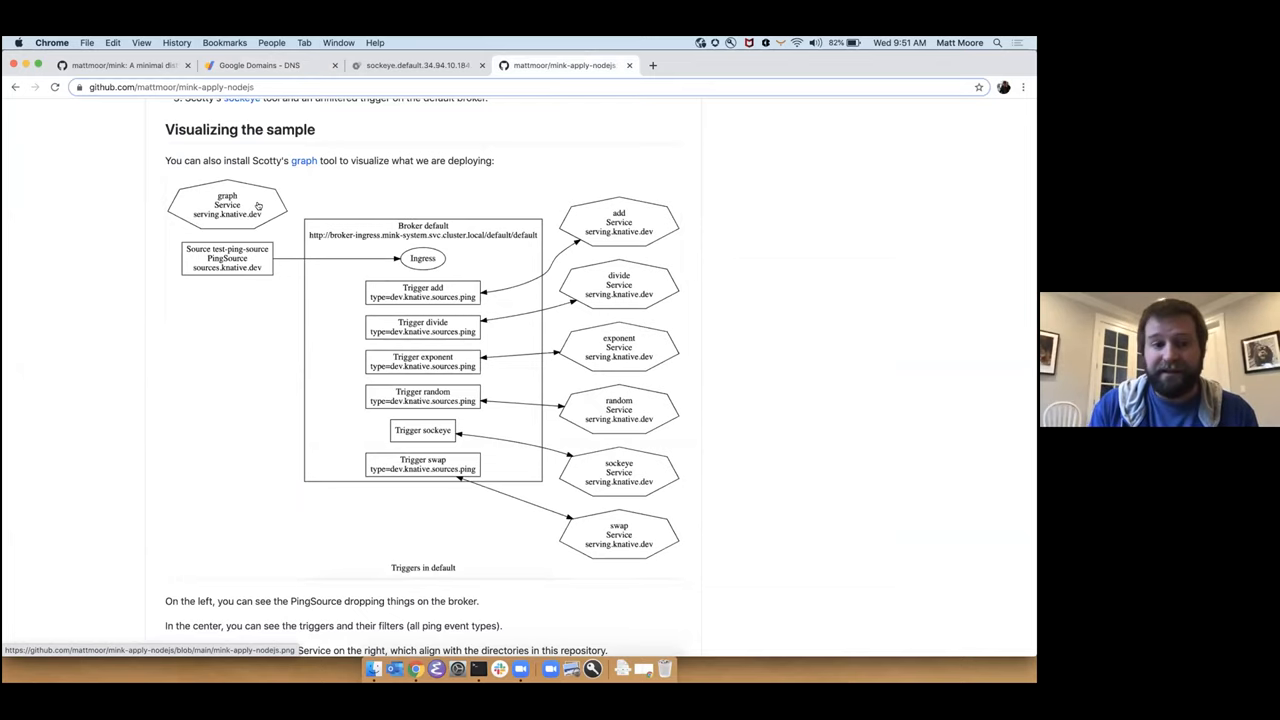
pyautogui.moveTo(144, 307)
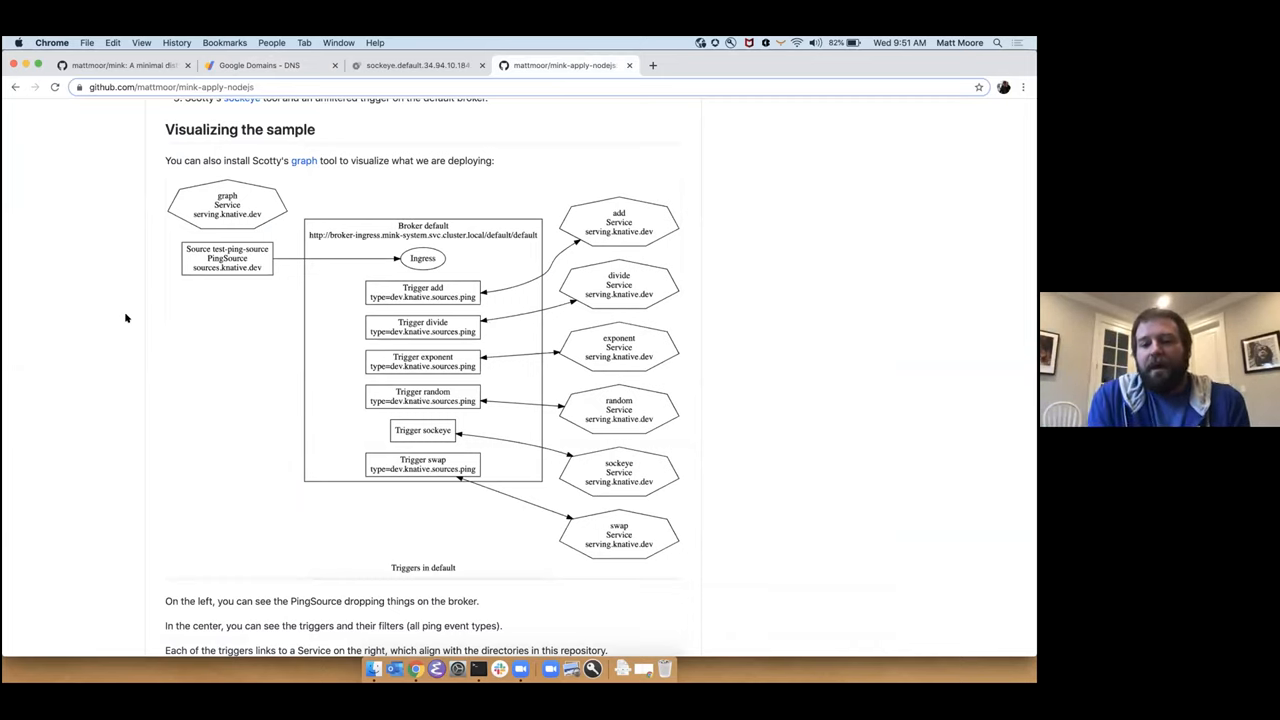
pyautogui.moveTo(186, 250)
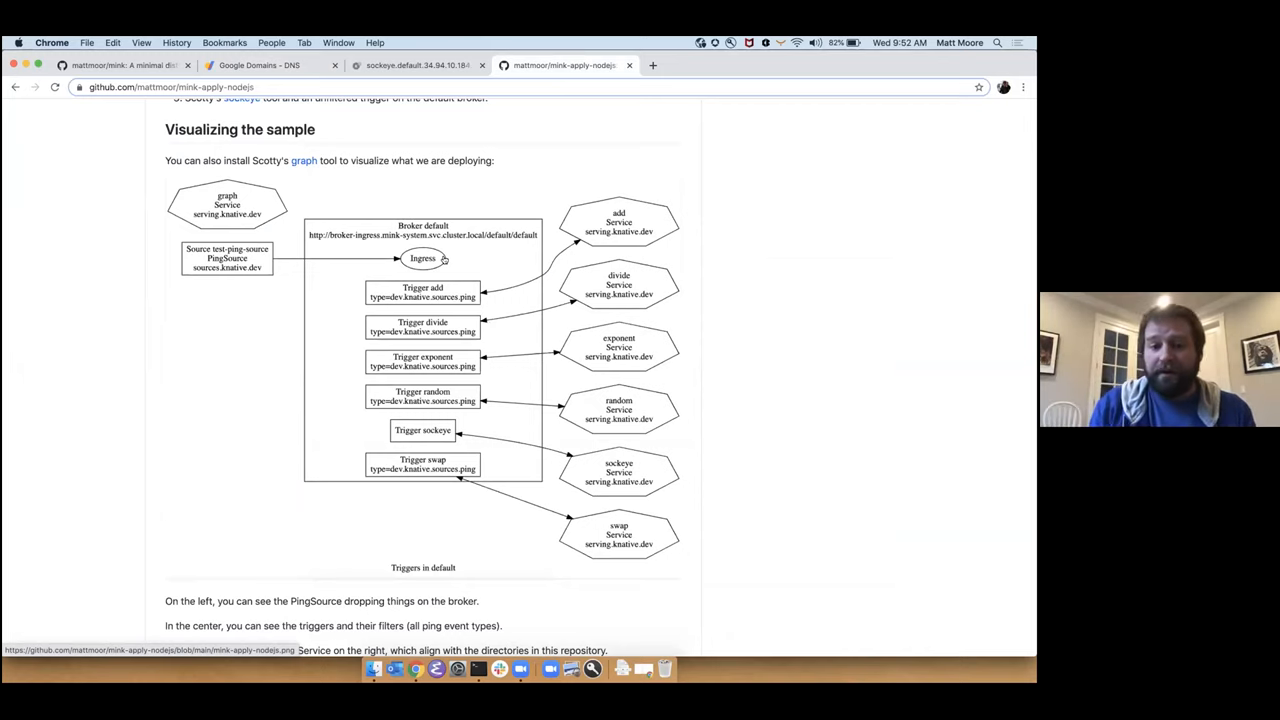
pyautogui.moveTo(546, 459)
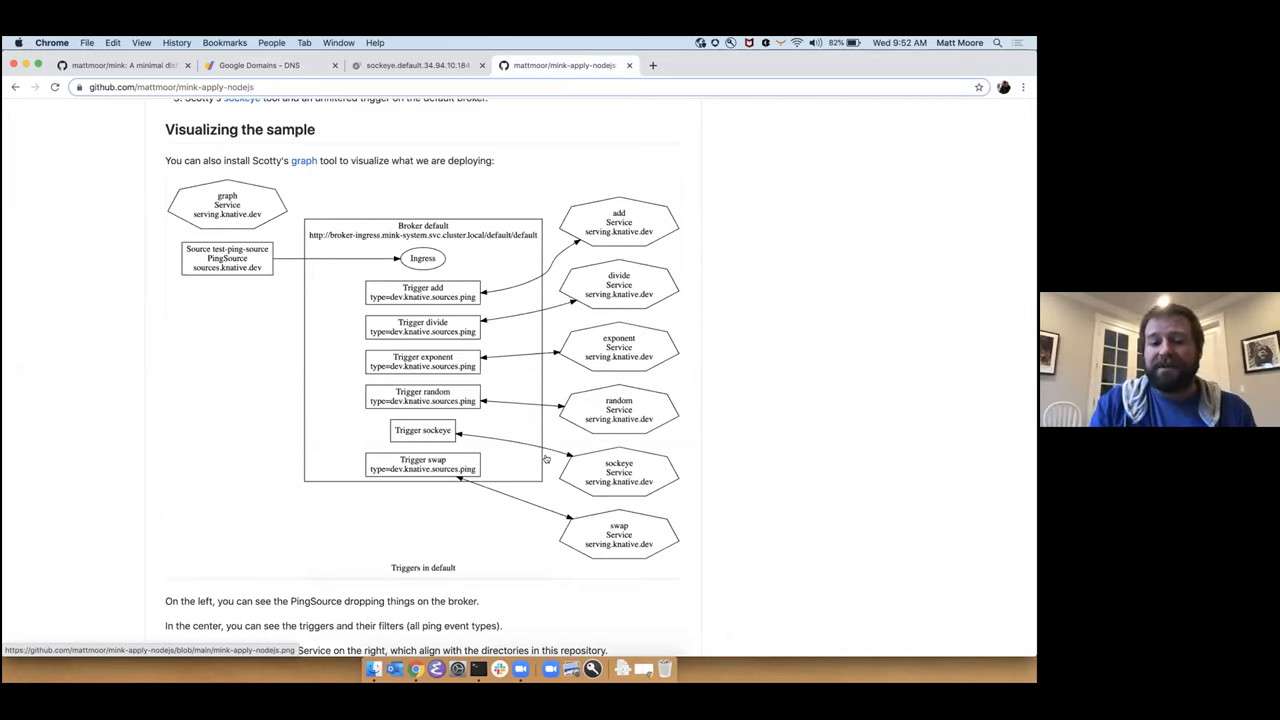
pyautogui.moveTo(656, 480)
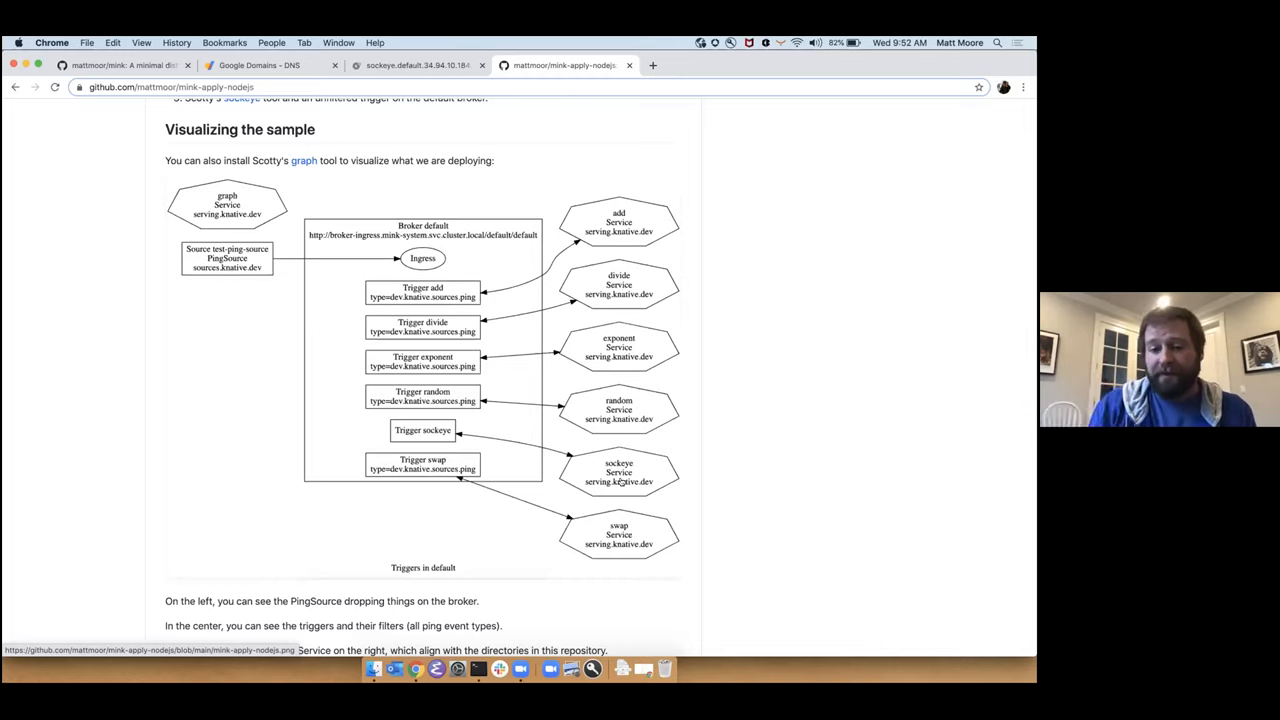
pyautogui.moveTo(615, 475)
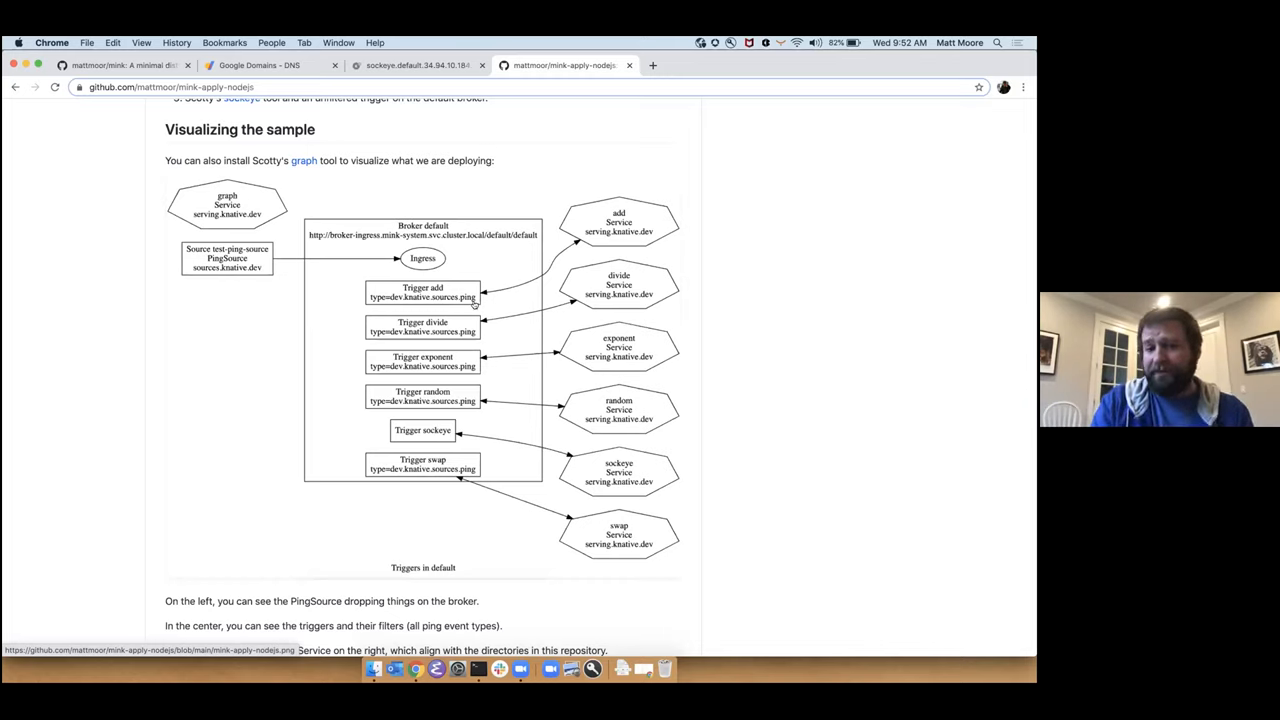
pyautogui.moveTo(583, 375)
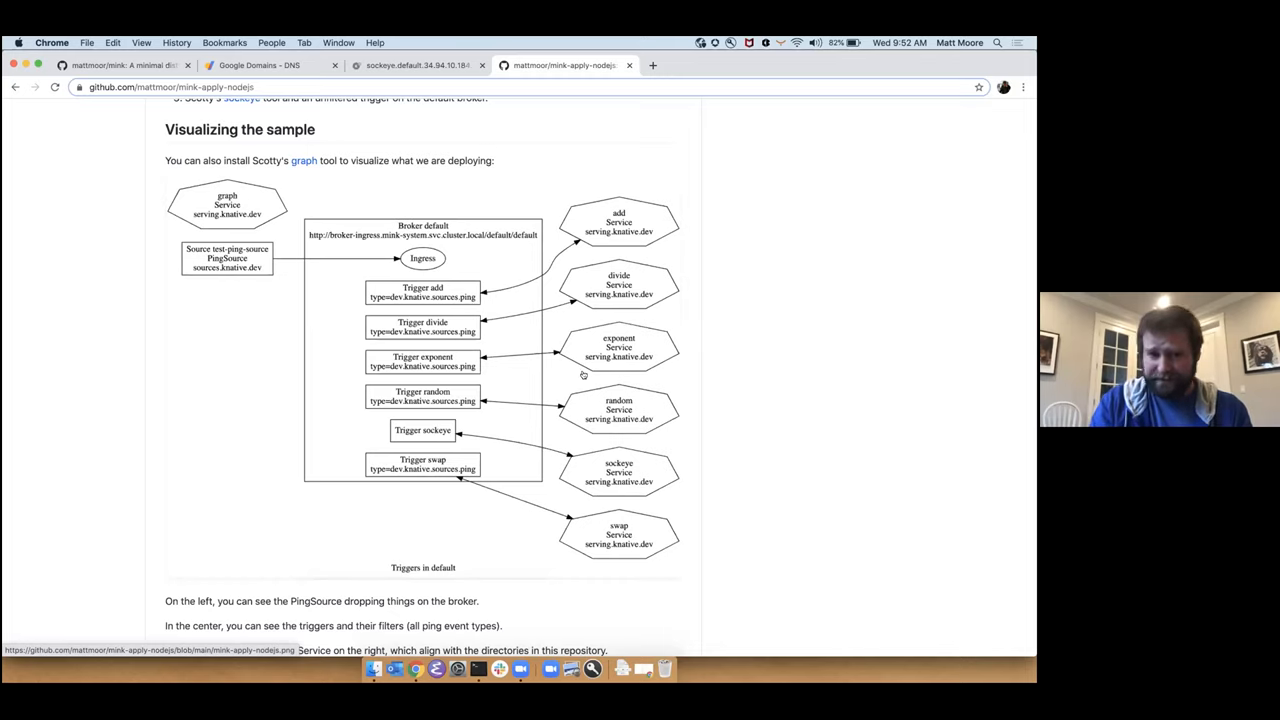
pyautogui.moveTo(583, 393)
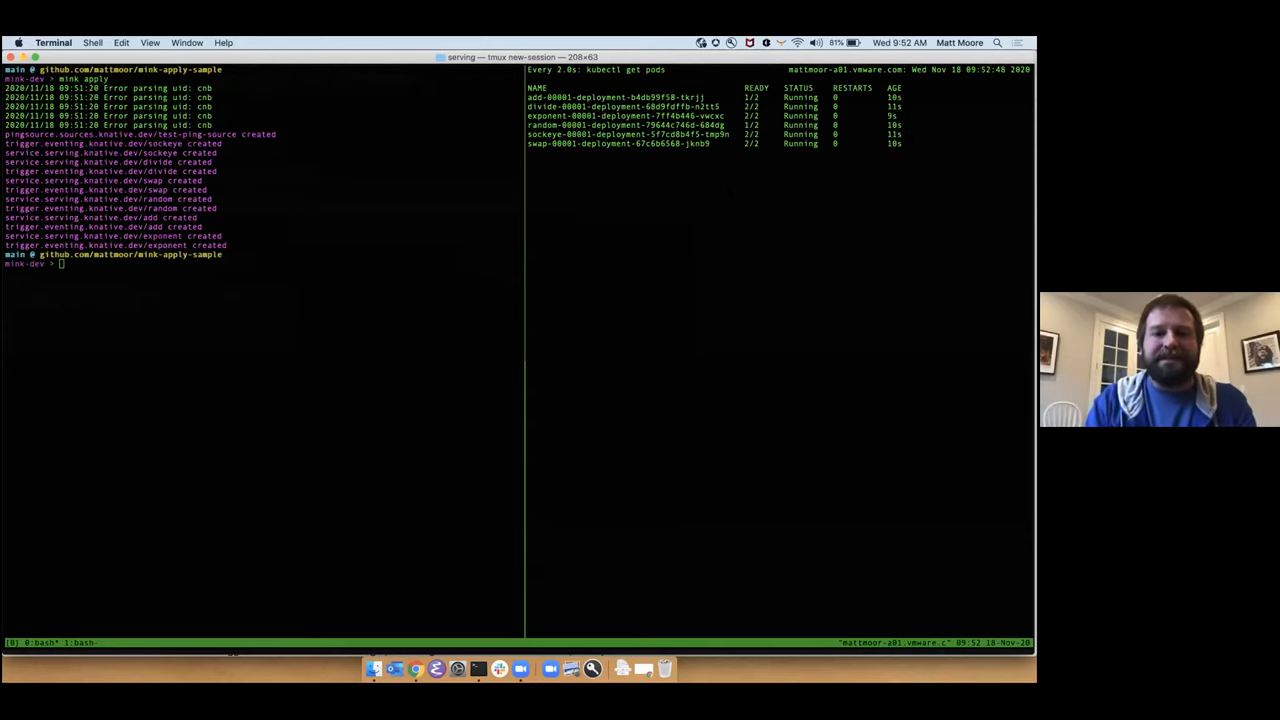
# - Bring up the sockeye.default.34.94.10.184.xip.io tab, which shows a refused-connection error
pyautogui.click(415, 668)
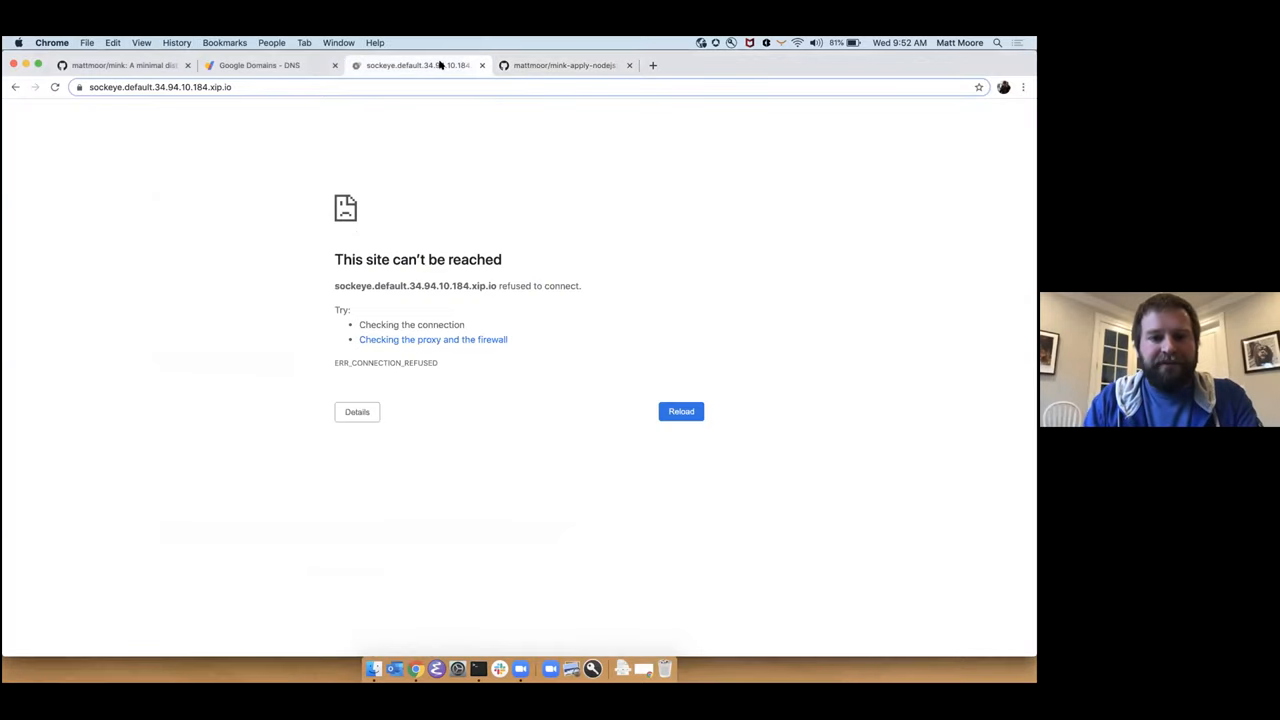
# - Switch to the Sockeye CloudEvents Stream Viewer tab and wait for events
pyautogui.click(681, 411)
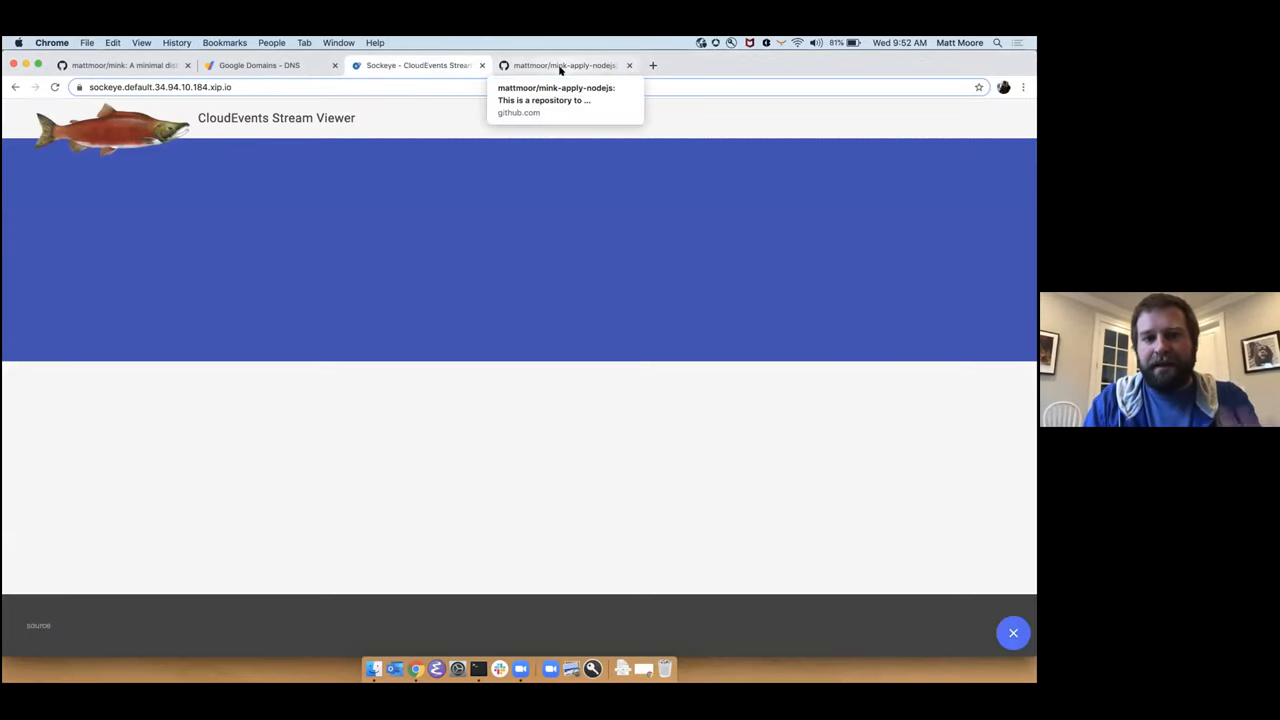
pyautogui.moveTo(597, 318)
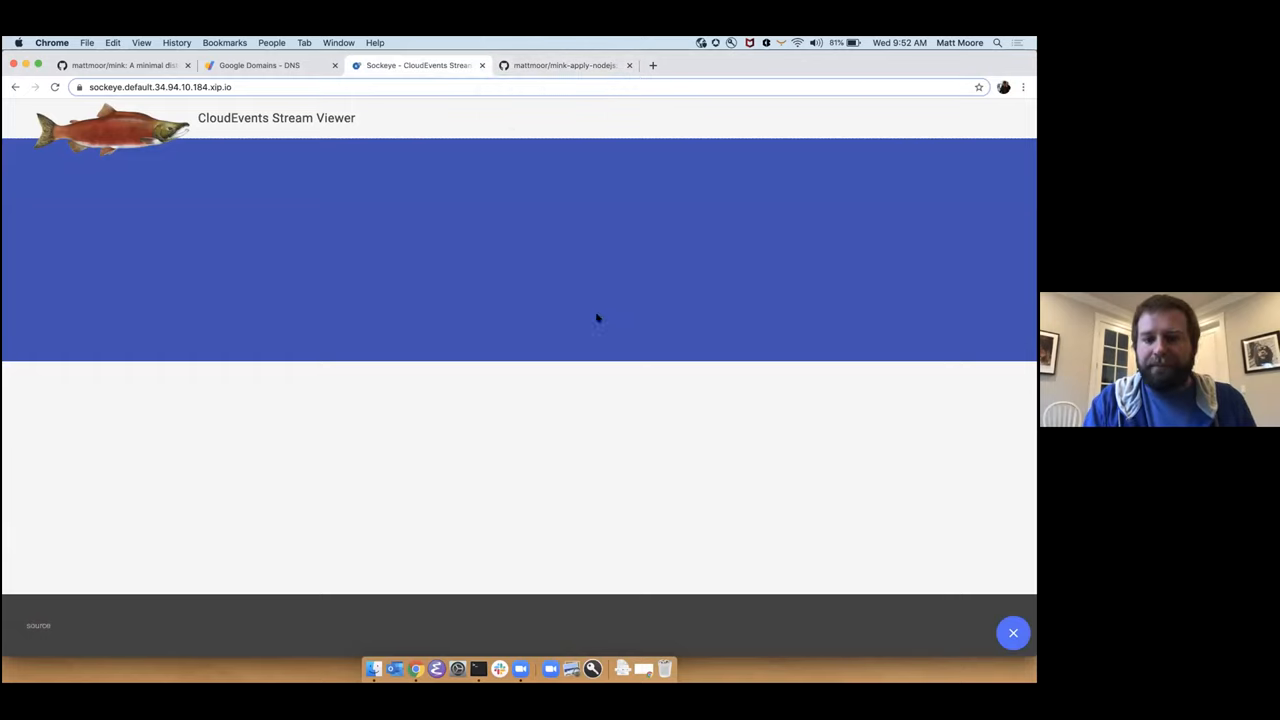
pyautogui.moveTo(598, 505)
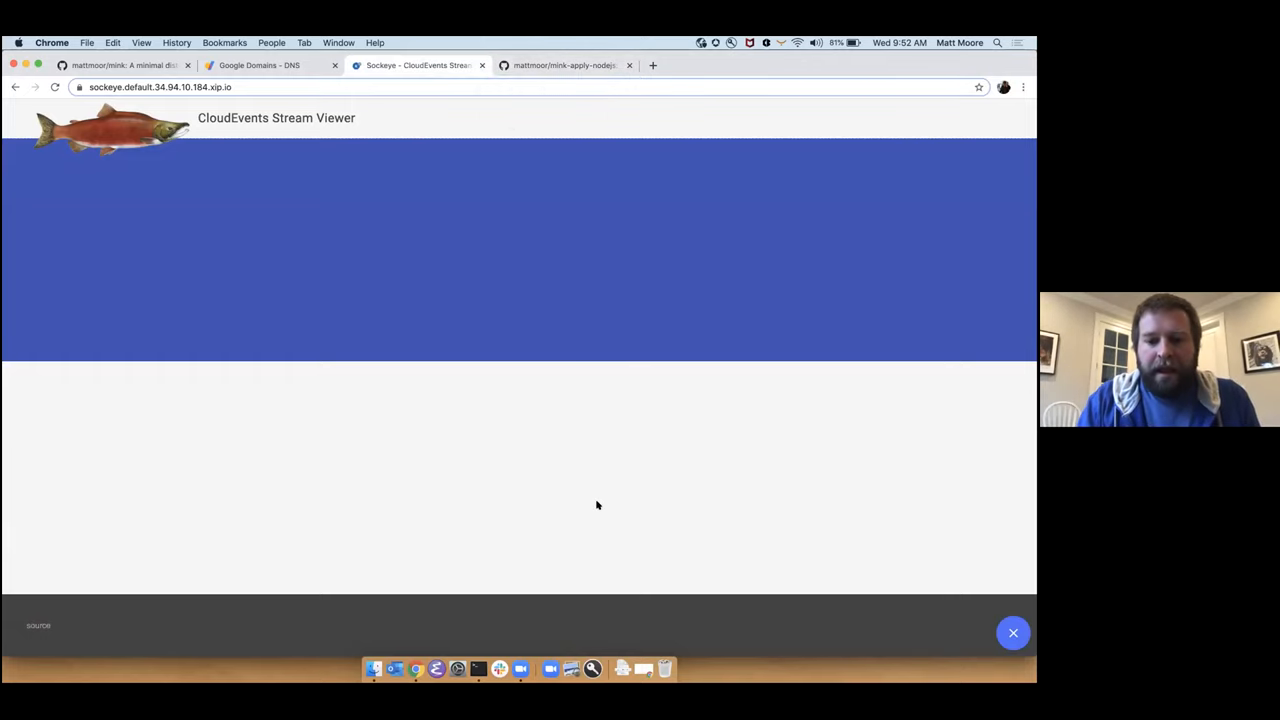
pyautogui.moveTo(649, 336)
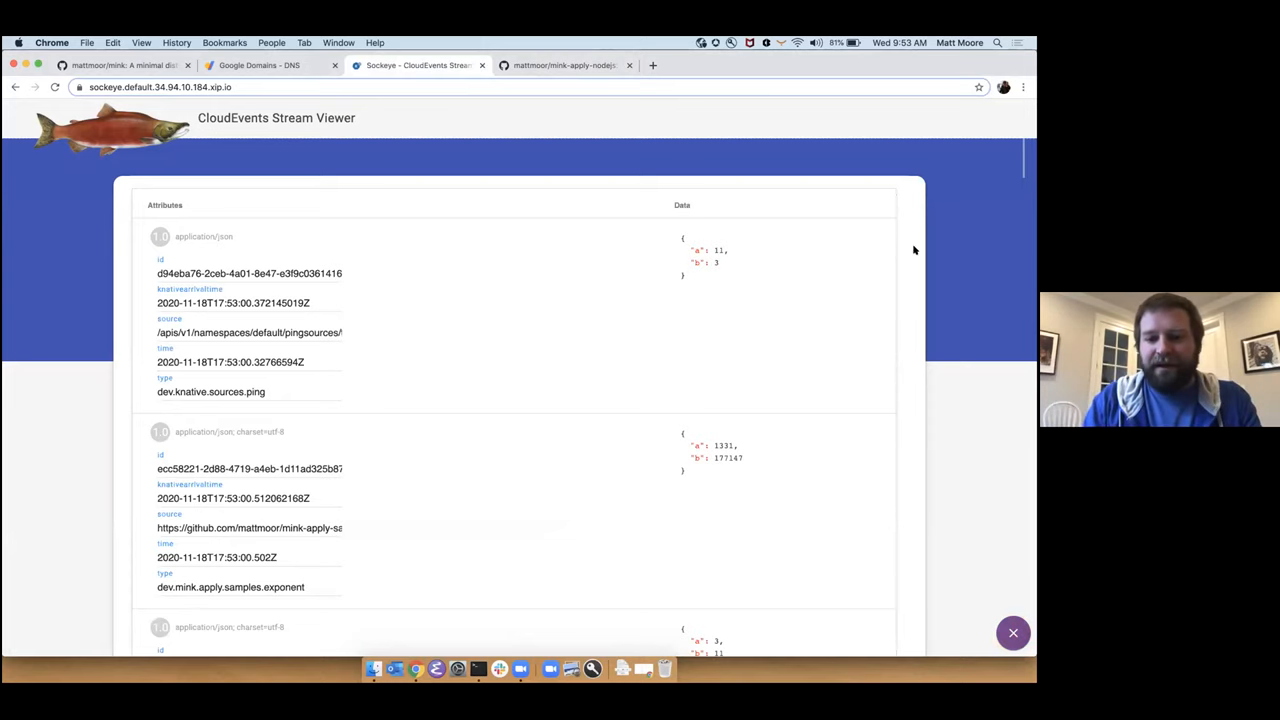
pyautogui.scroll(-3)
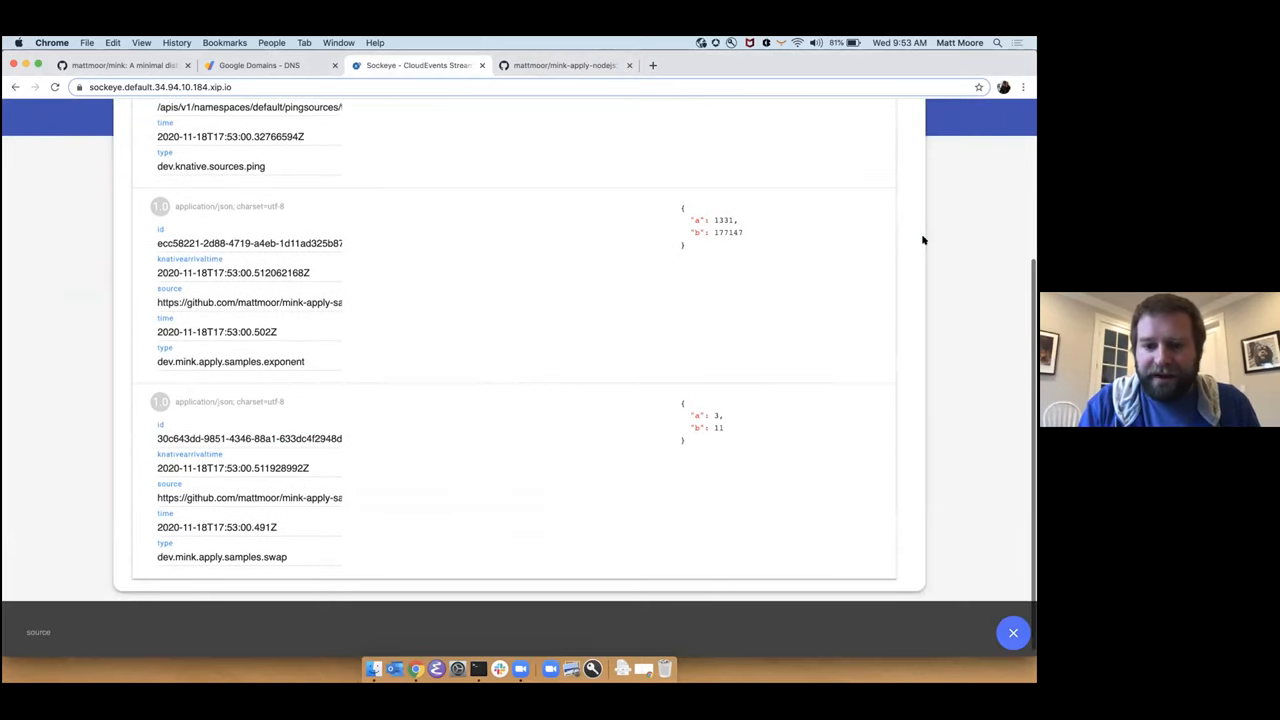
pyautogui.scroll(3)
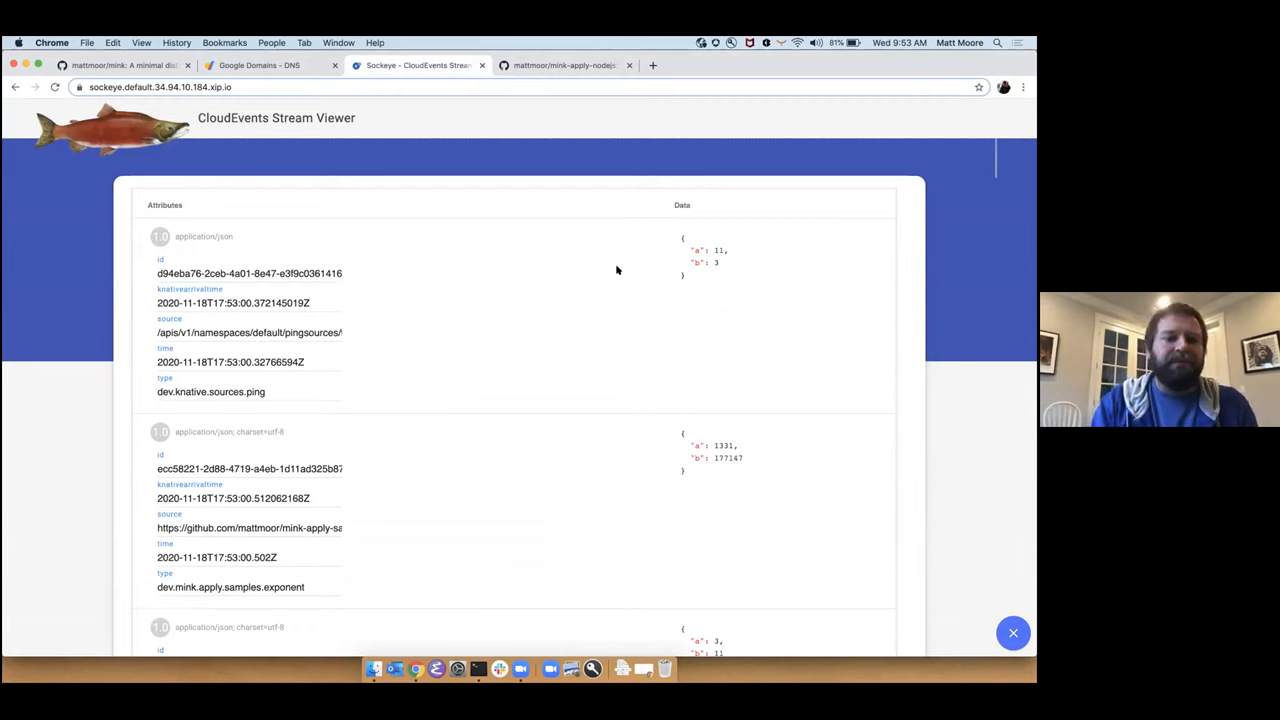
pyautogui.moveTo(723, 262)
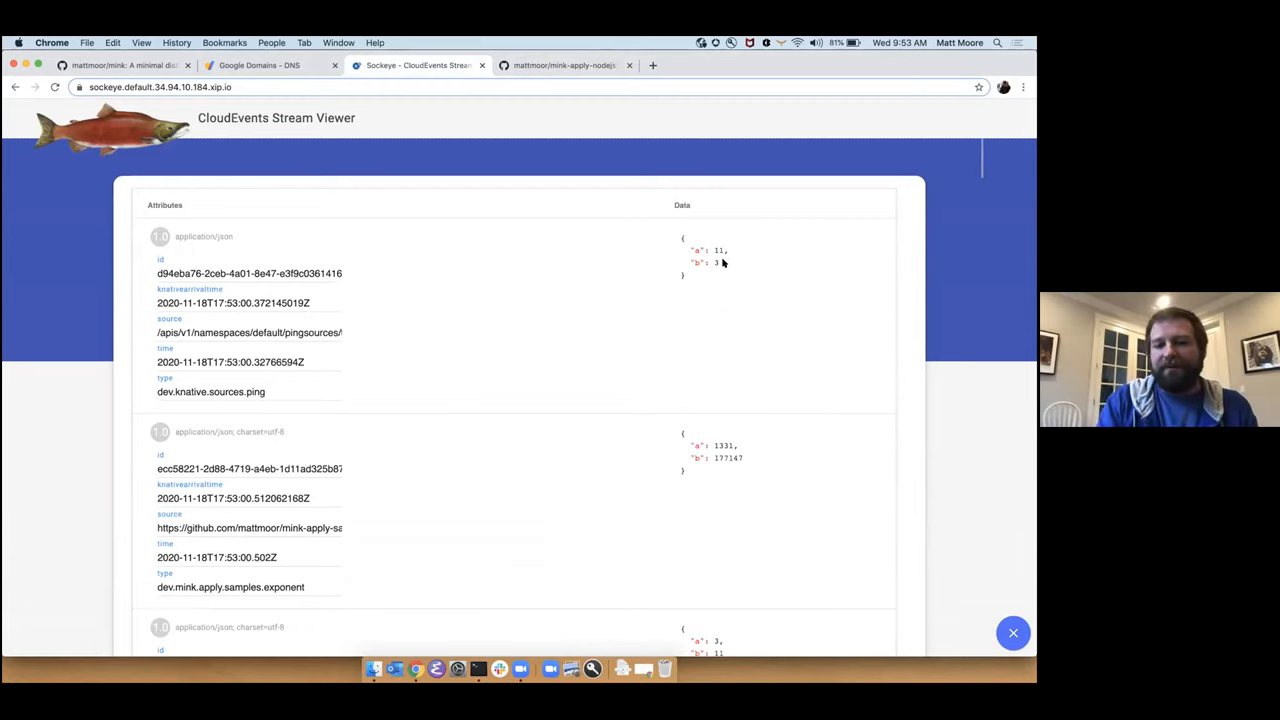
pyautogui.moveTo(697, 257)
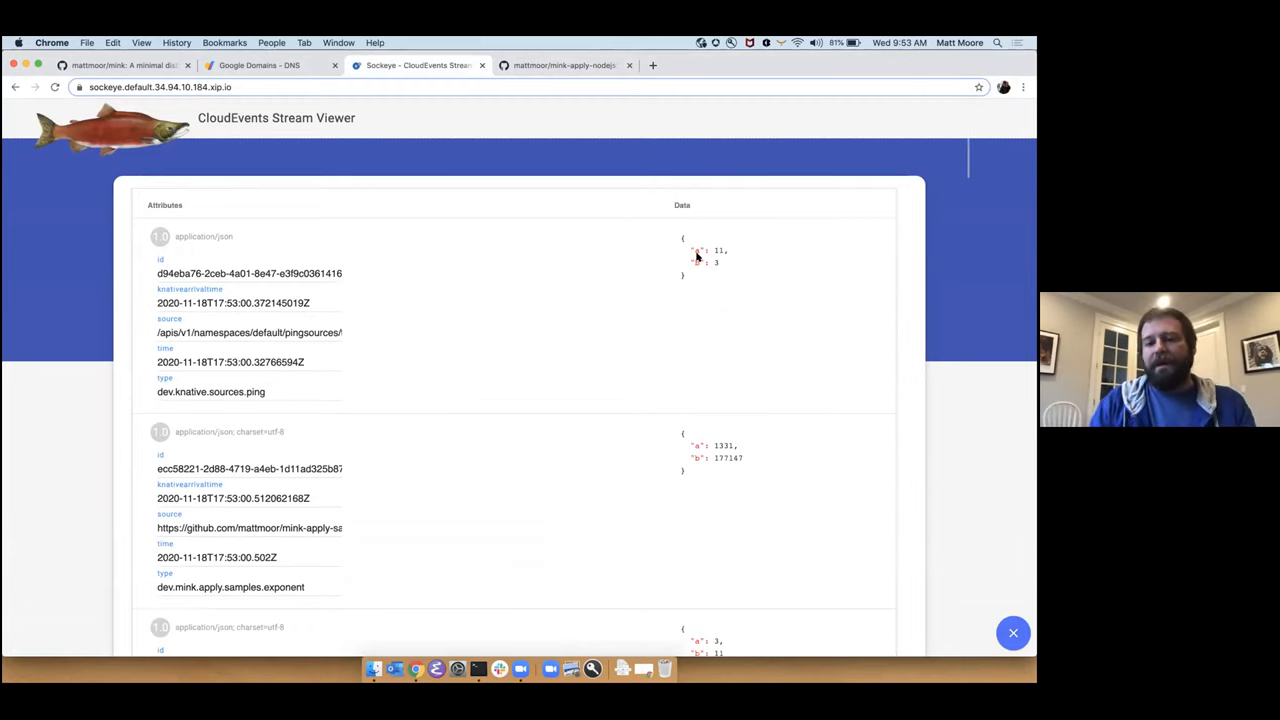
pyautogui.moveTo(713, 258)
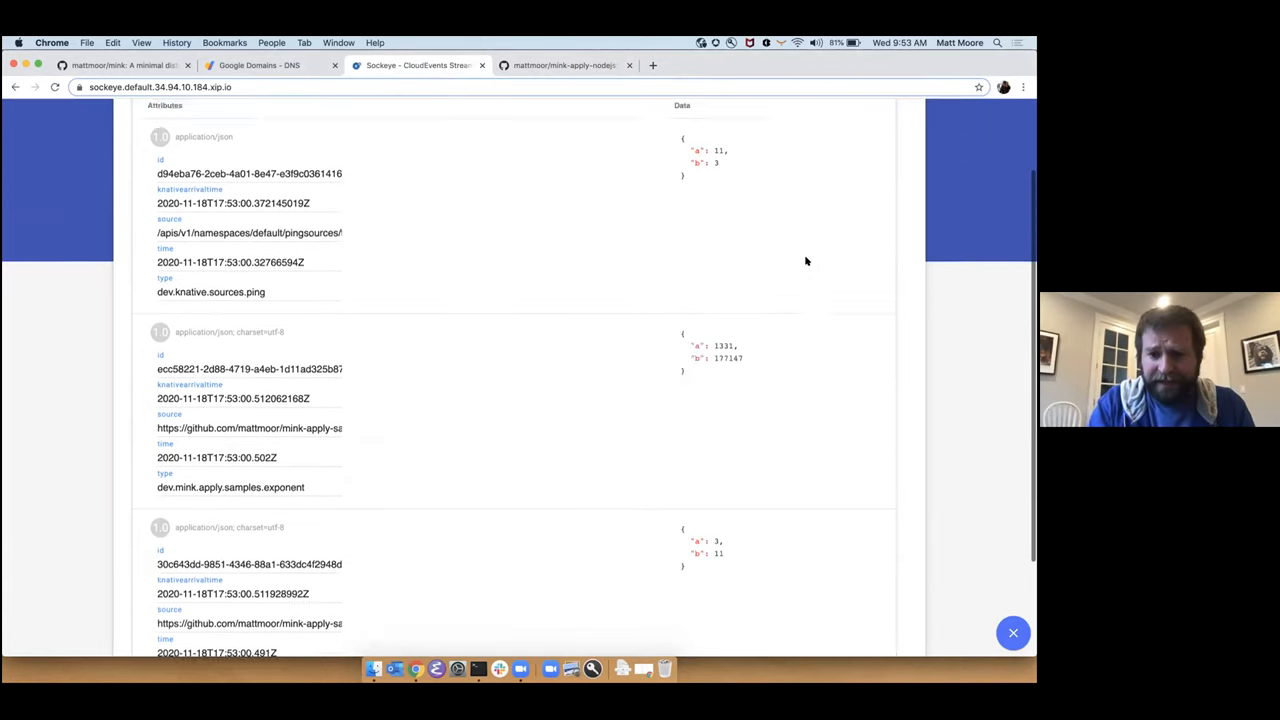
pyautogui.scroll(-3)
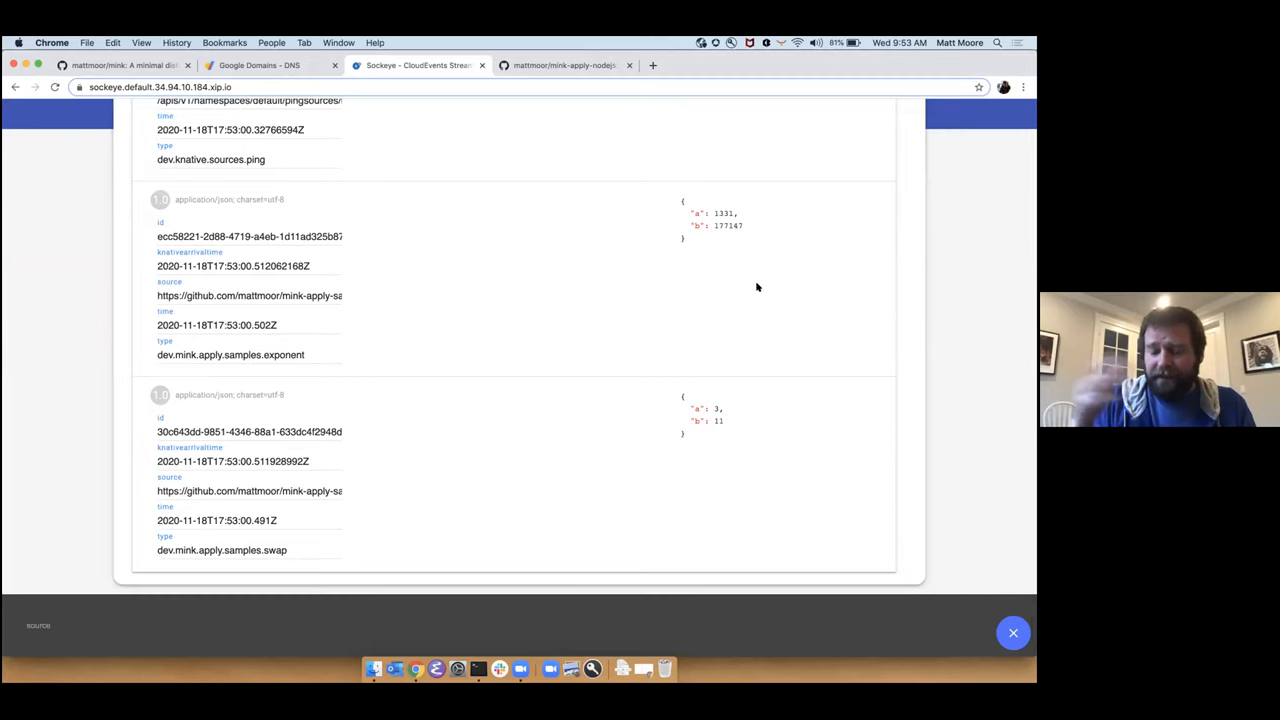
pyautogui.moveTo(270, 358)
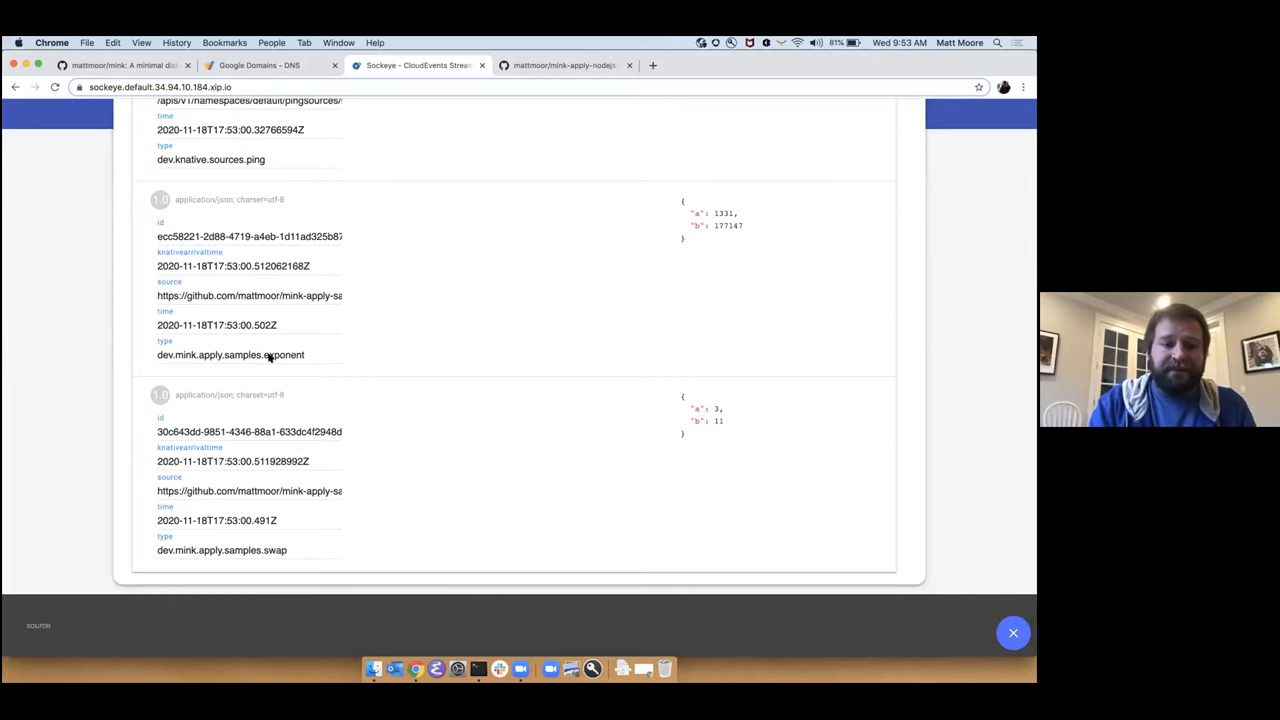
pyautogui.moveTo(723, 214)
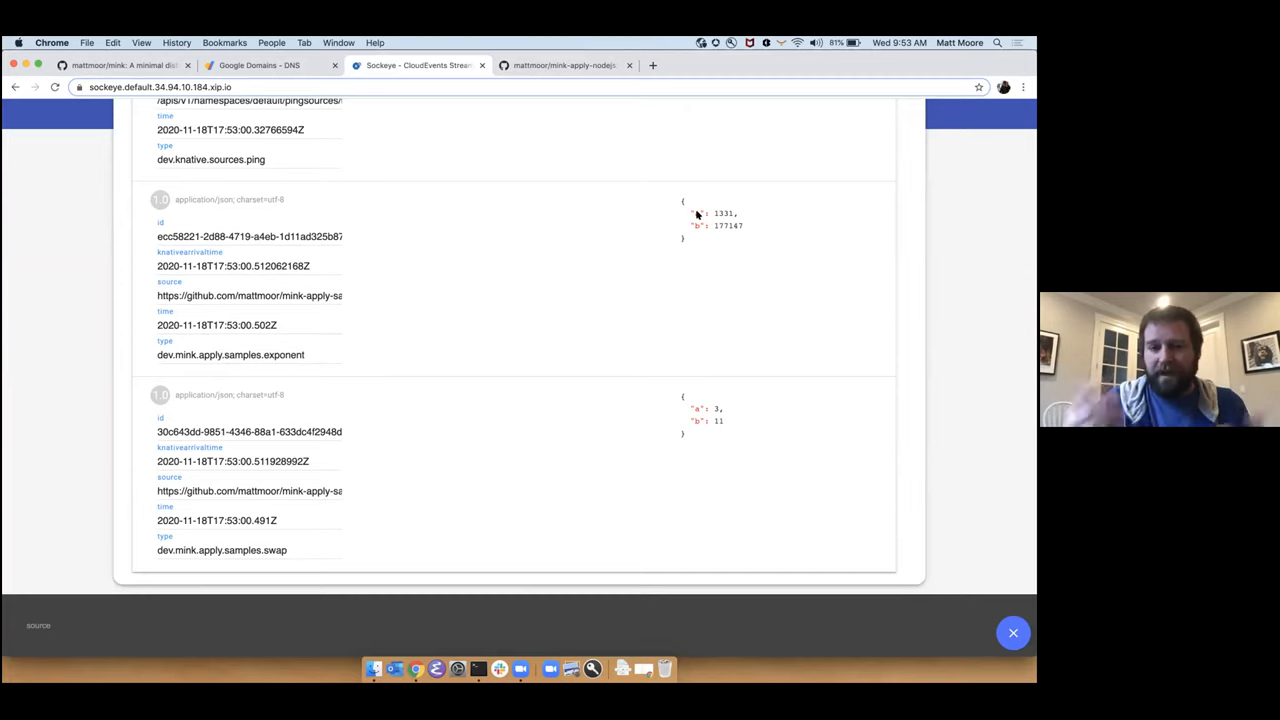
pyautogui.moveTo(754, 238)
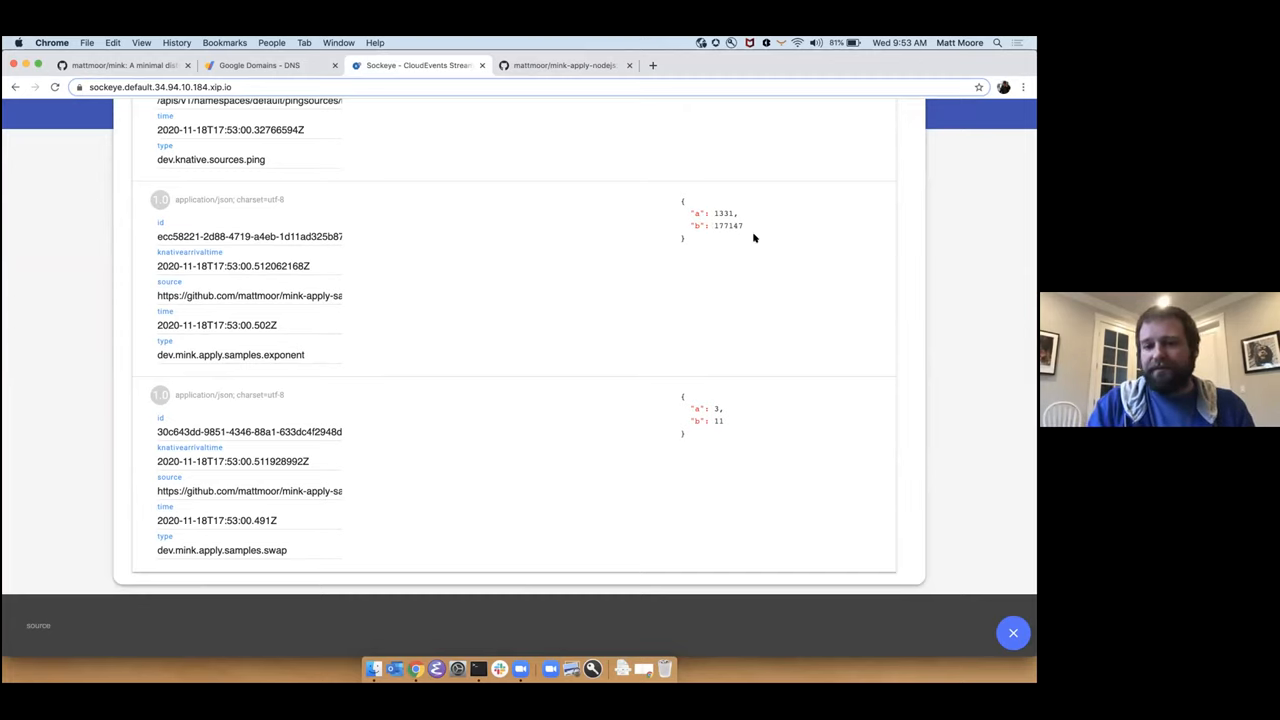
pyautogui.moveTo(596, 425)
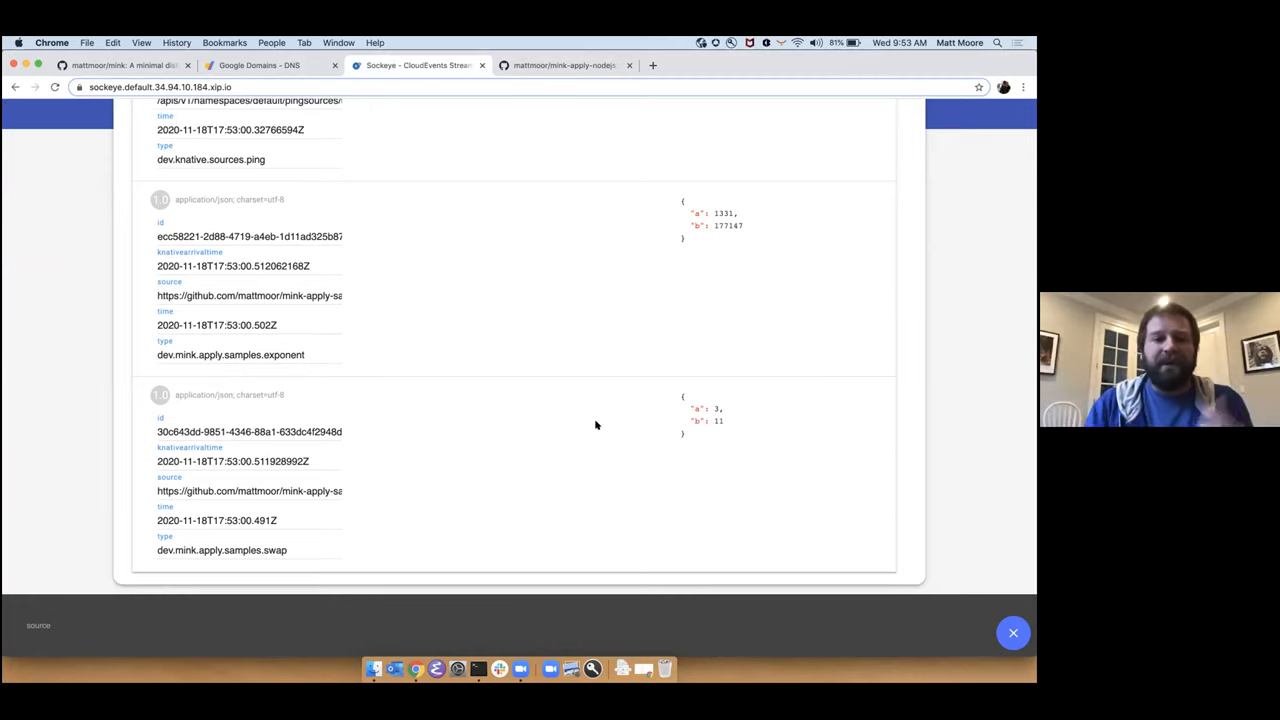
pyautogui.scroll(3)
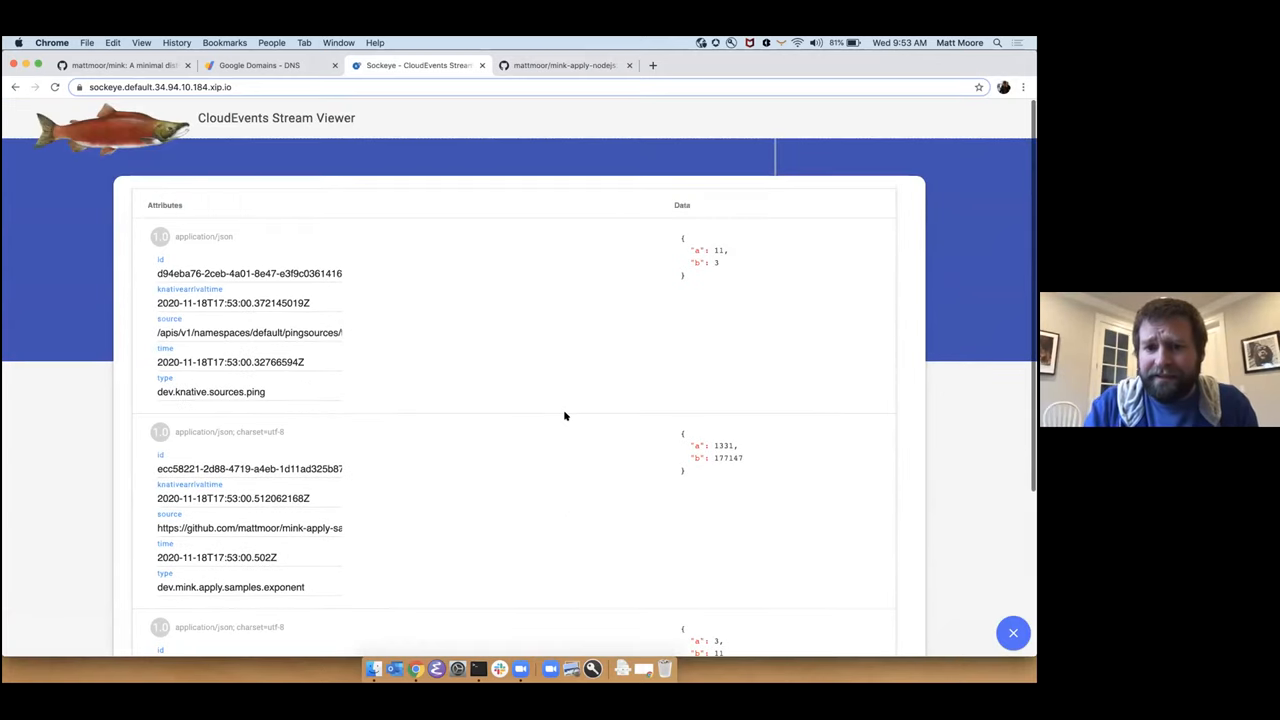
pyautogui.scroll(-3)
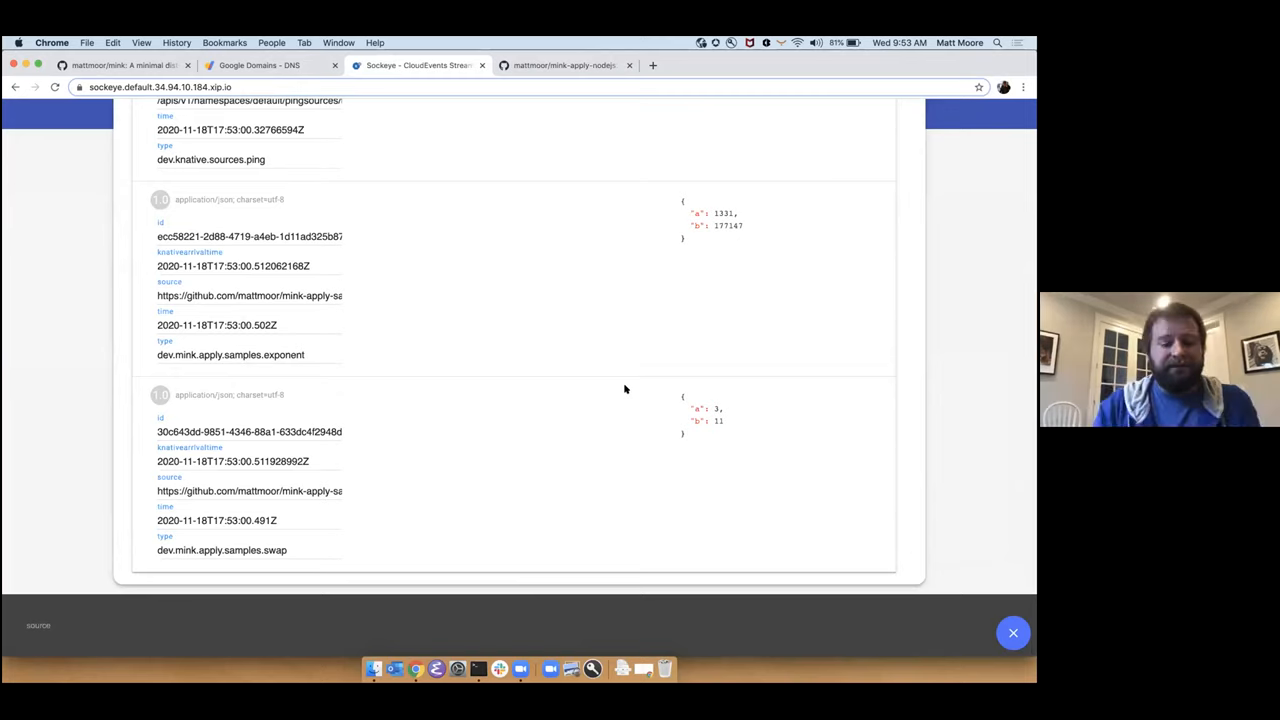
pyautogui.moveTo(230, 368)
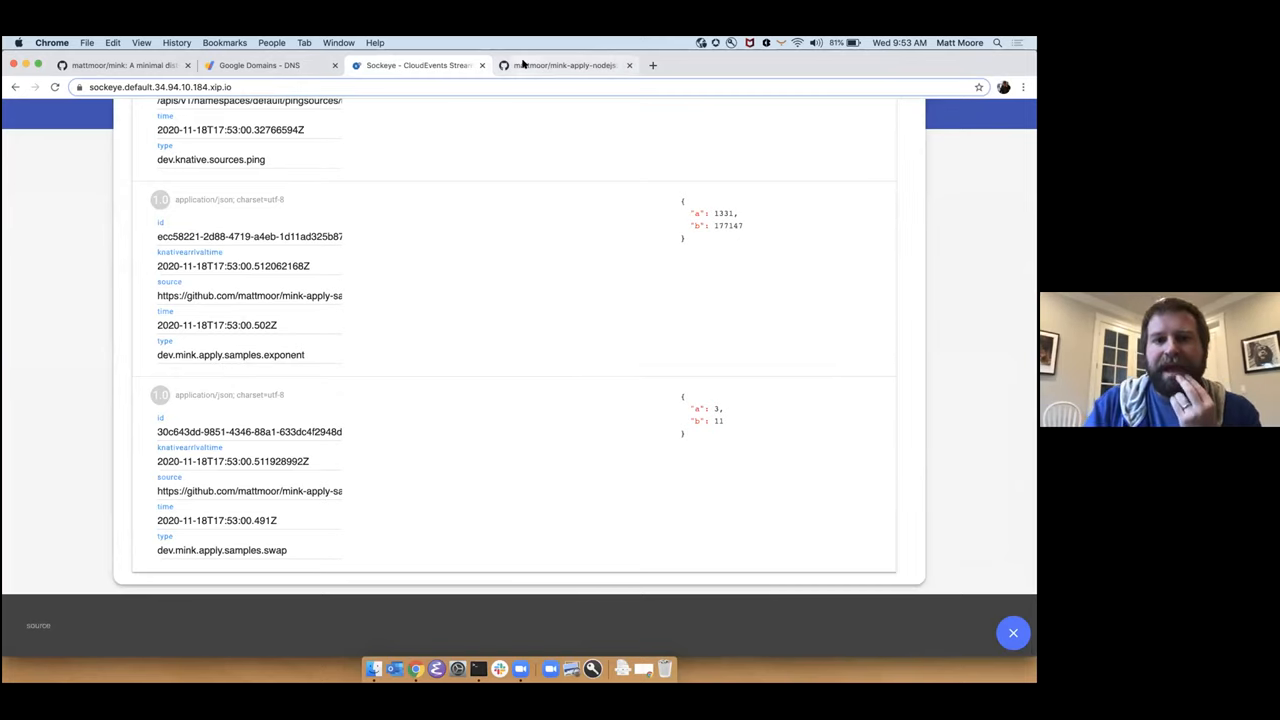
# - Open the add folder in the mattmoor/mink-apply-nodejs repository on GitHub
pyautogui.click(565, 65)
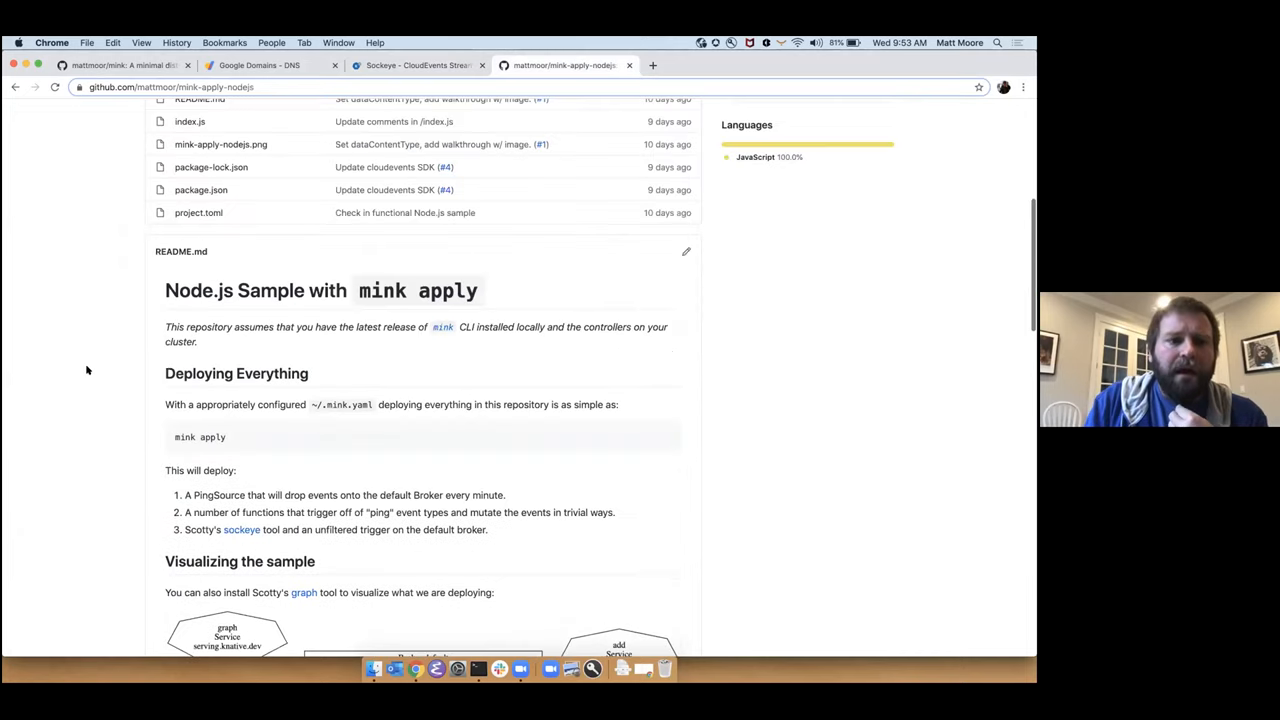
pyautogui.scroll(3)
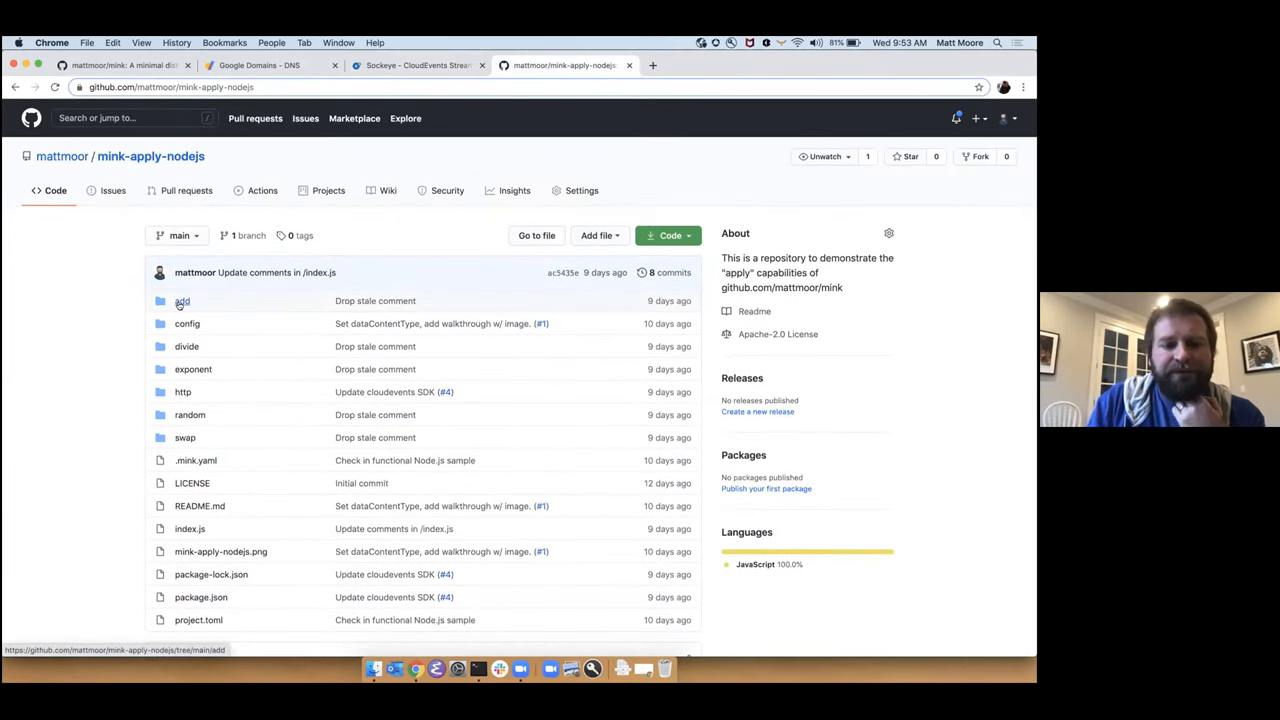
pyautogui.click(182, 300)
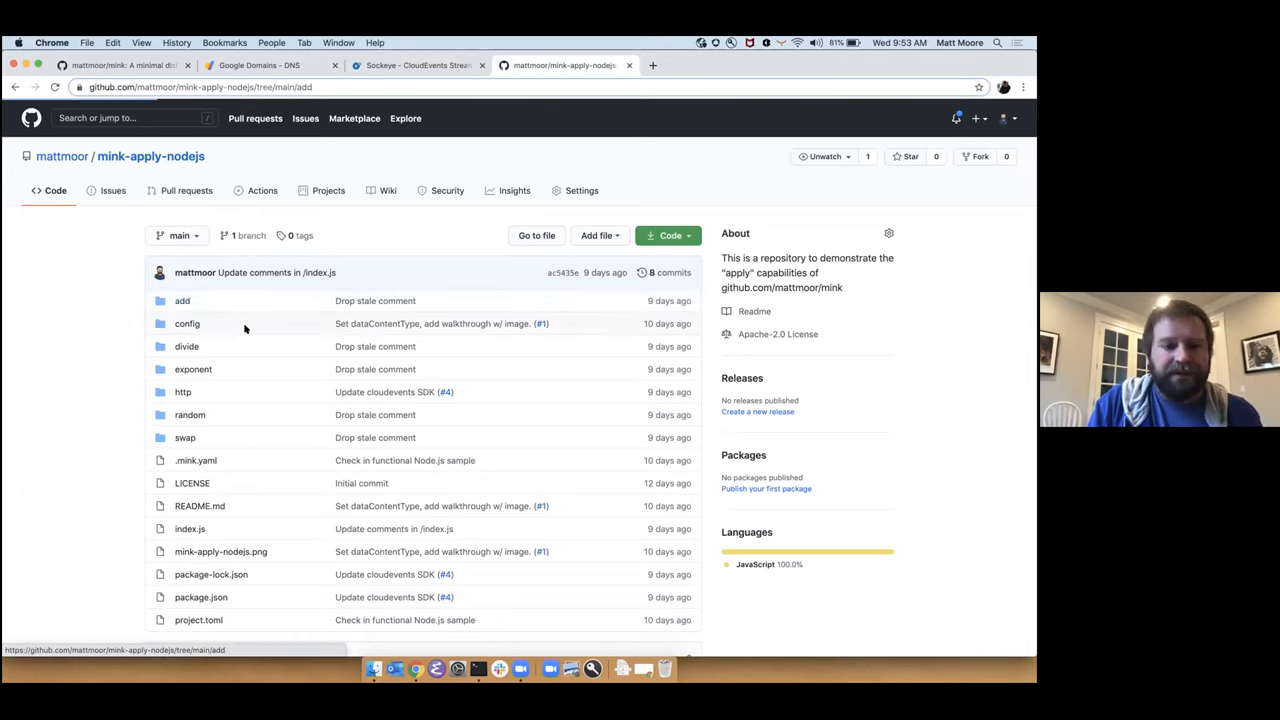
pyautogui.click(182, 300)
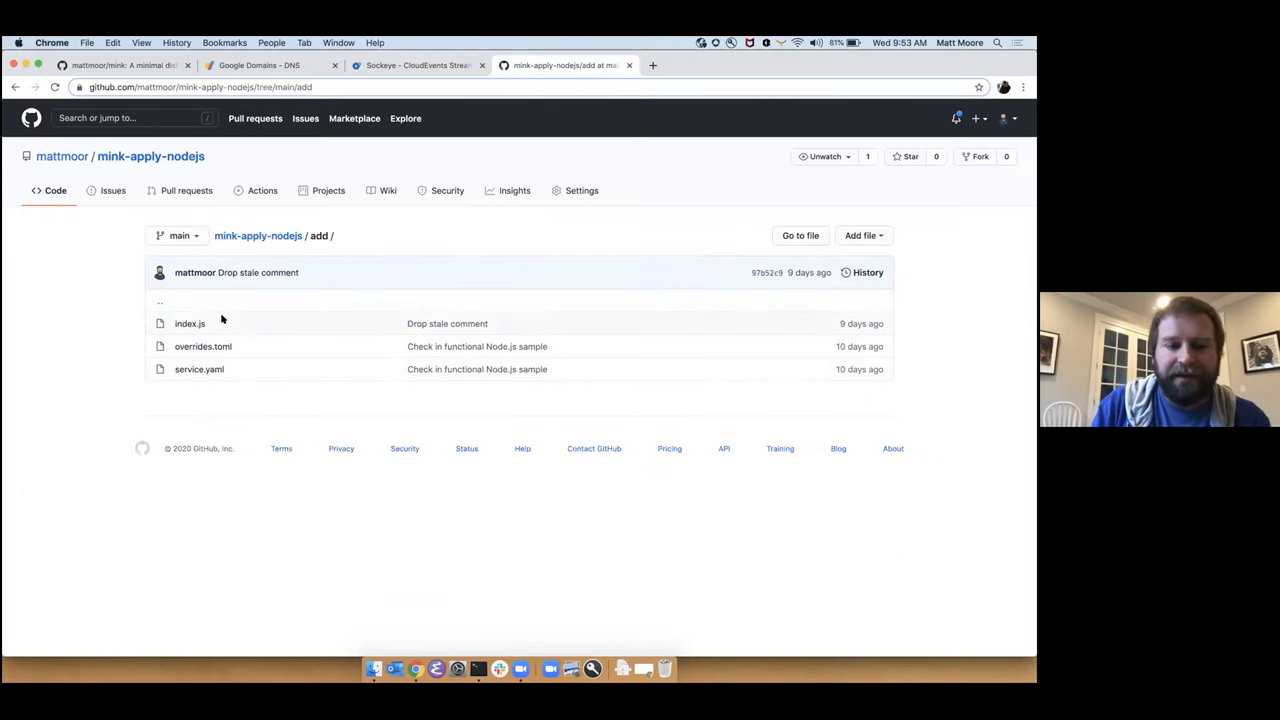
pyautogui.moveTo(203, 346)
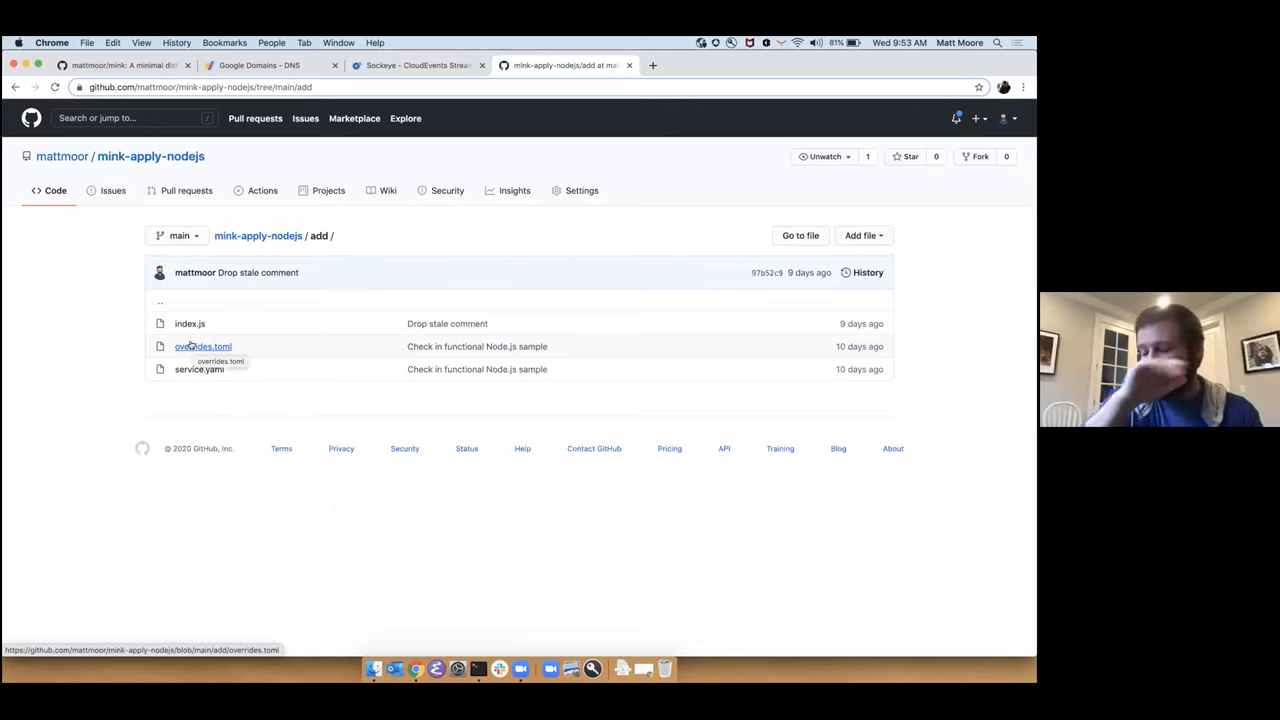
pyautogui.moveTo(189, 323)
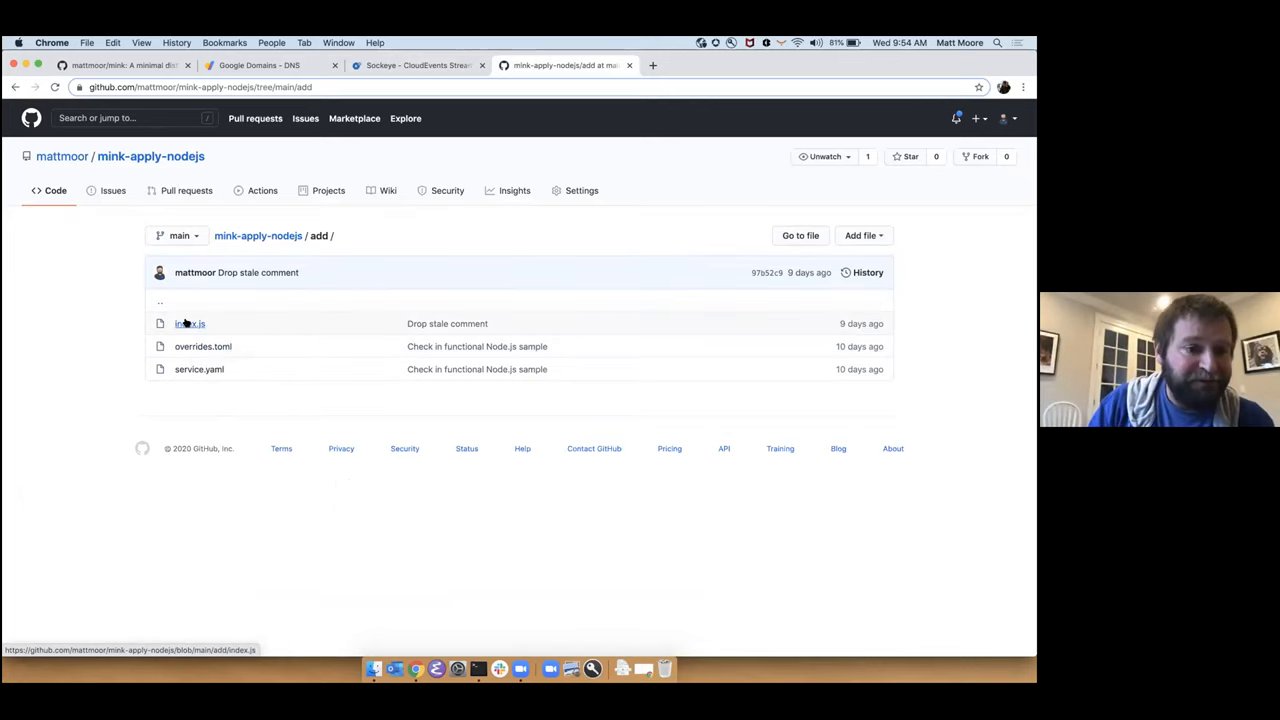
# - Open add/index.js, highlight handle (lines 3–8), then line 15 passing event data
pyautogui.click(189, 323)
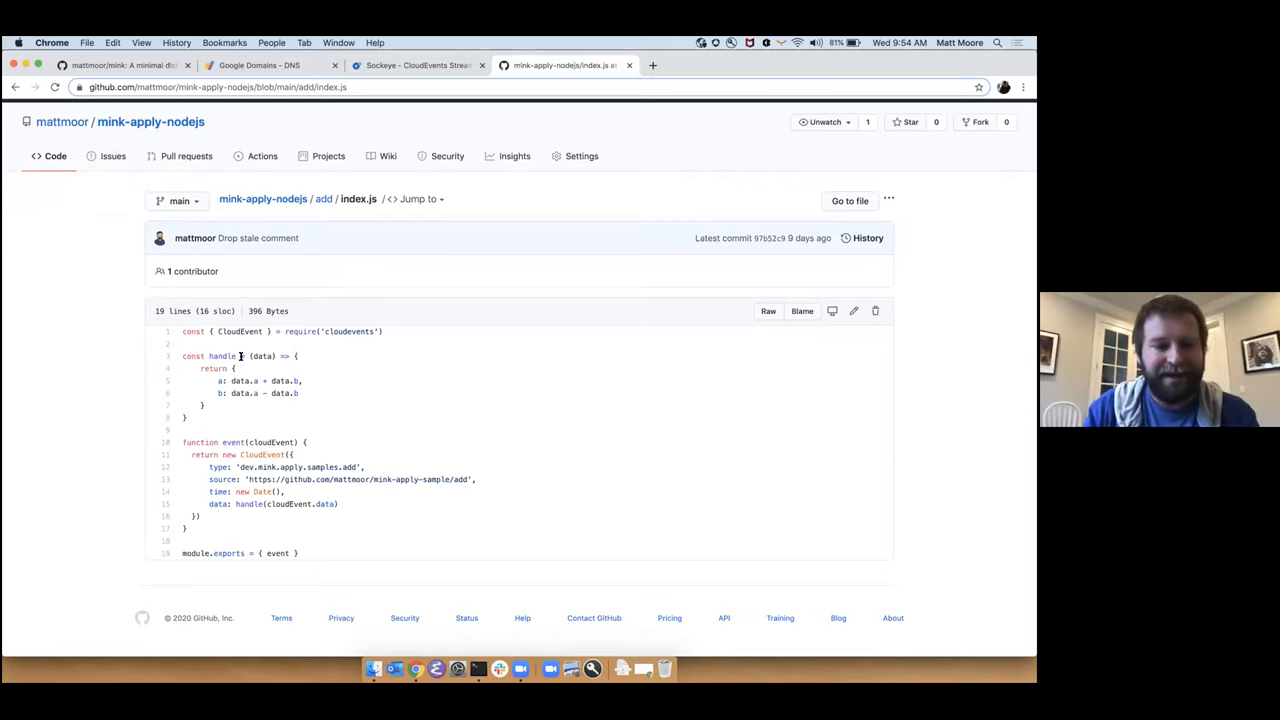
pyautogui.moveTo(168, 357)
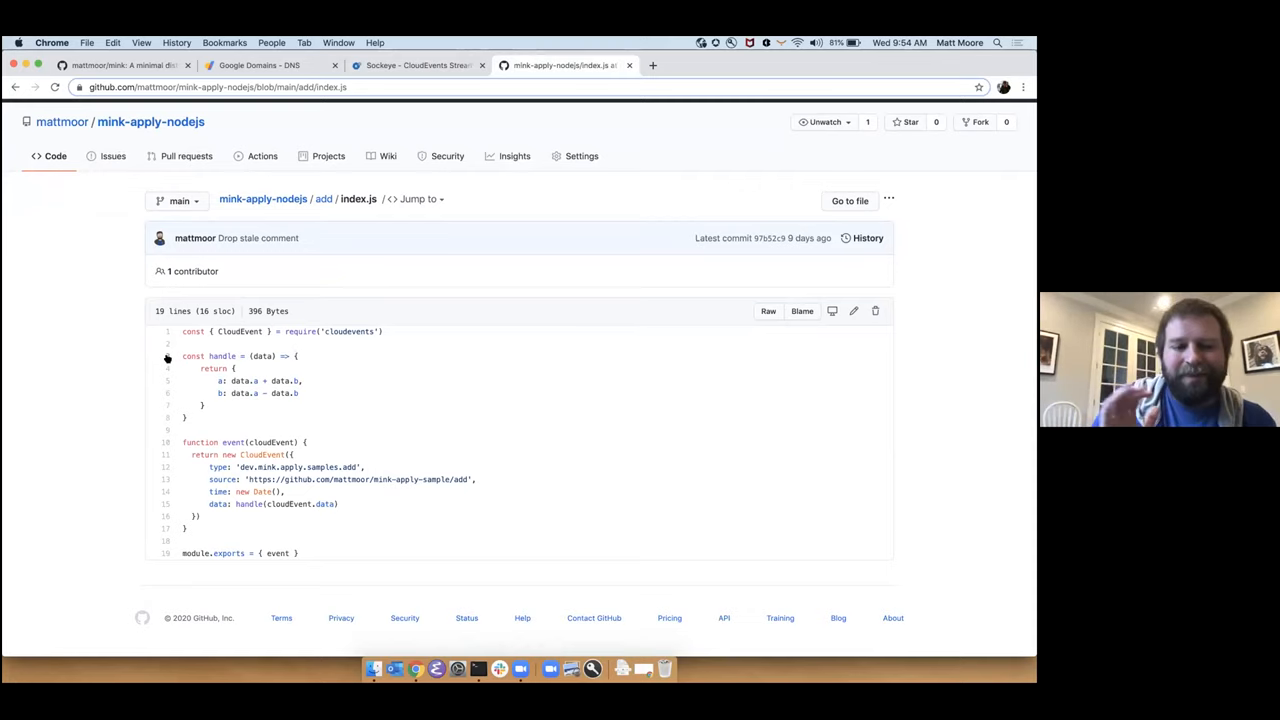
pyautogui.click(165, 356)
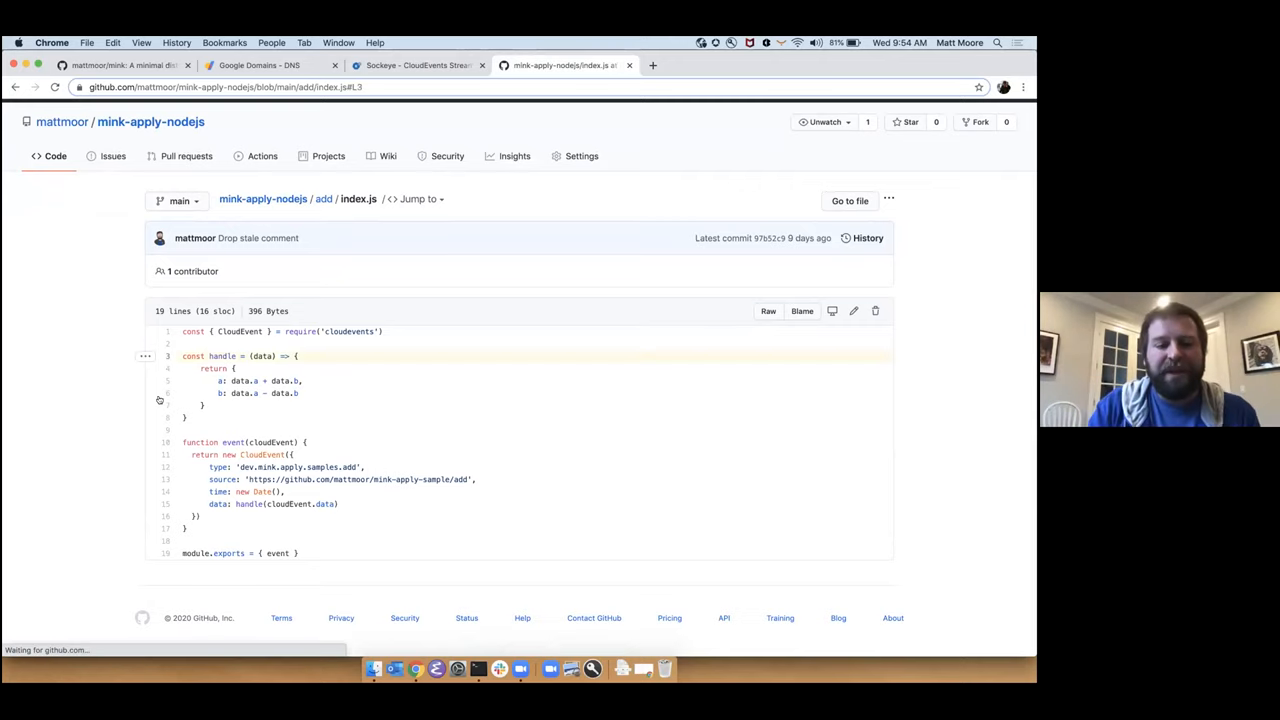
pyautogui.click(164, 417)
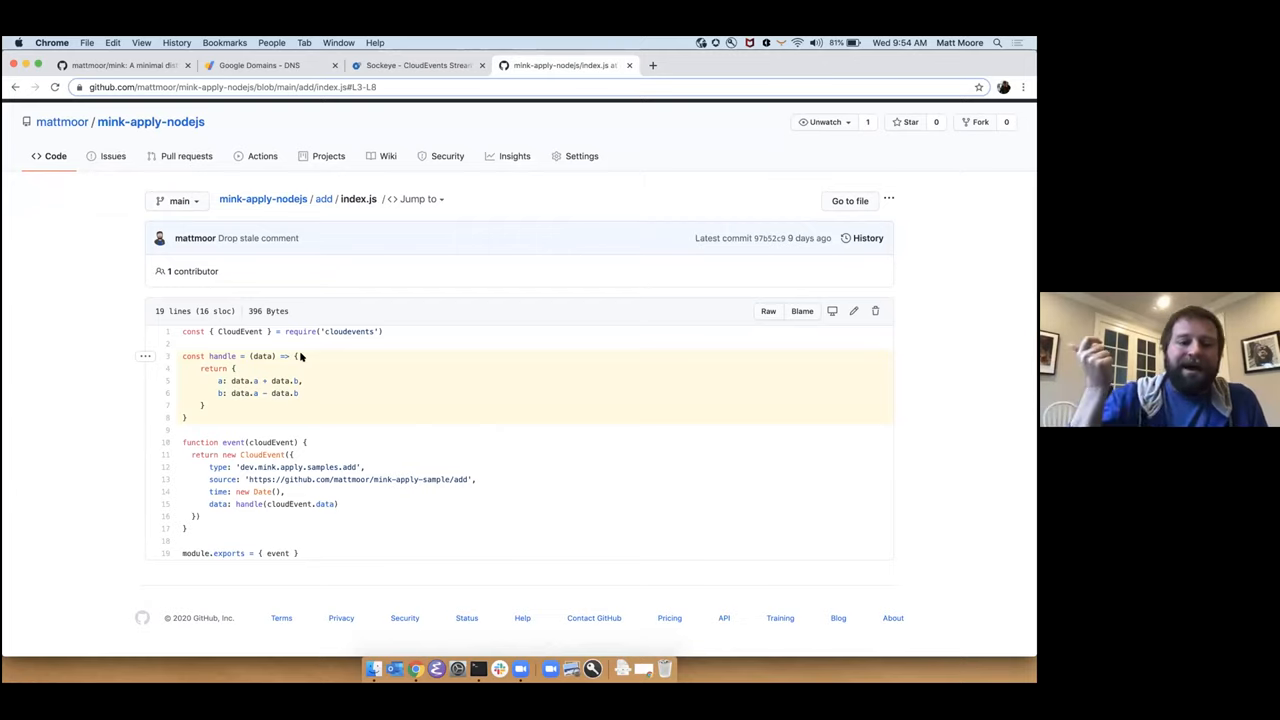
pyautogui.moveTo(210, 380)
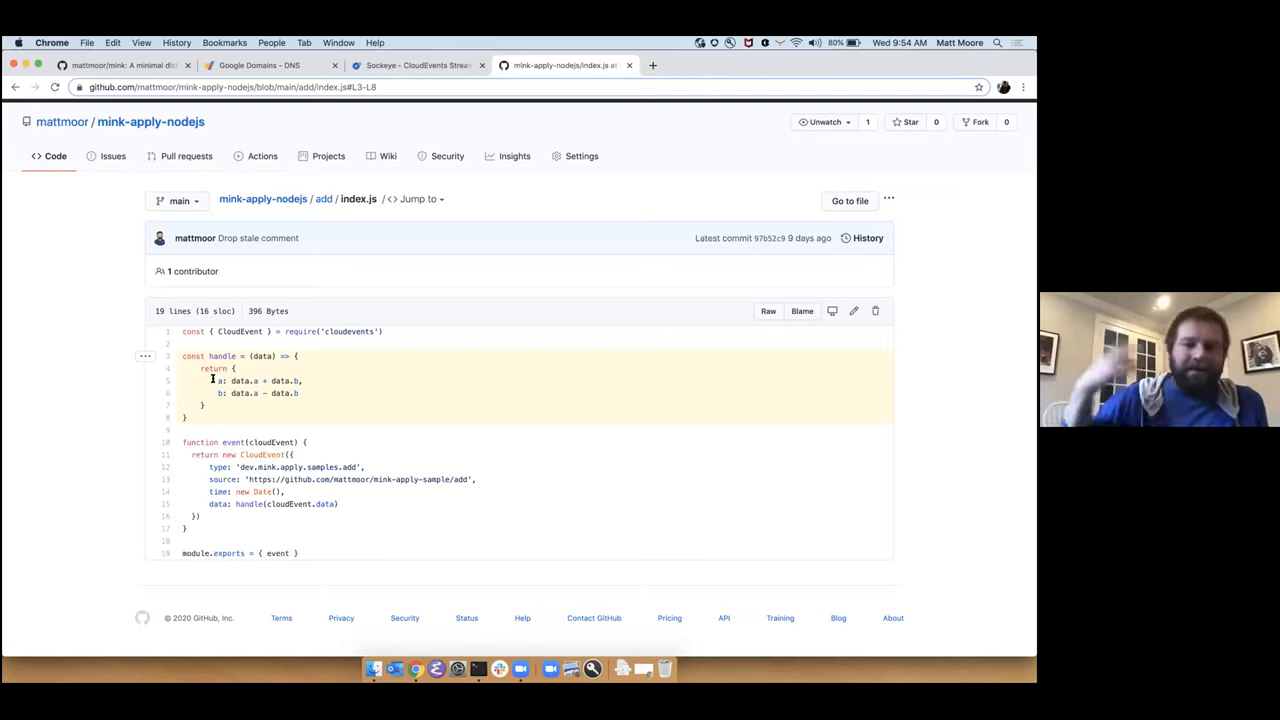
pyautogui.moveTo(207, 399)
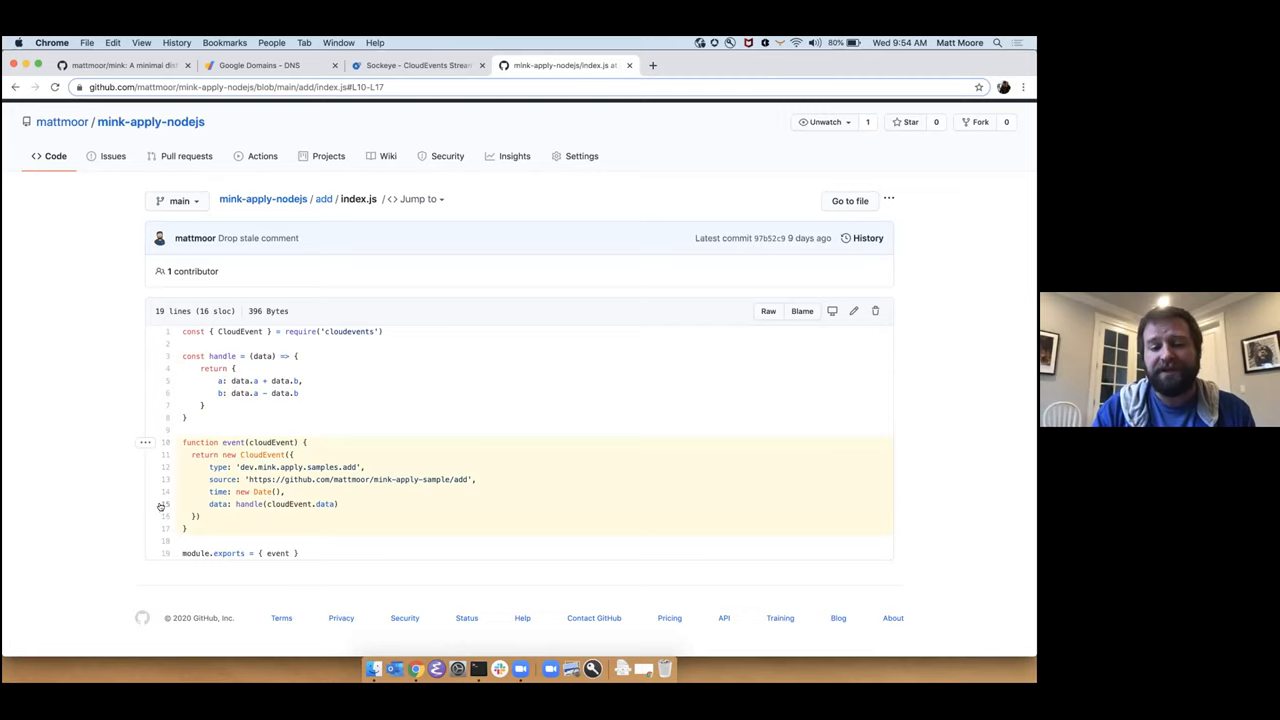
pyautogui.click(165, 504)
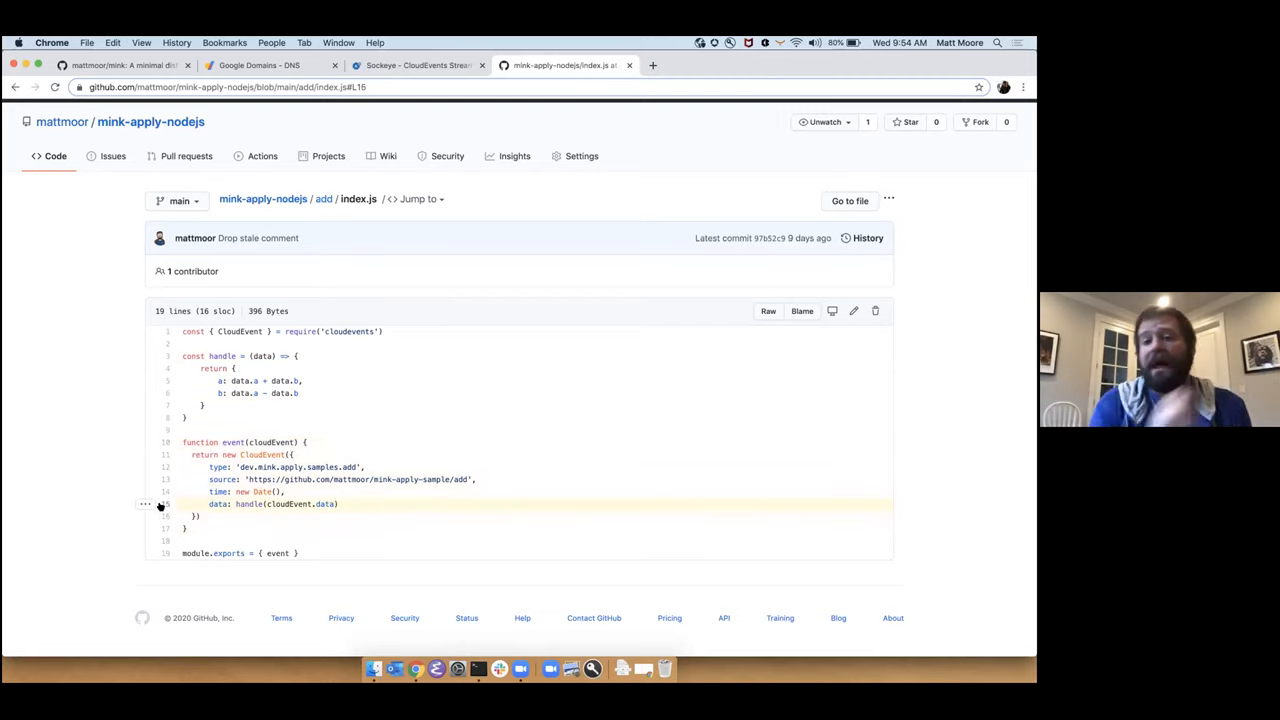
pyautogui.moveTo(337, 456)
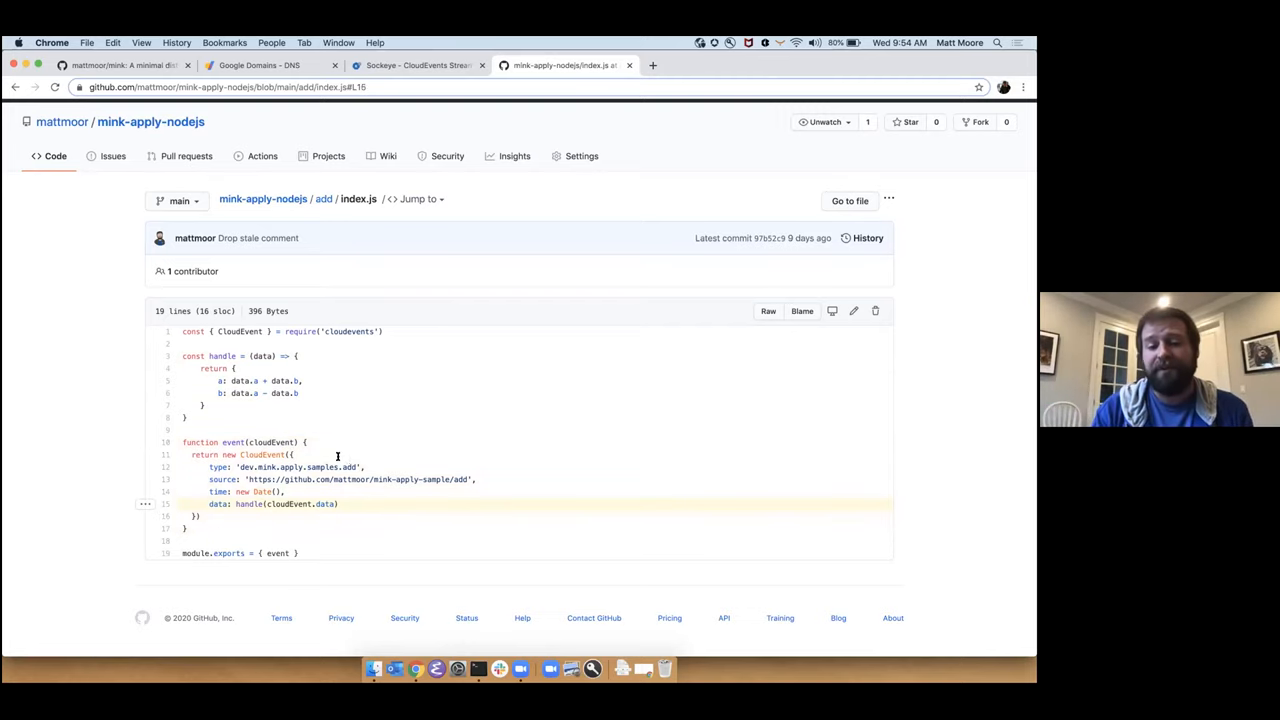
pyautogui.moveTo(408, 471)
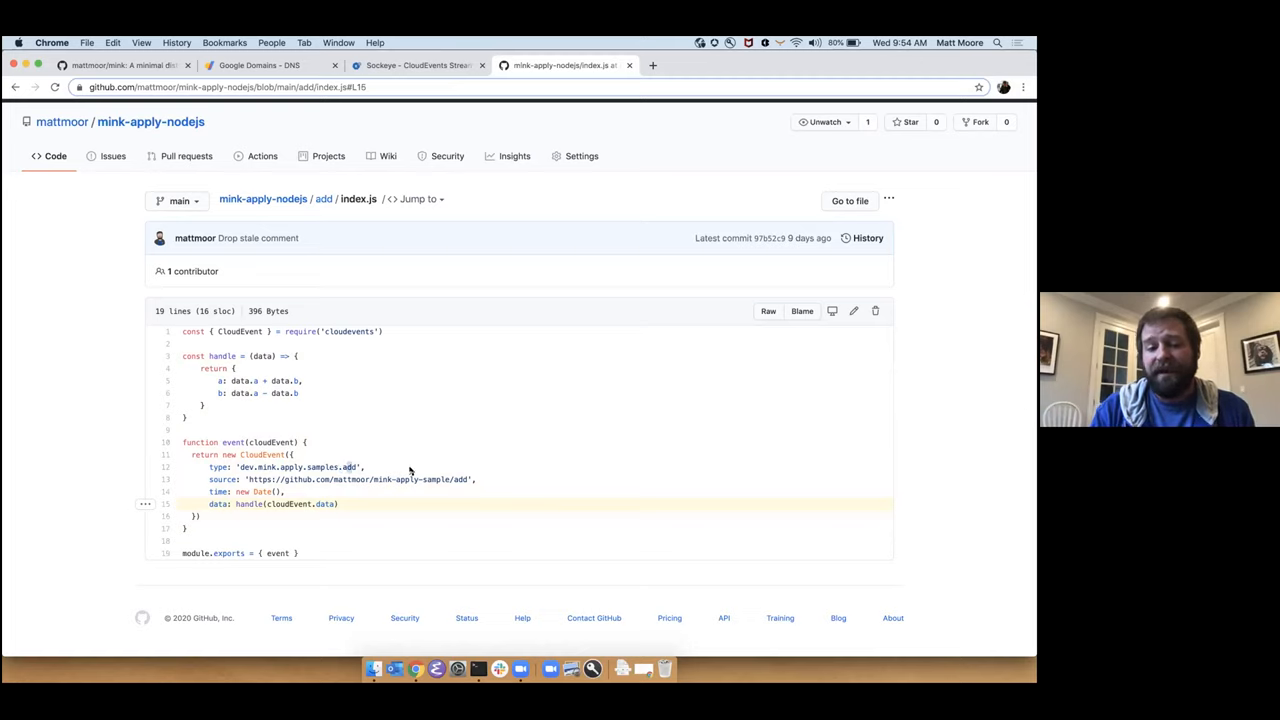
pyautogui.doubleClick(461, 479)
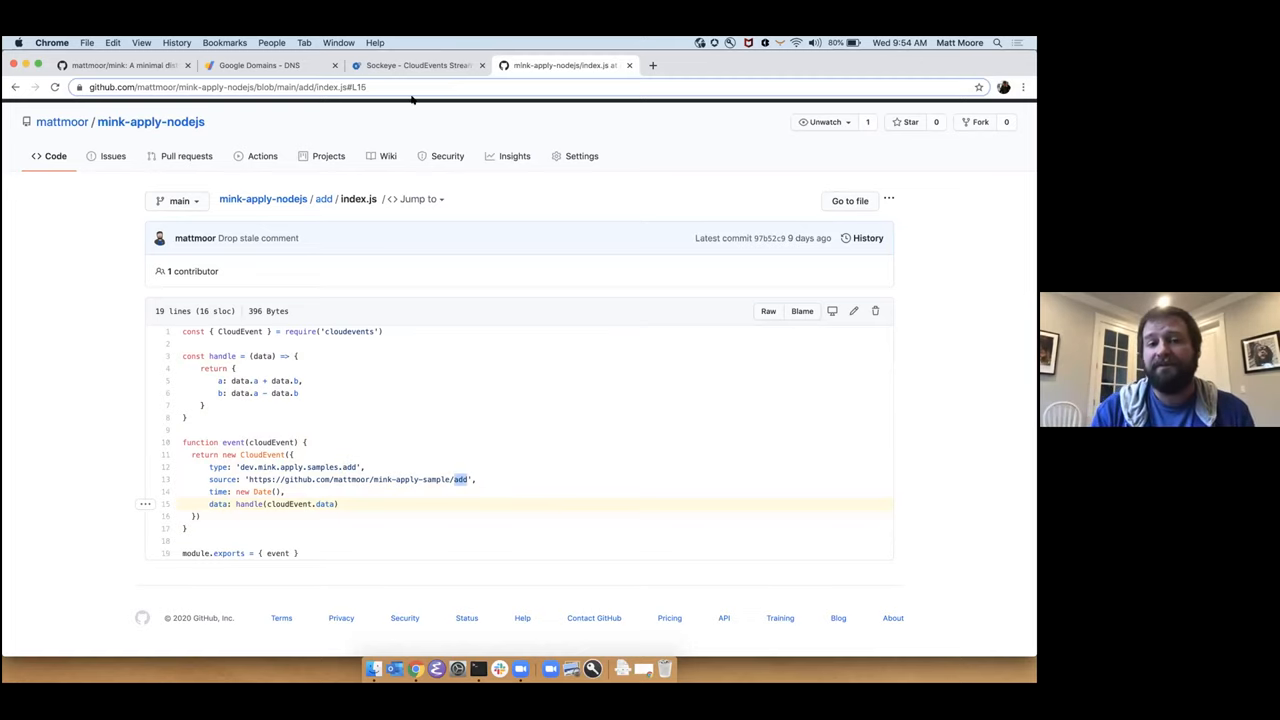
pyautogui.moveTo(415, 65)
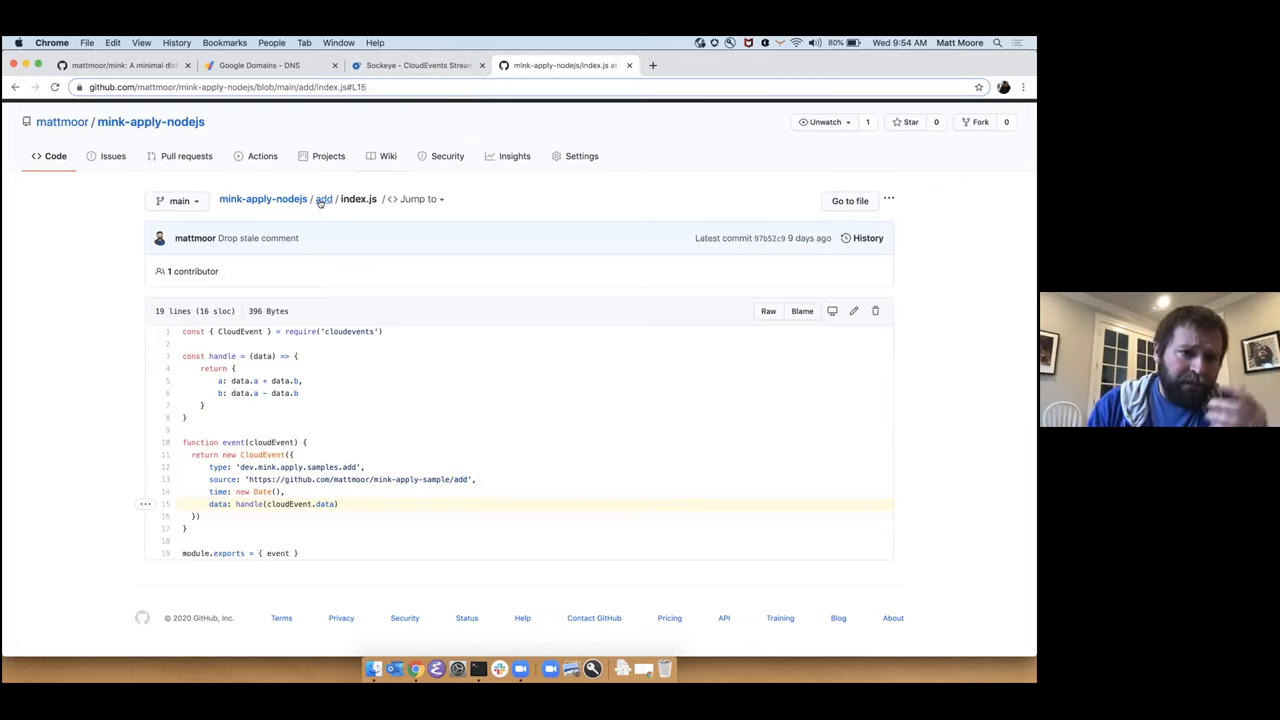
# - Open add/overrides.toml, select the GOOGLE_FUNCTION_TARGET value 'add', then return to the add folder
pyautogui.click(323, 198)
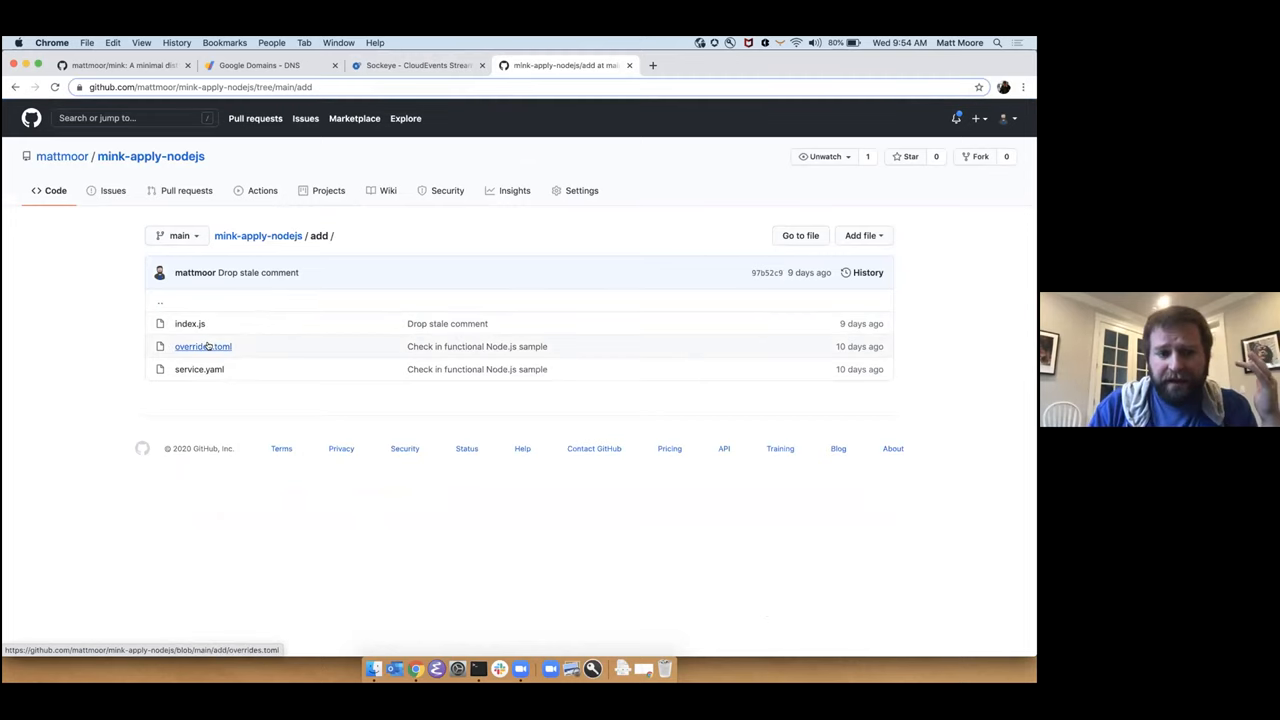
pyautogui.click(203, 346)
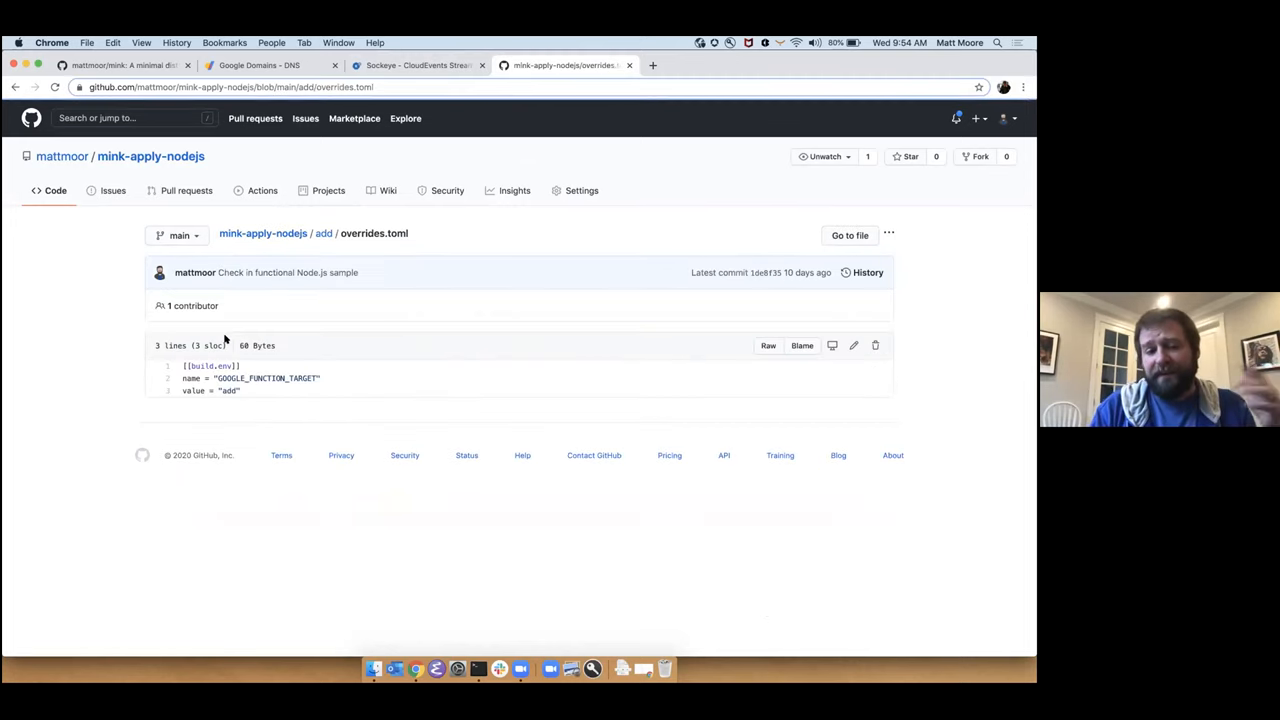
pyautogui.moveTo(281, 407)
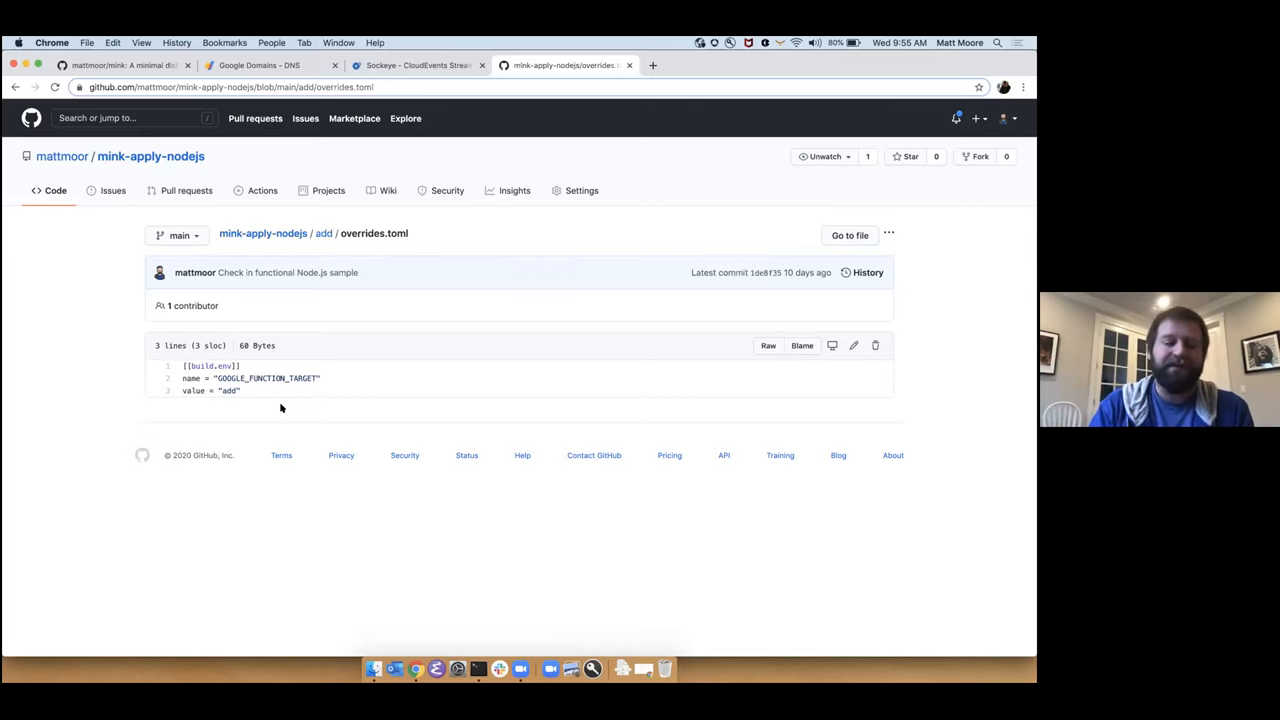
pyautogui.doubleClick(266, 378)
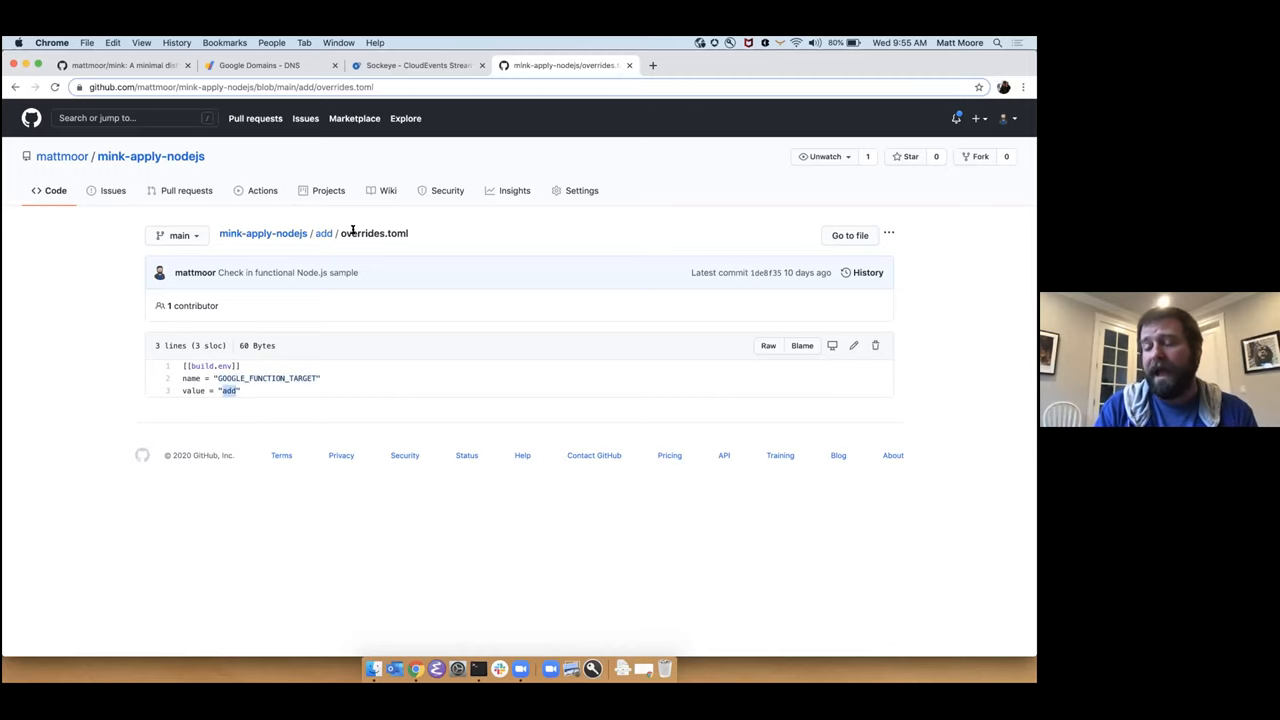
pyautogui.moveTo(324, 233)
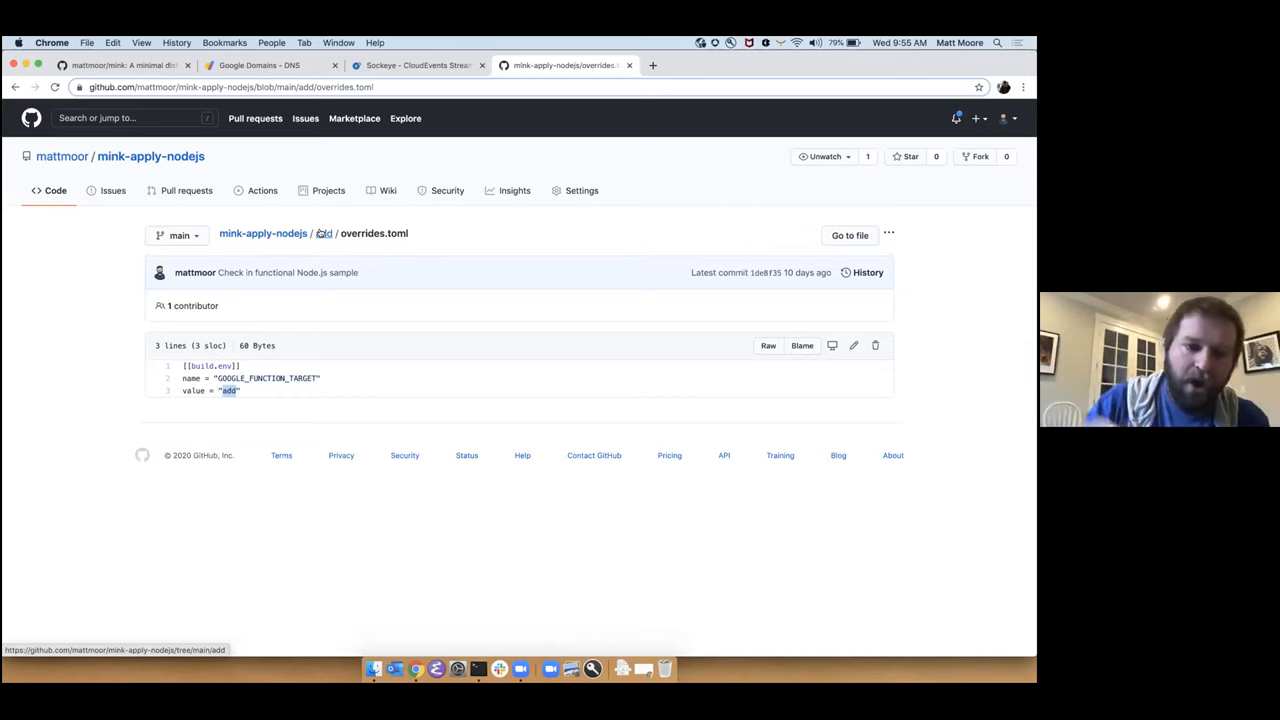
pyautogui.click(324, 233)
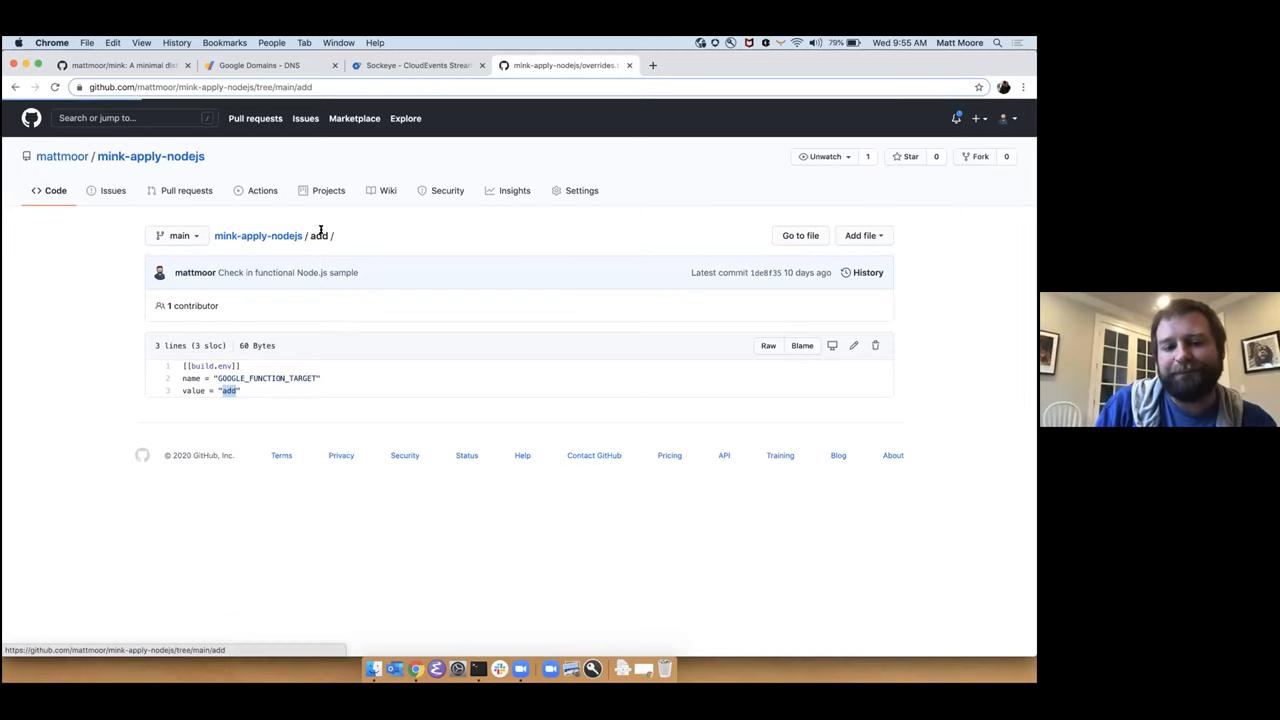
# - Open add/service.yaml and highlight the buildpack image line, selecting 'add' and 'buildpack'
pyautogui.click(319, 235)
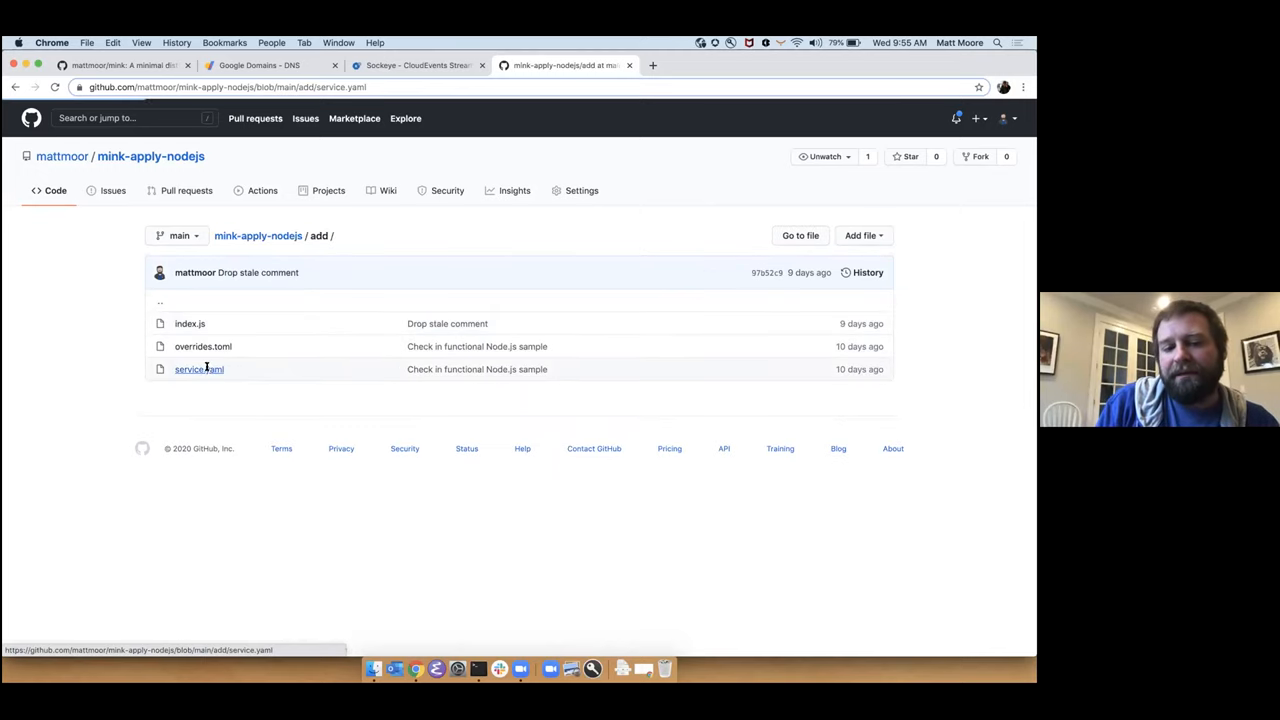
pyautogui.click(199, 369)
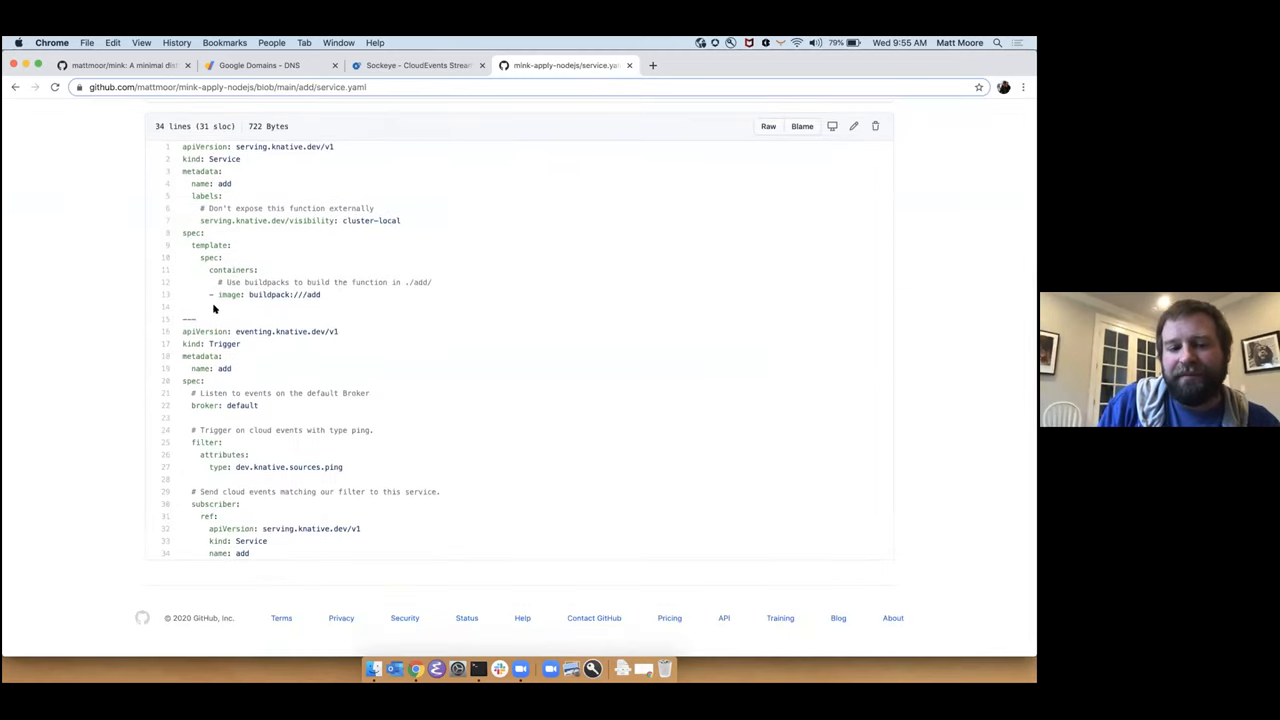
pyautogui.click(165, 294)
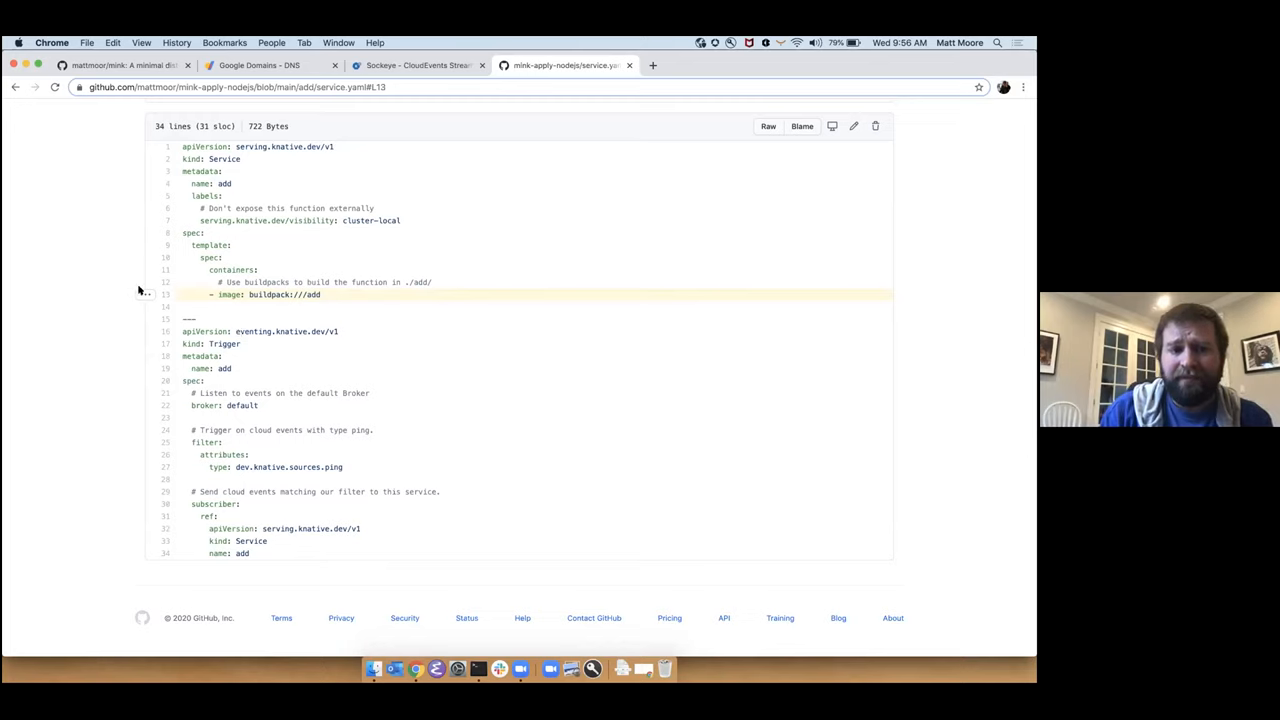
pyautogui.moveTo(225, 307)
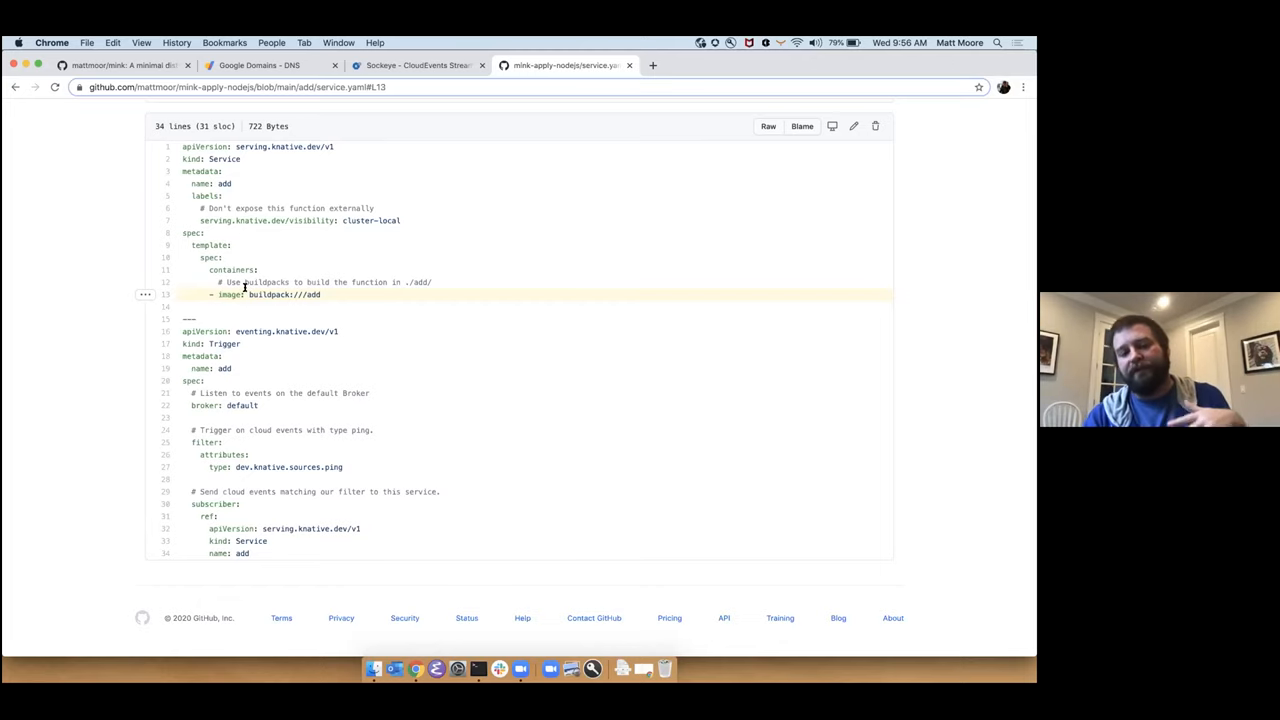
pyautogui.moveTo(255, 300)
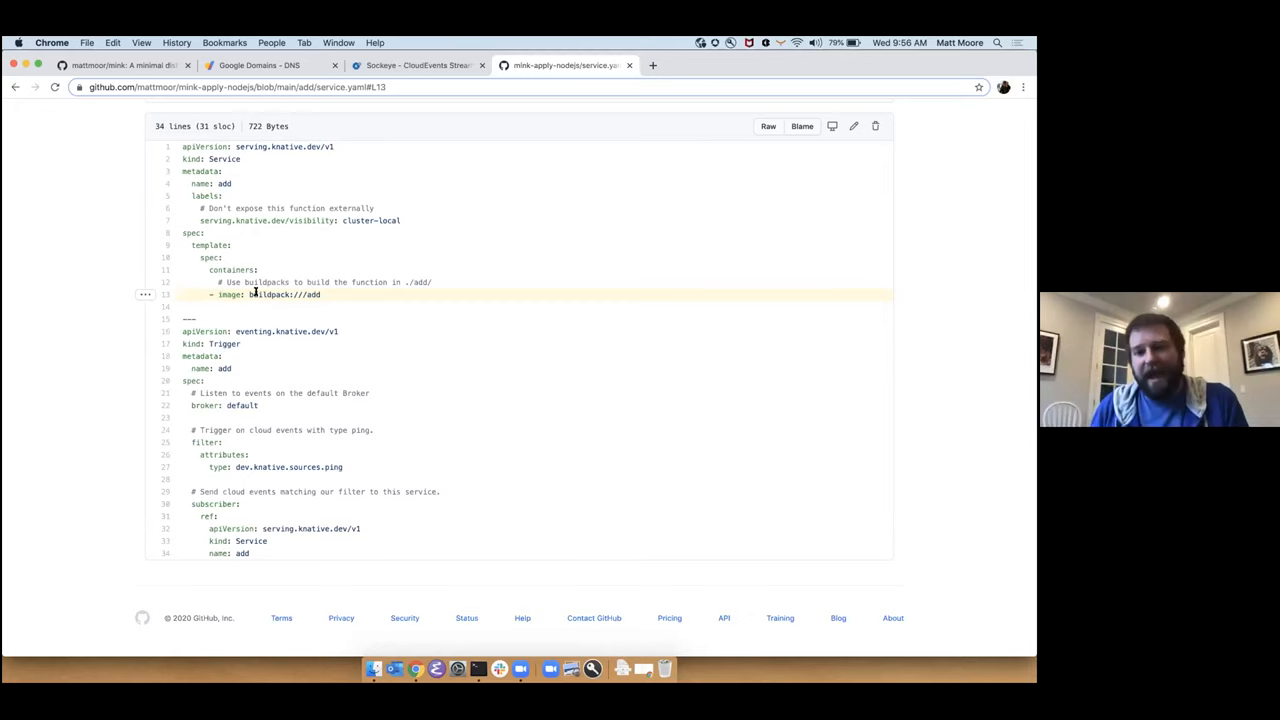
pyautogui.doubleClick(268, 294)
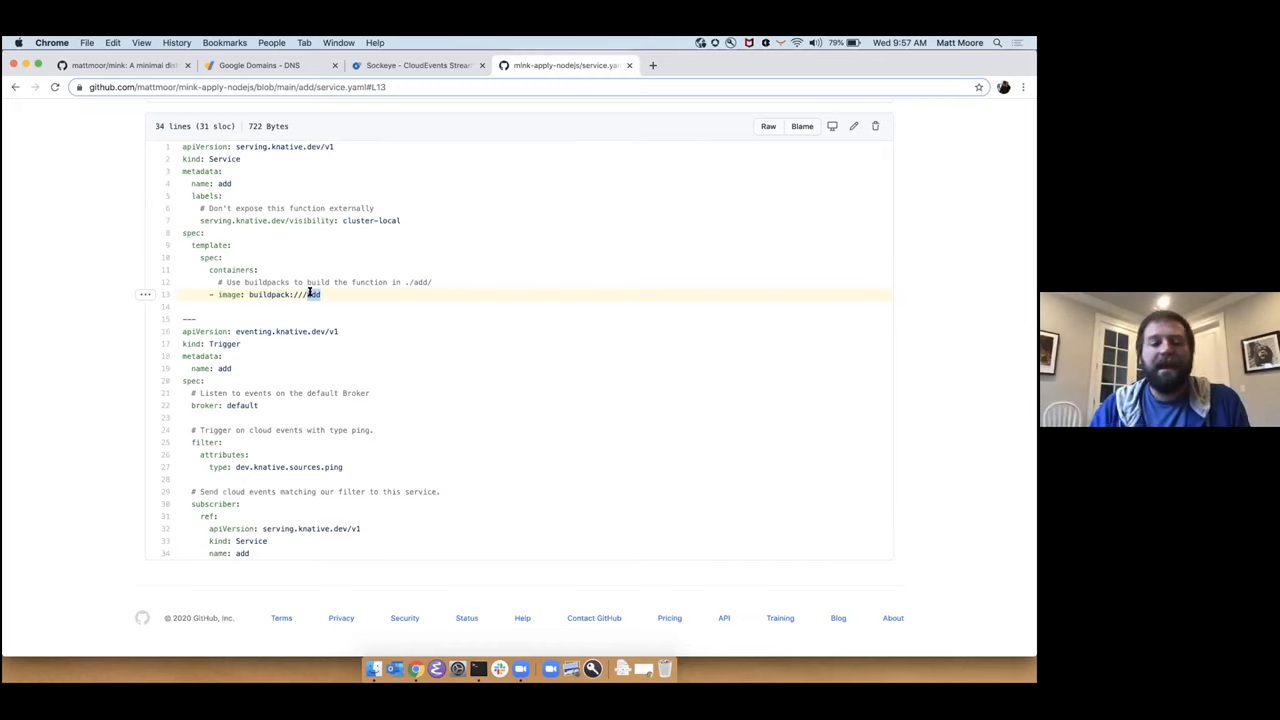
pyautogui.doubleClick(268, 294)
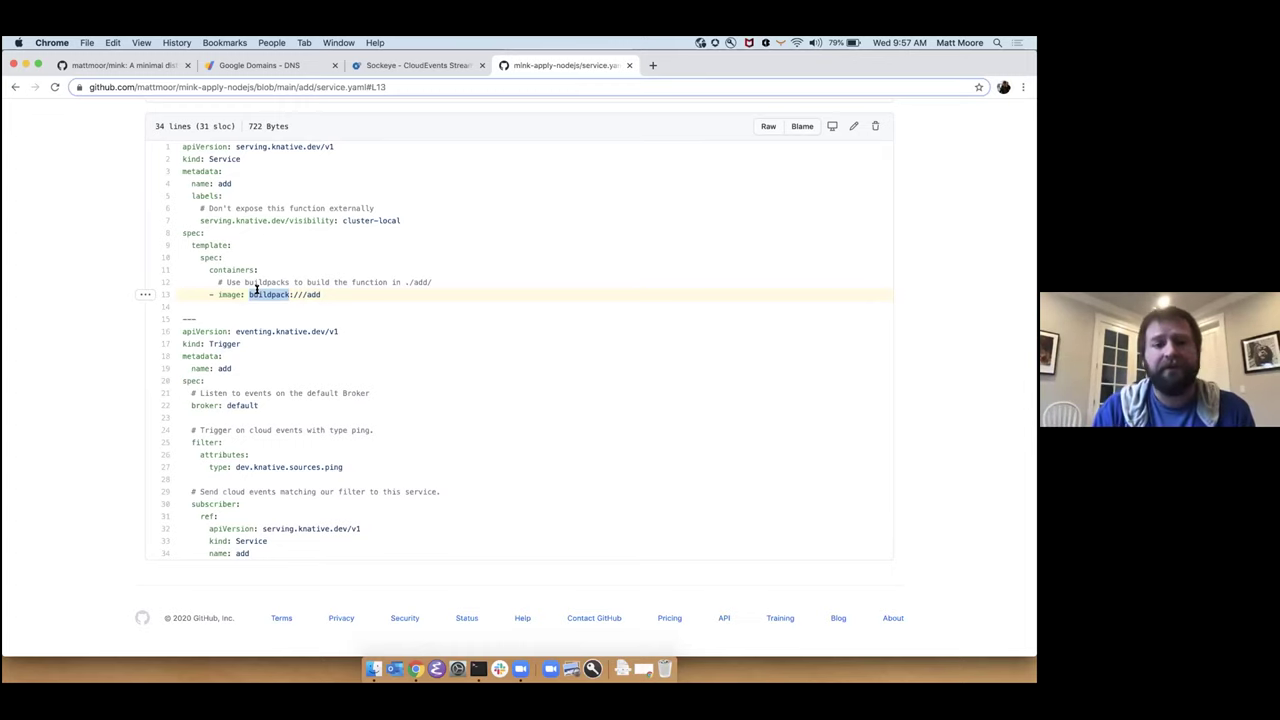
pyautogui.moveTo(174, 230)
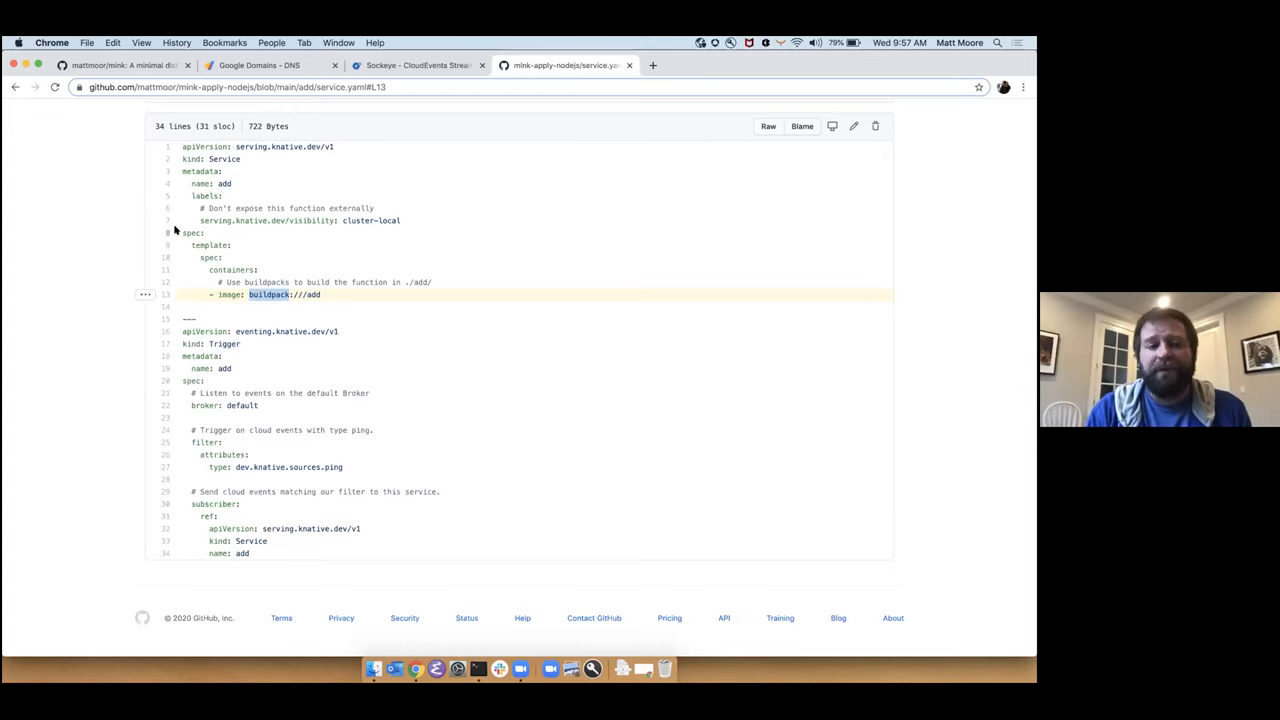
# - Highlight the Trigger's default broker and ping-event filter, then return to the repository overview
pyautogui.click(168, 220)
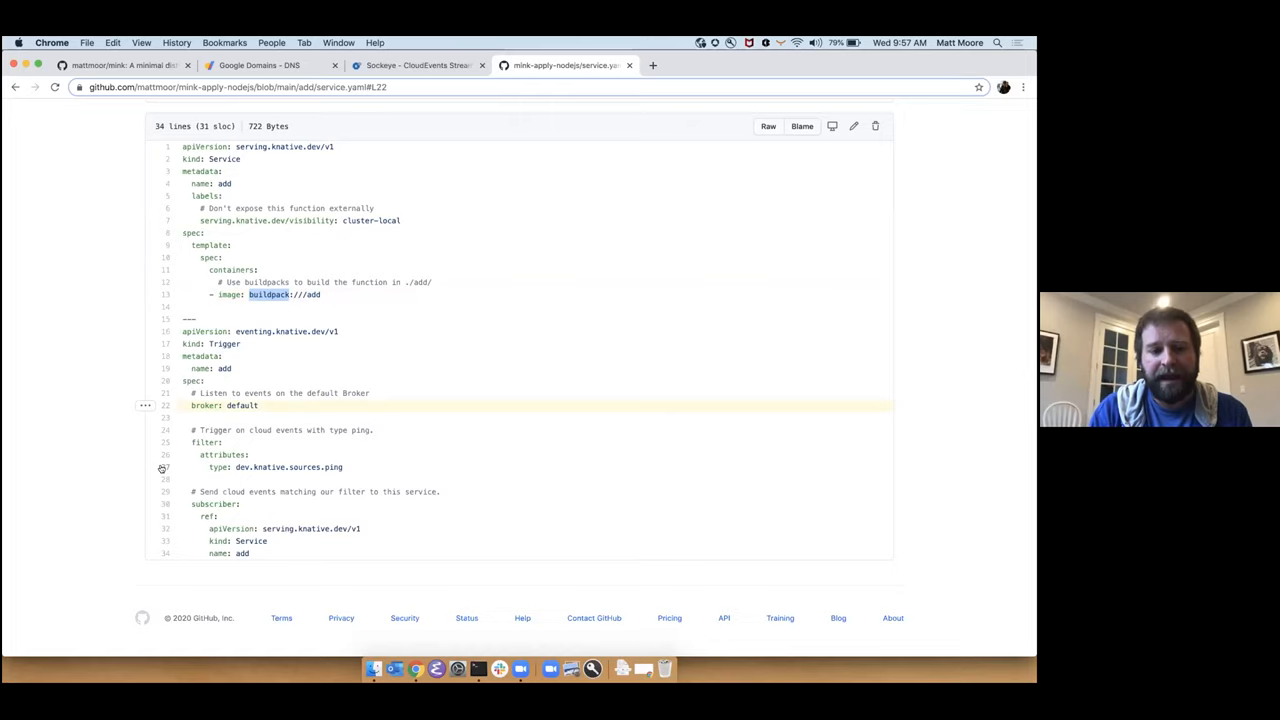
pyautogui.click(327, 467)
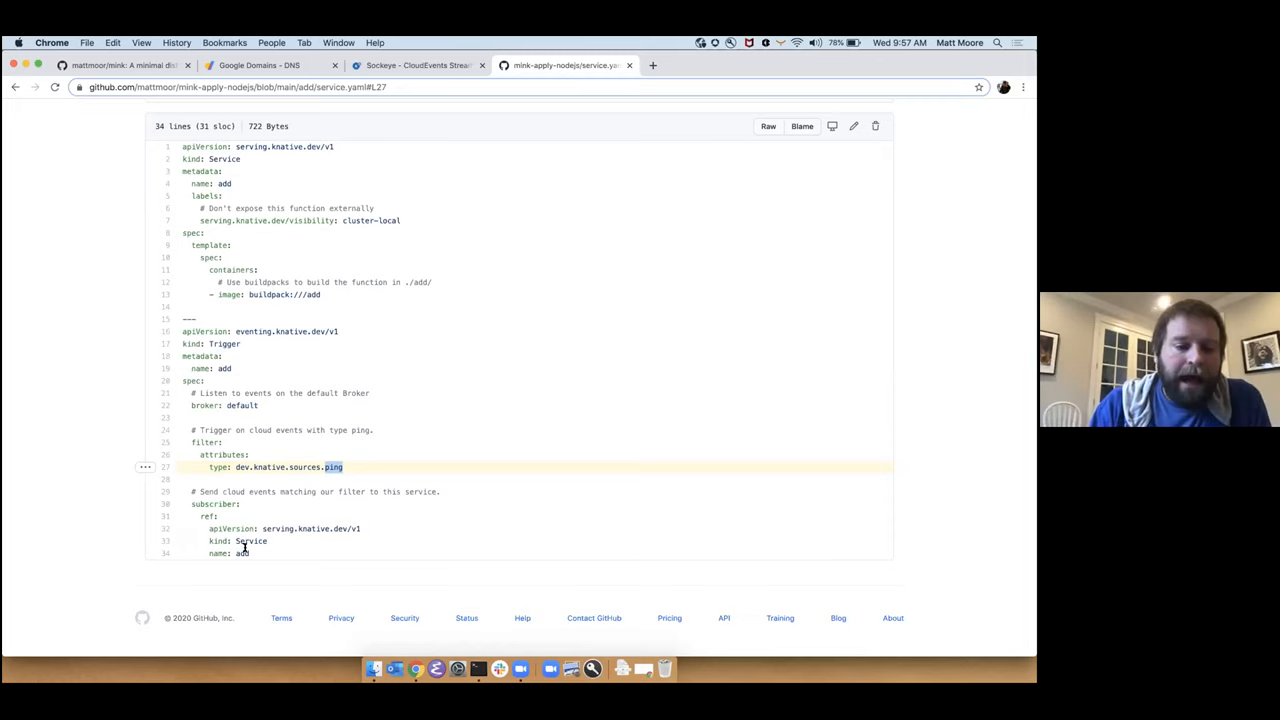
pyautogui.moveTo(257, 553)
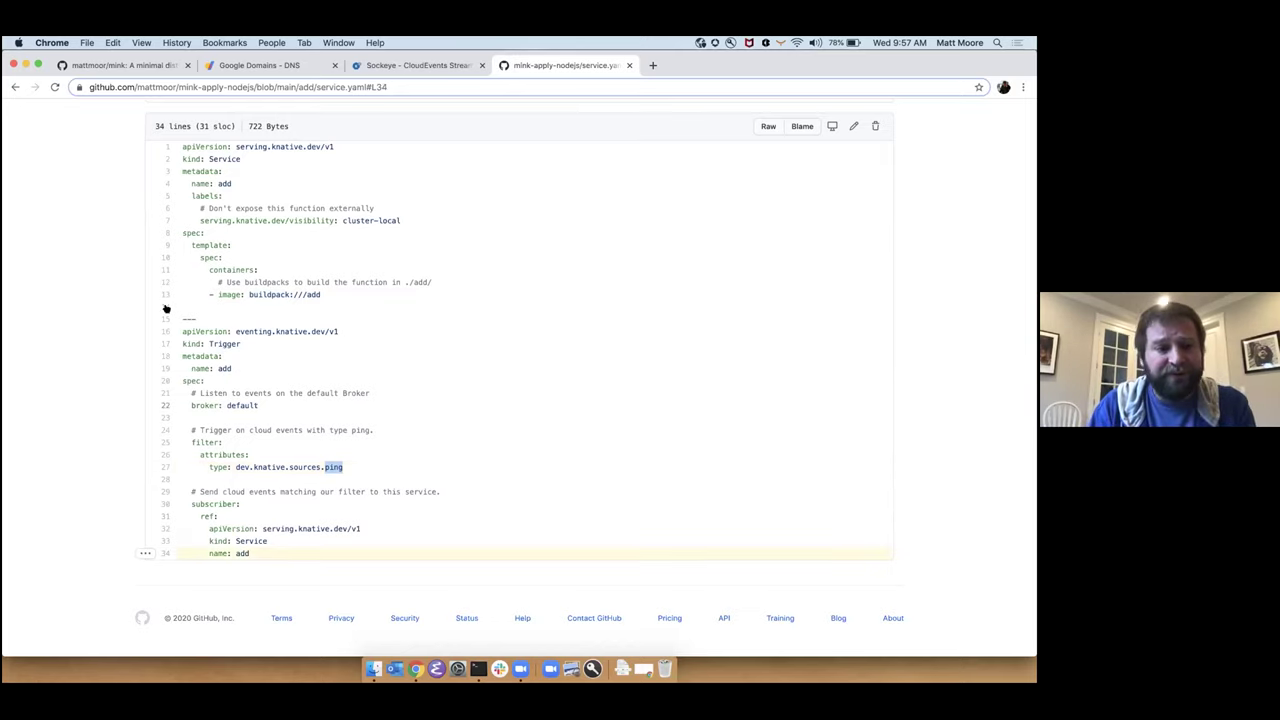
pyautogui.click(166, 318)
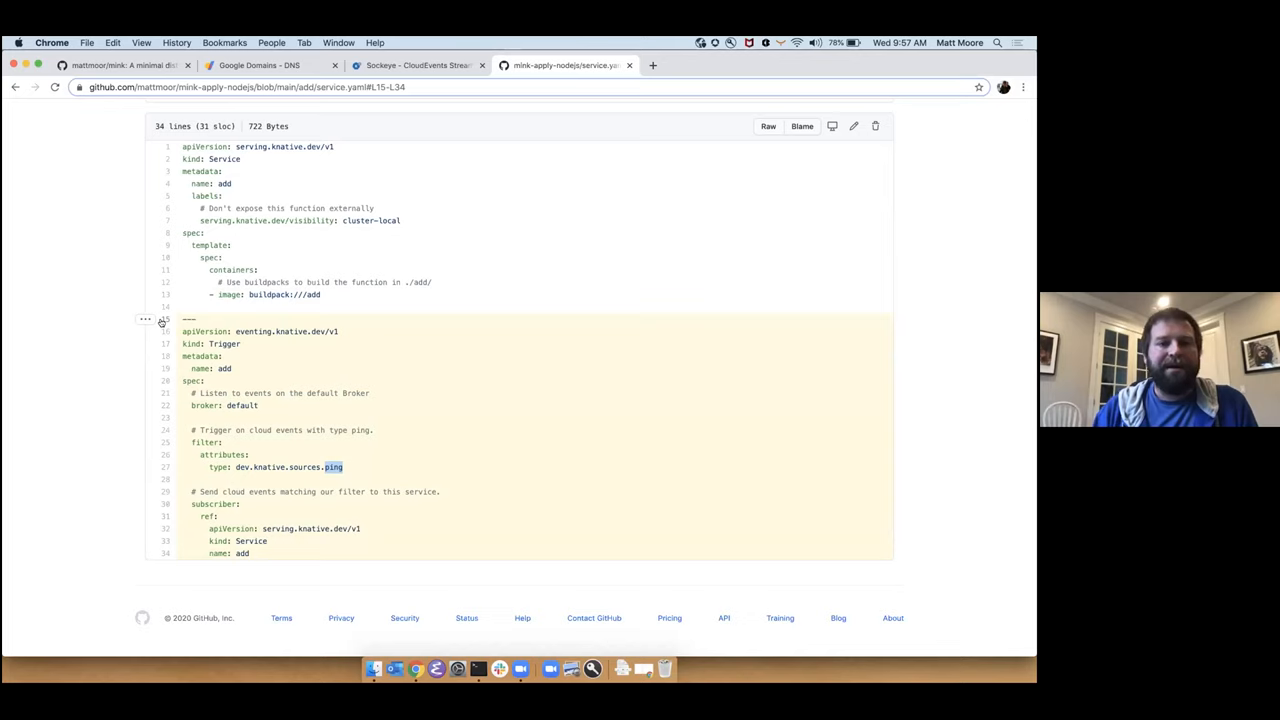
pyautogui.moveTo(276, 396)
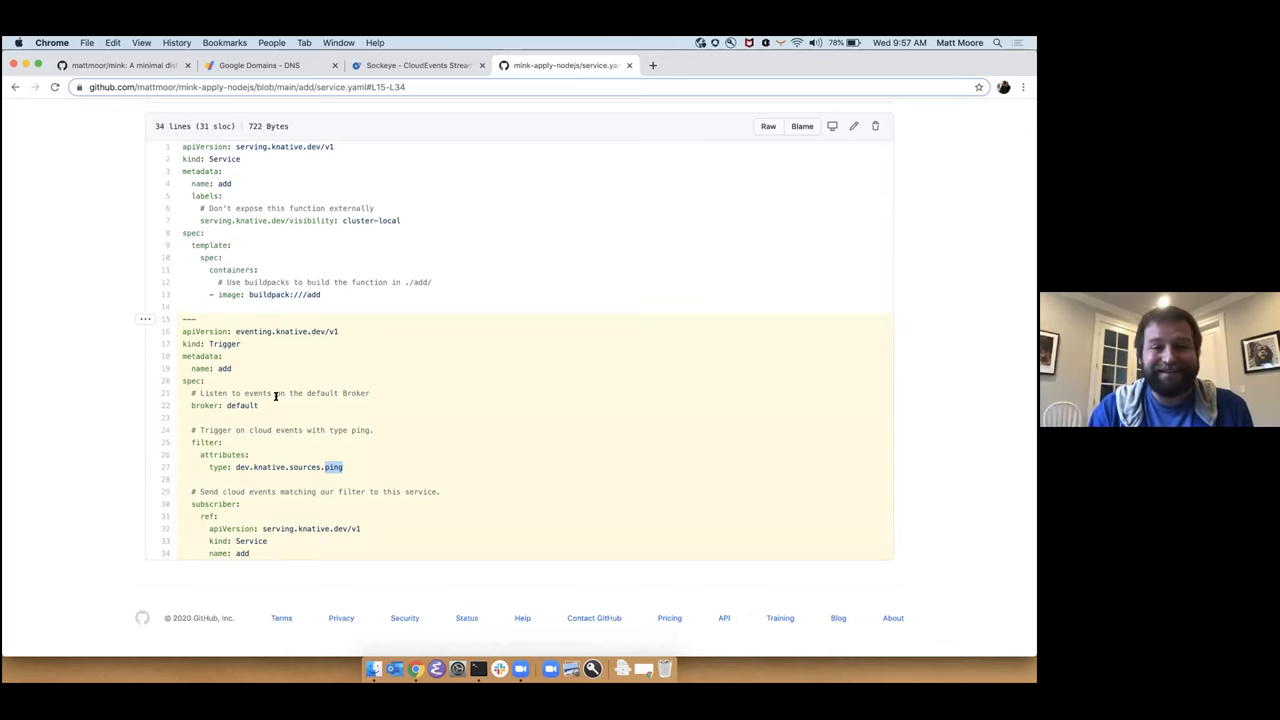
pyautogui.moveTo(330, 391)
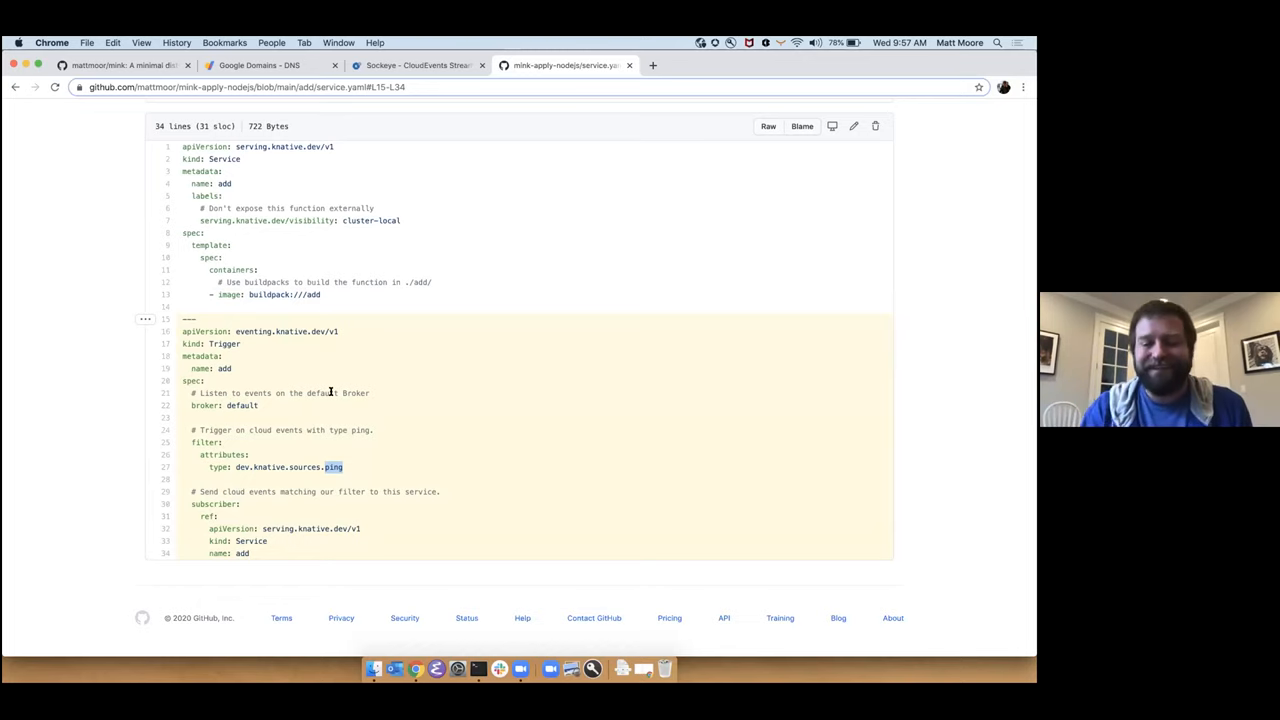
pyautogui.moveTo(447, 376)
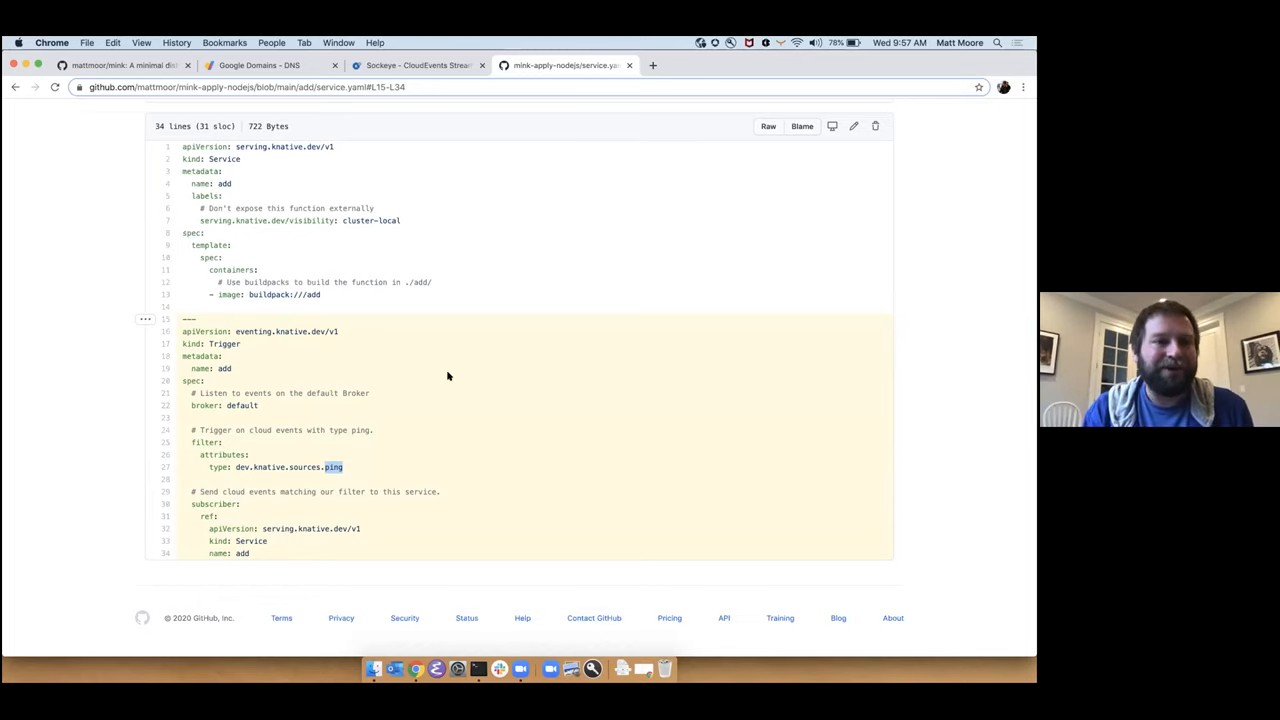
pyautogui.scroll(3)
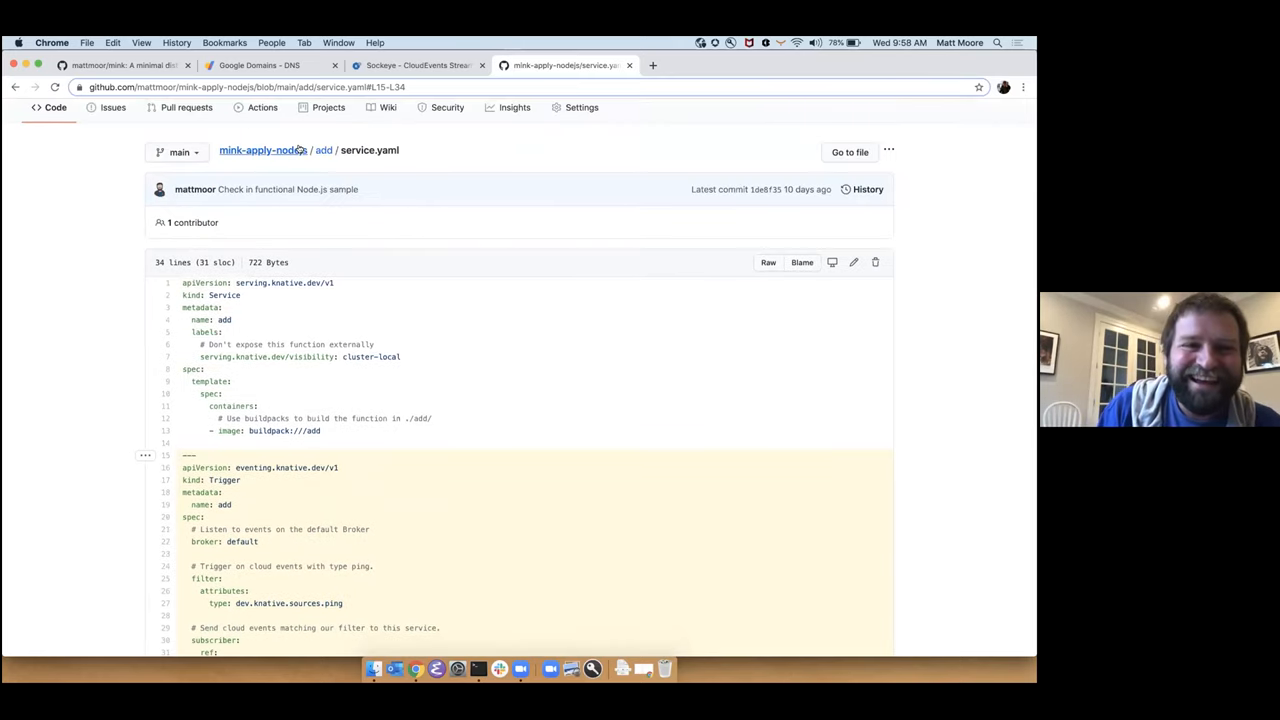
pyautogui.click(263, 150)
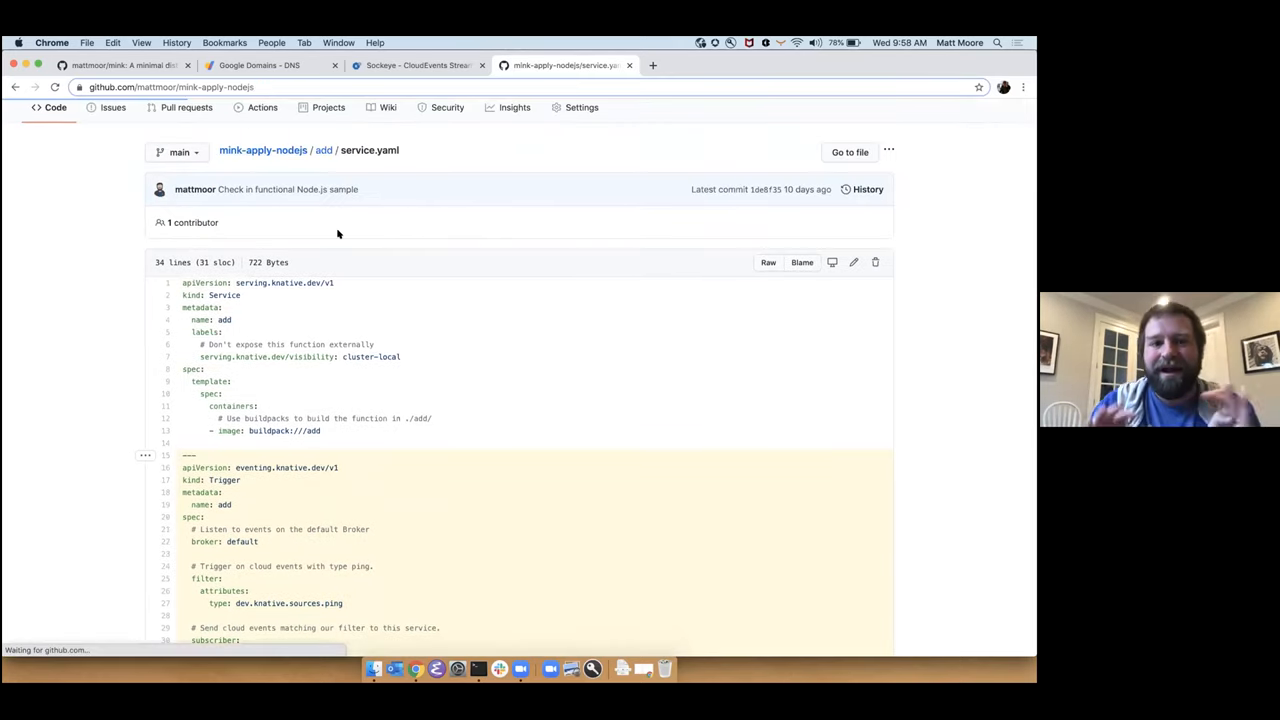
pyautogui.click(263, 150)
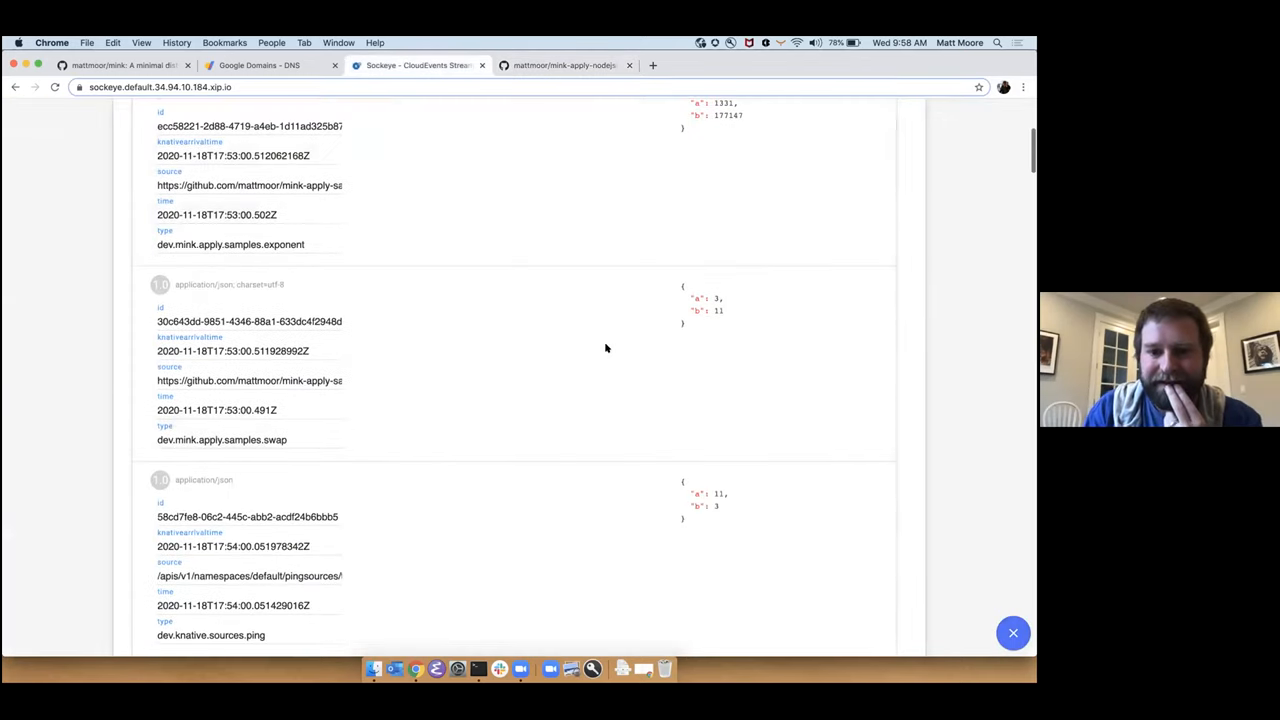
pyautogui.scroll(-3)
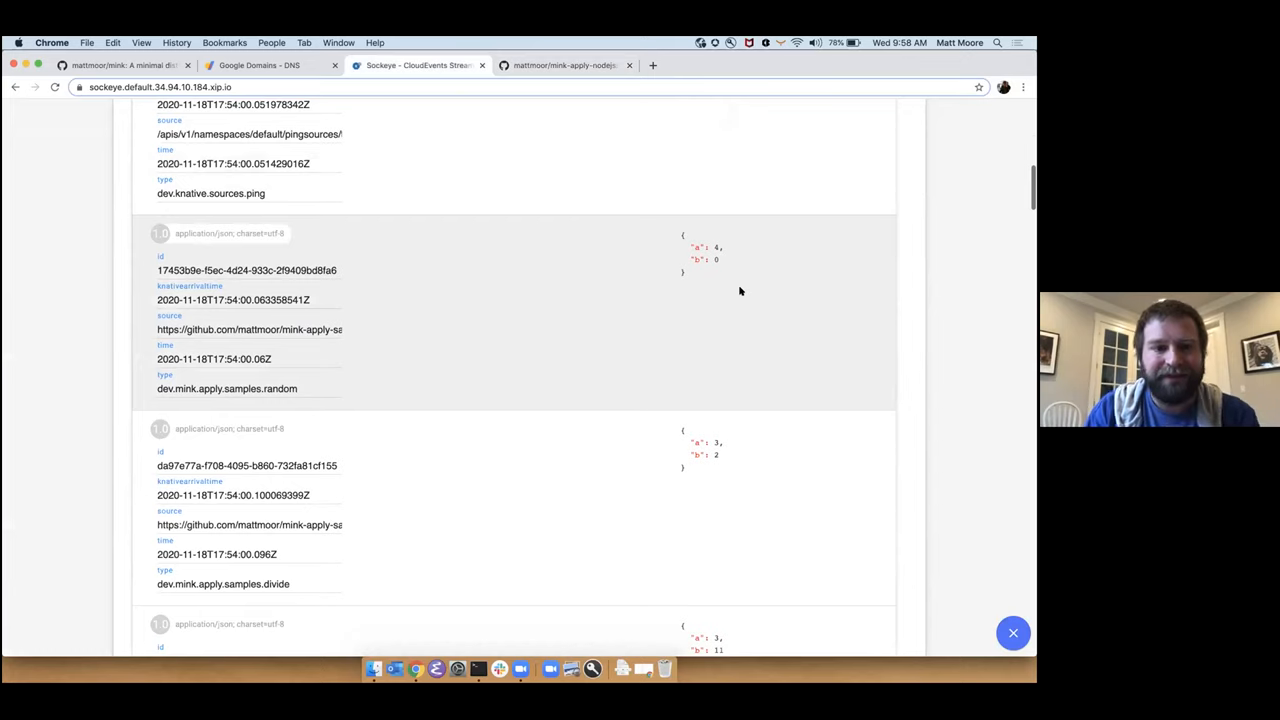
pyautogui.moveTo(707, 247)
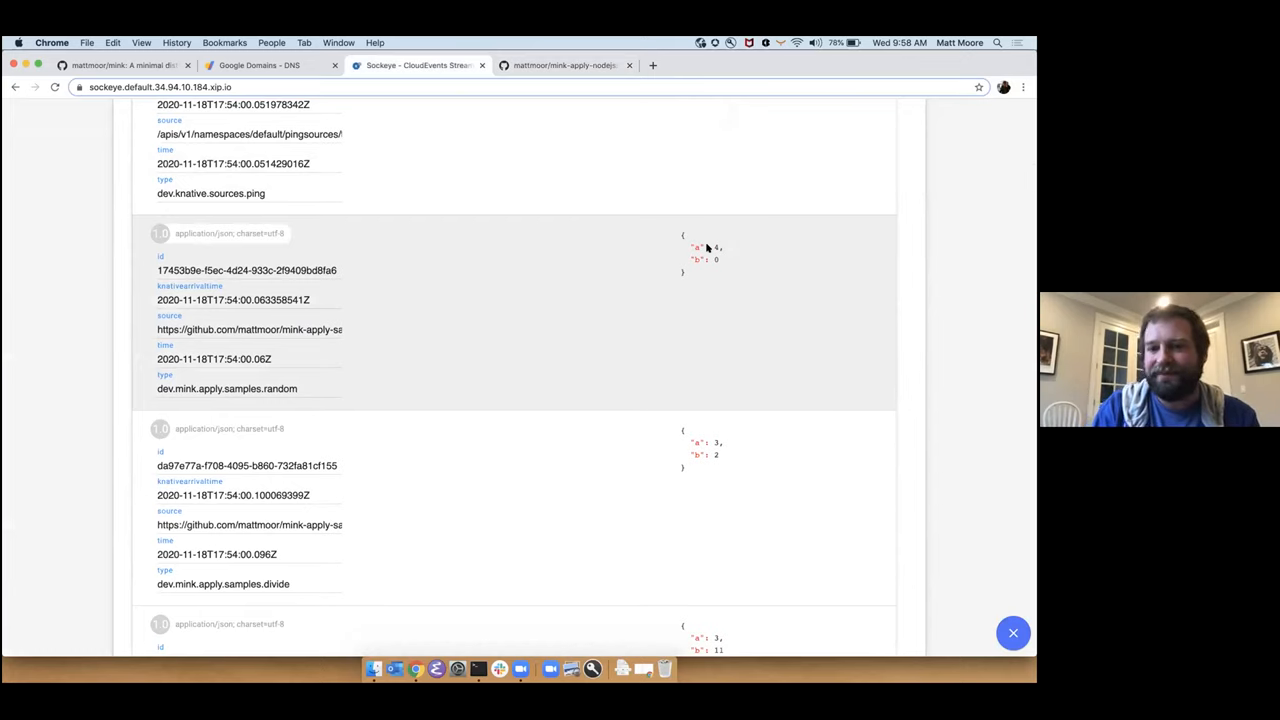
pyautogui.moveTo(737, 245)
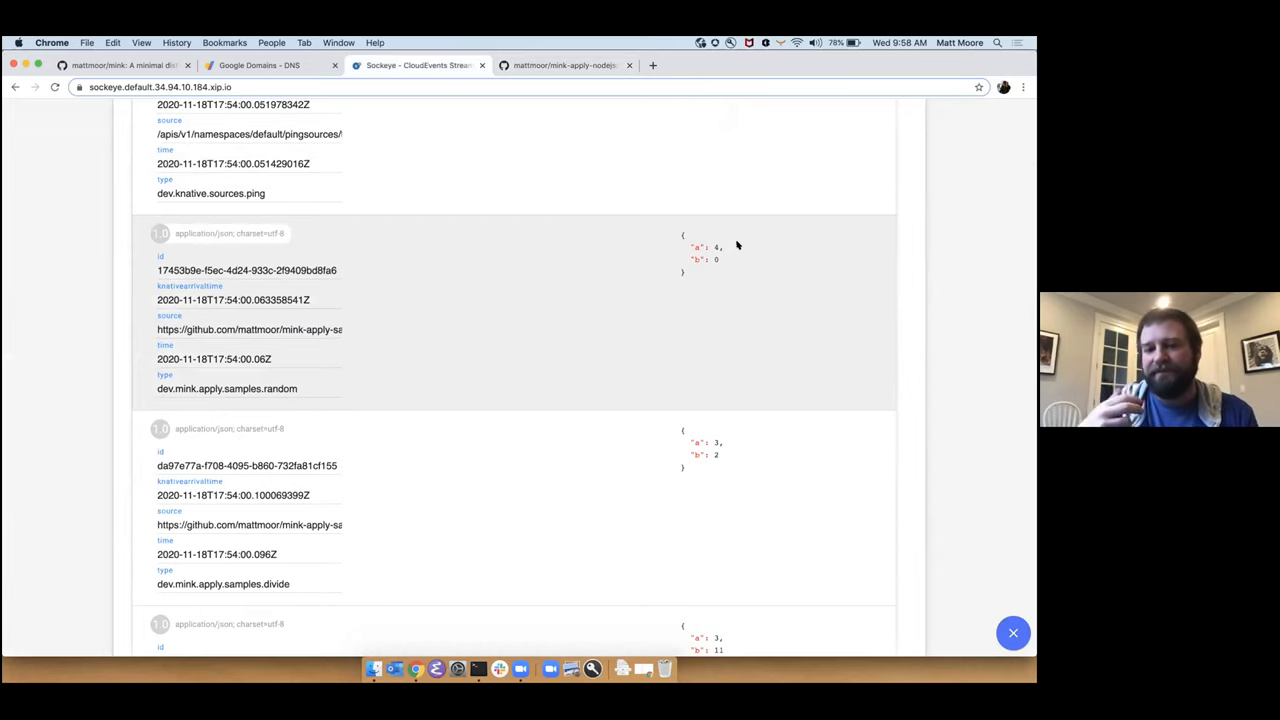
pyautogui.scroll(-3)
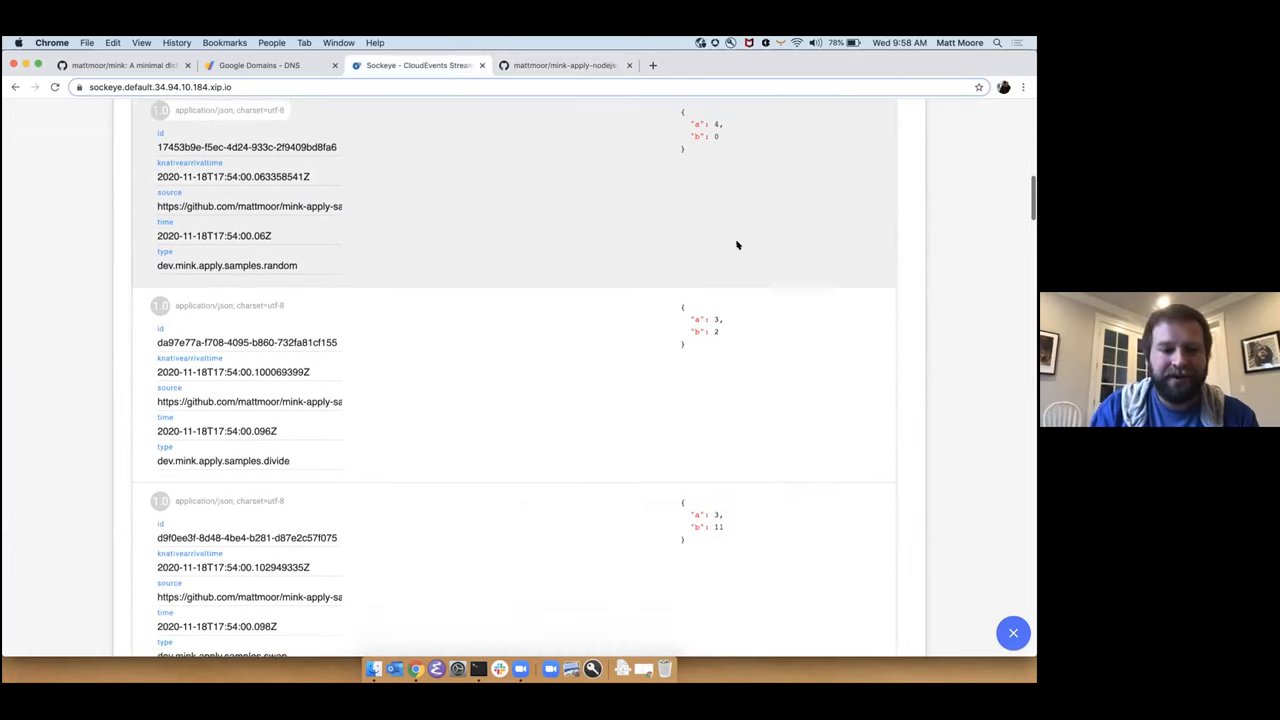
pyautogui.scroll(-3)
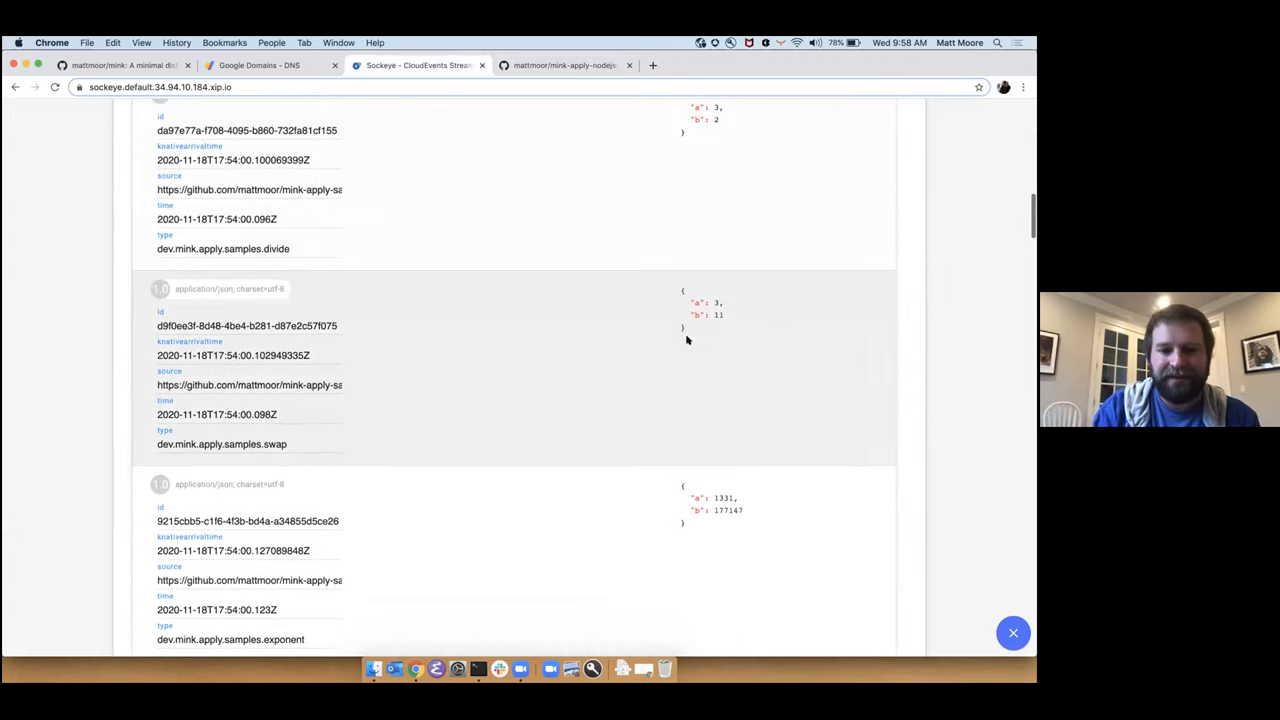
pyautogui.scroll(-3)
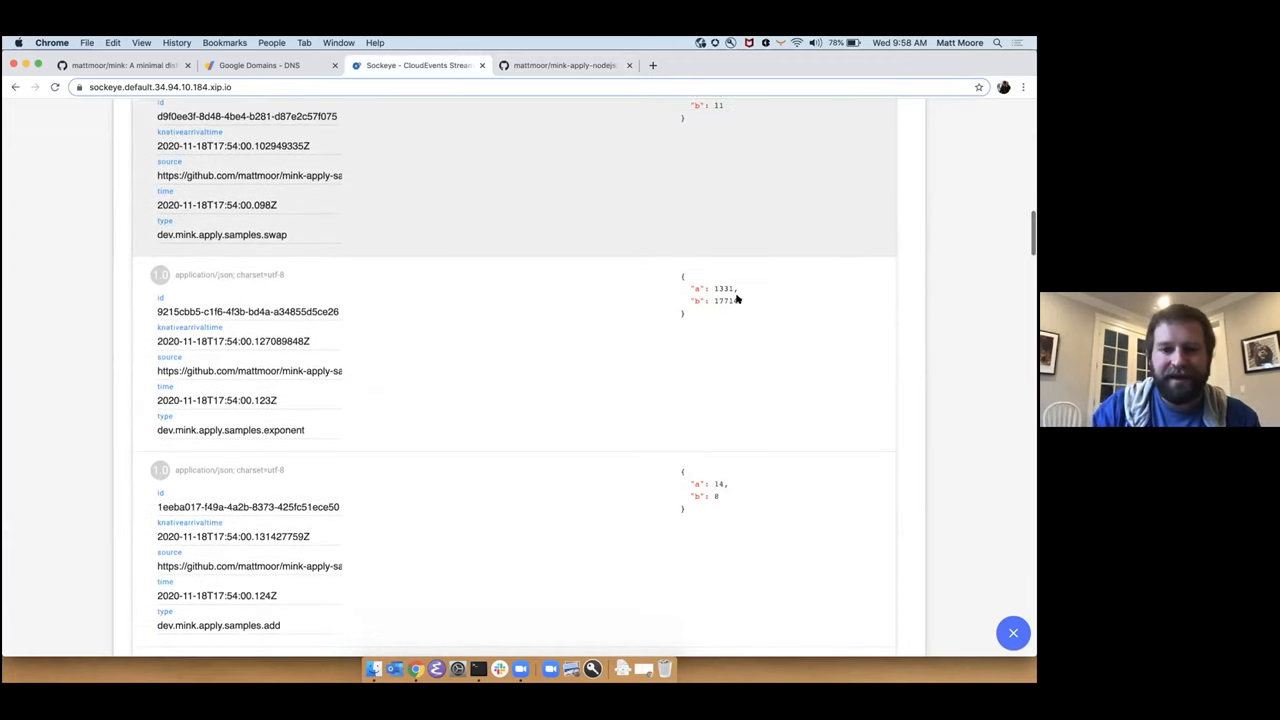
pyautogui.scroll(-3)
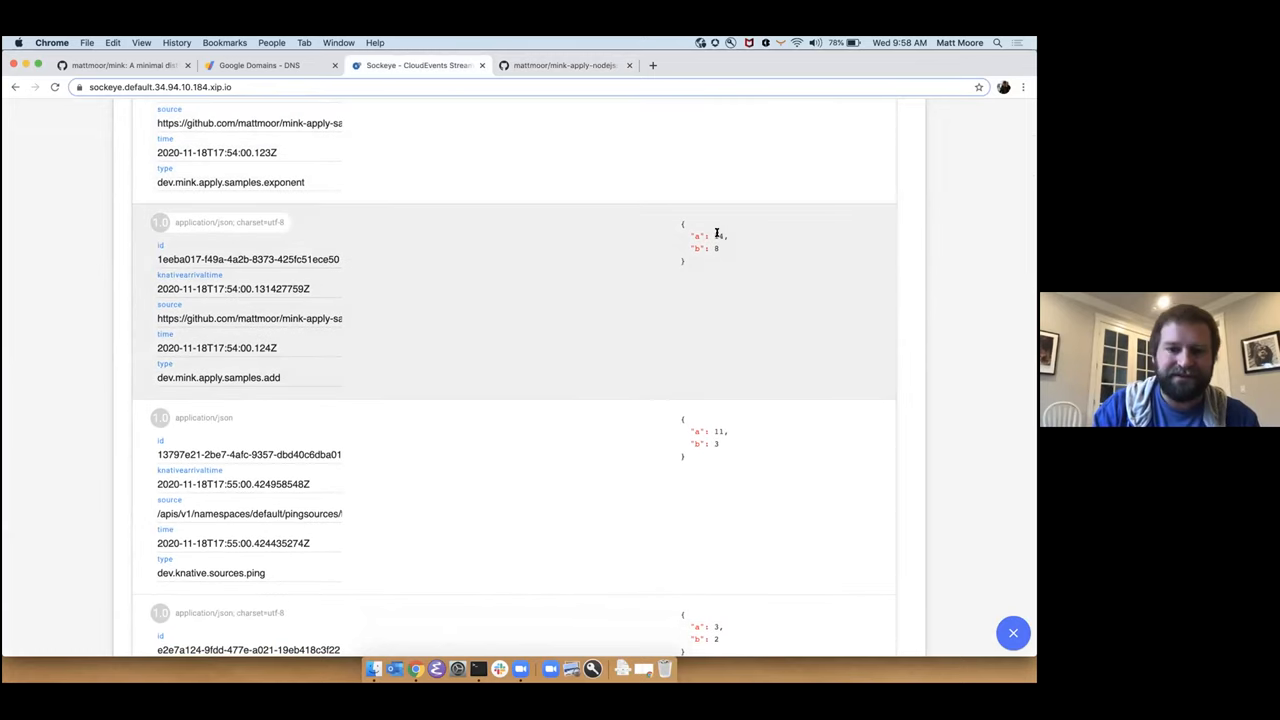
pyautogui.scroll(-3)
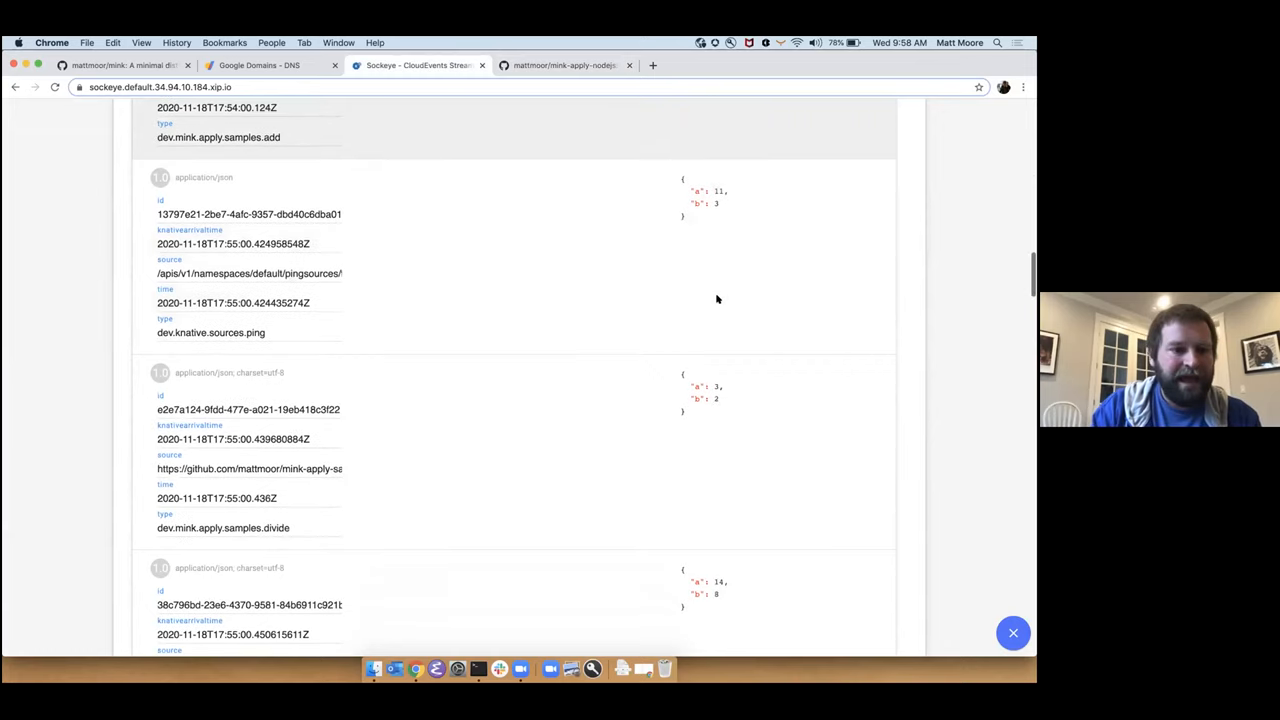
pyautogui.scroll(-3)
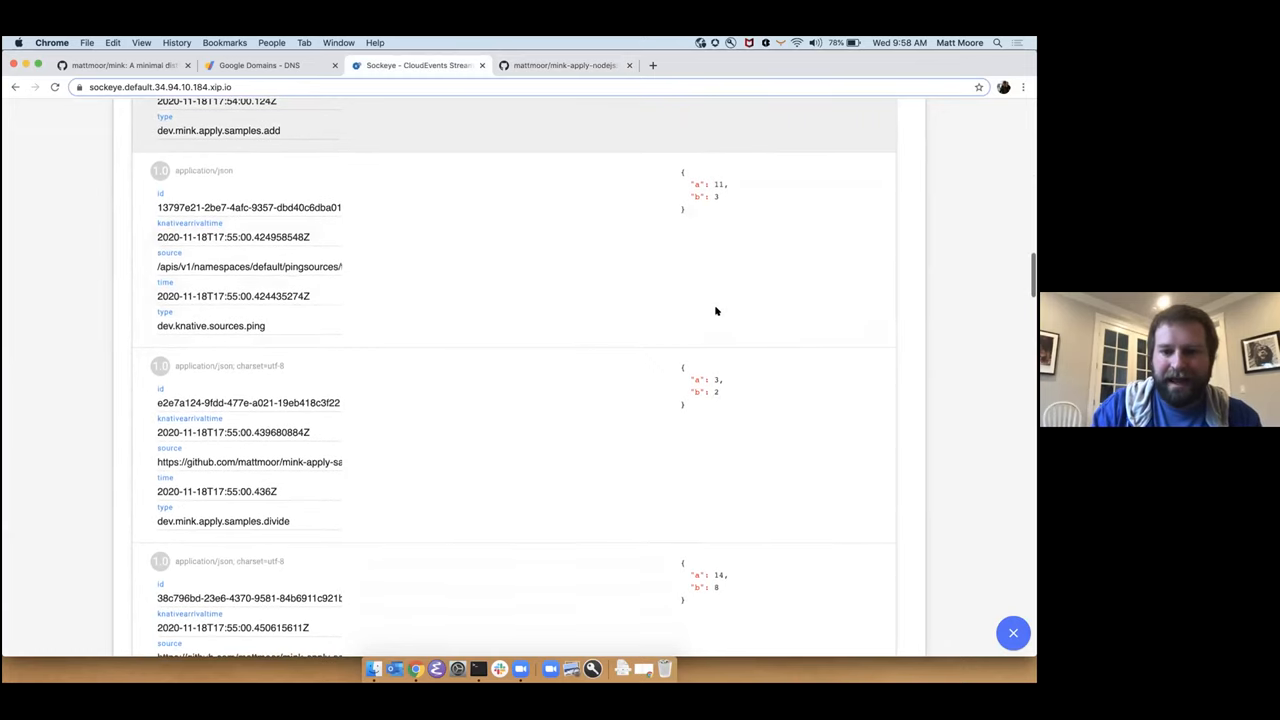
pyautogui.moveTo(706, 396)
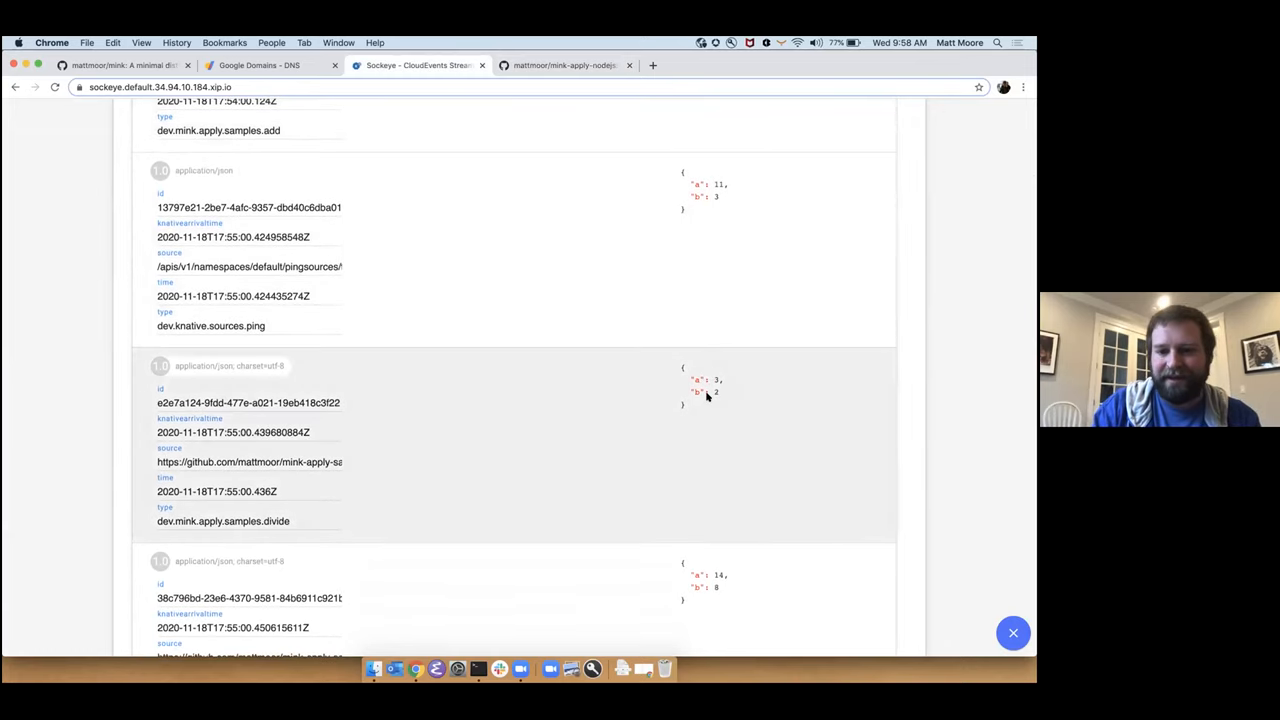
pyautogui.scroll(3)
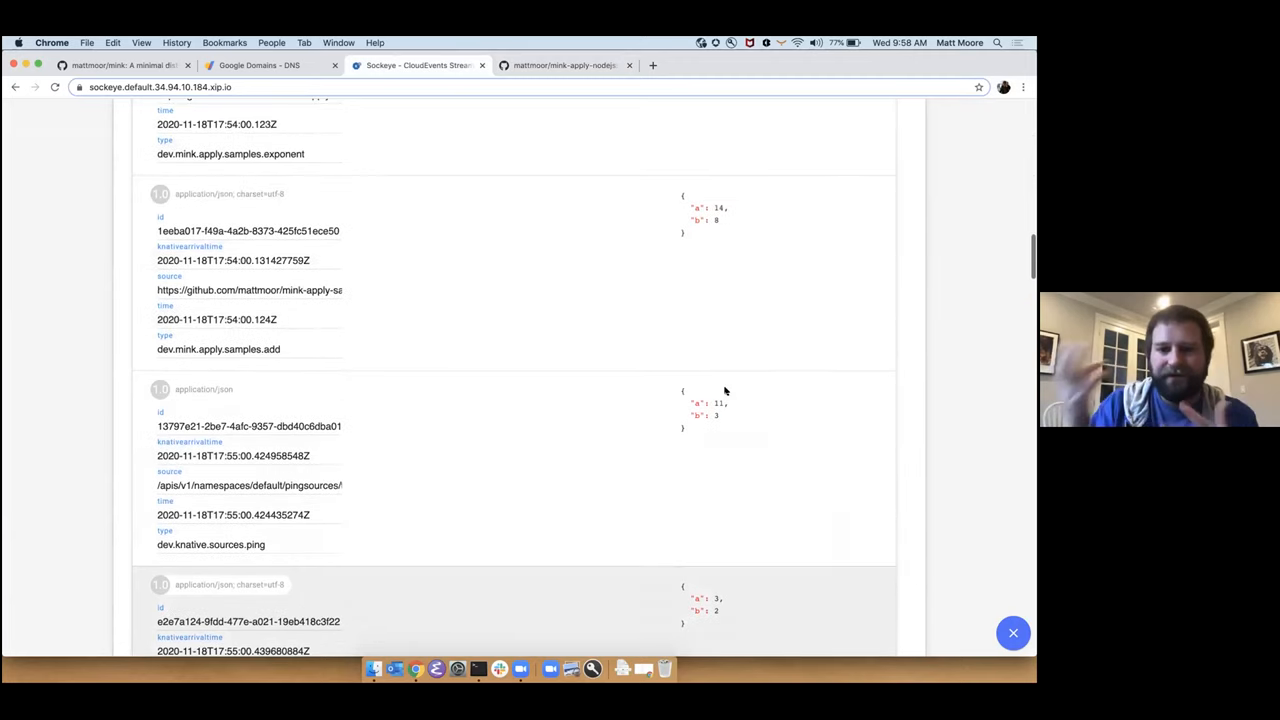
pyautogui.scroll(3)
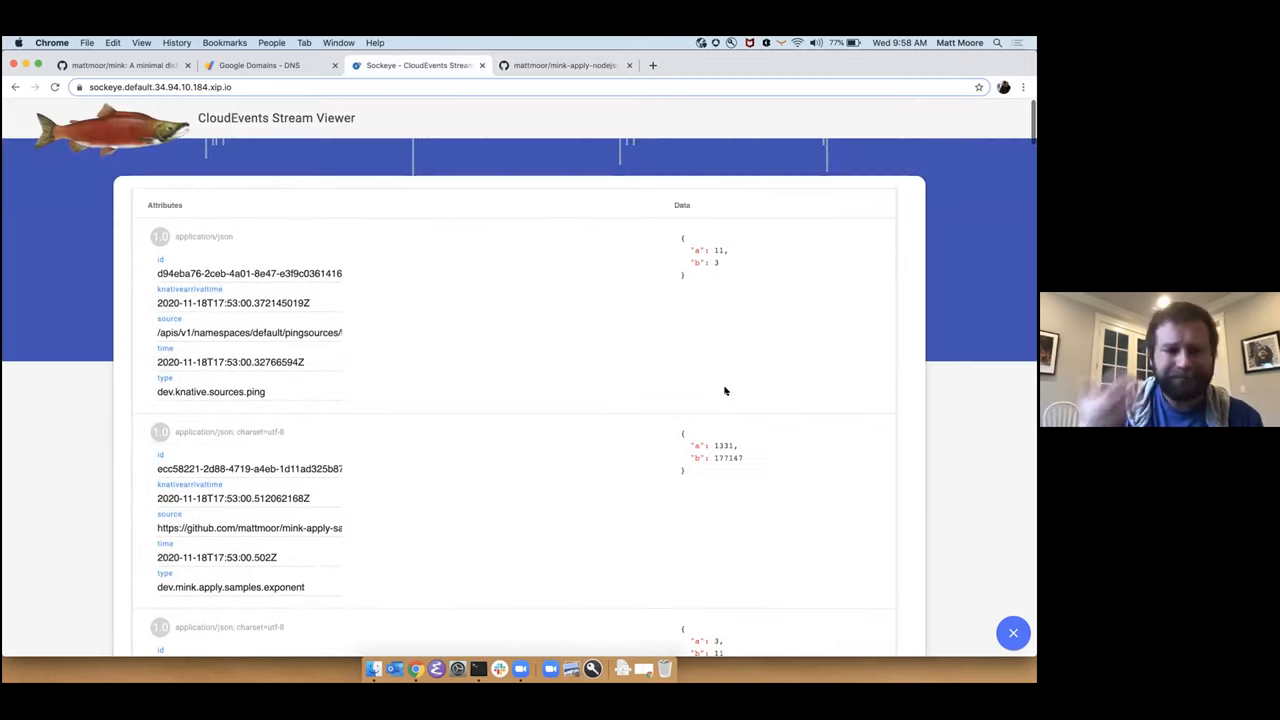
pyautogui.moveTo(835, 547)
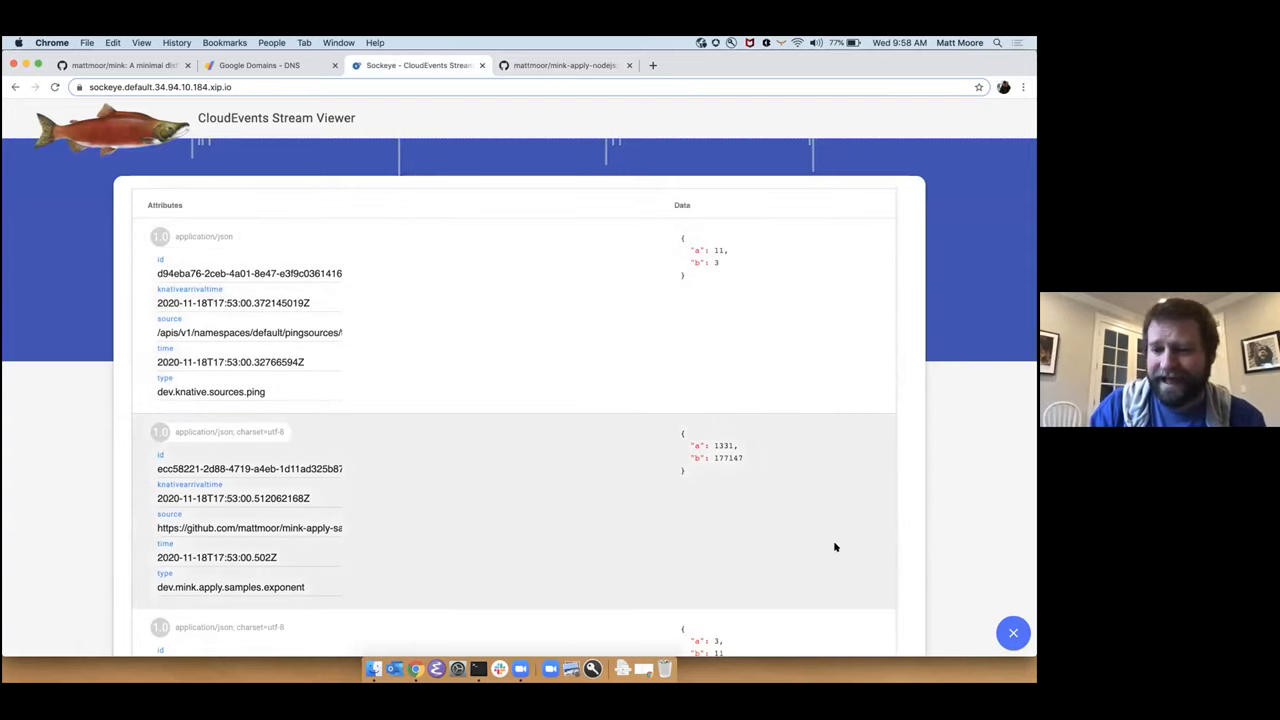
pyautogui.moveTo(768, 558)
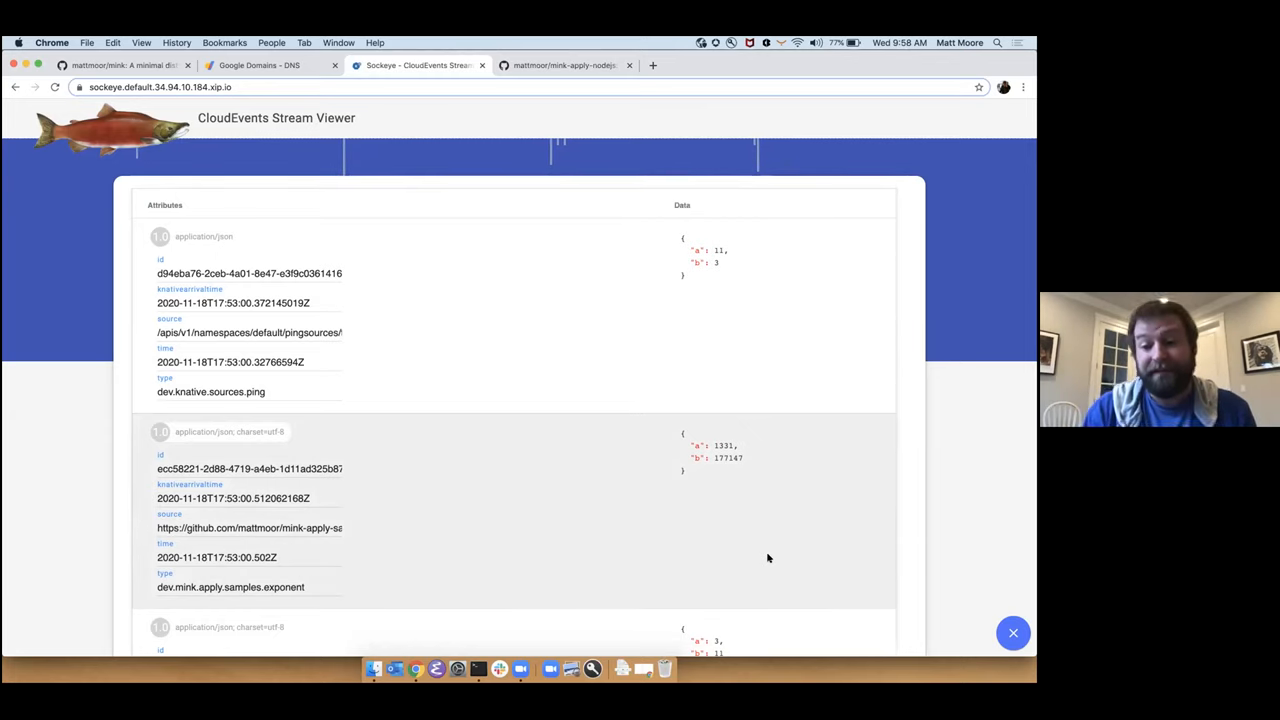
pyautogui.moveTo(984, 524)
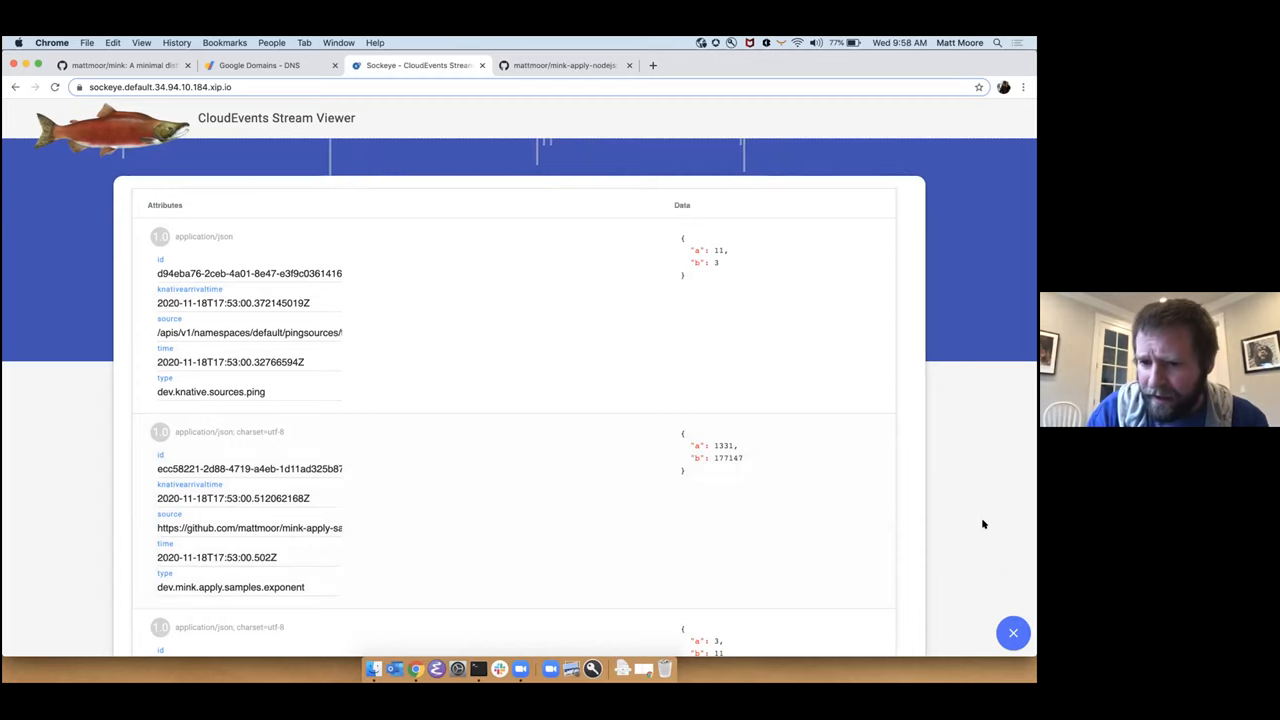
pyautogui.moveTo(539, 293)
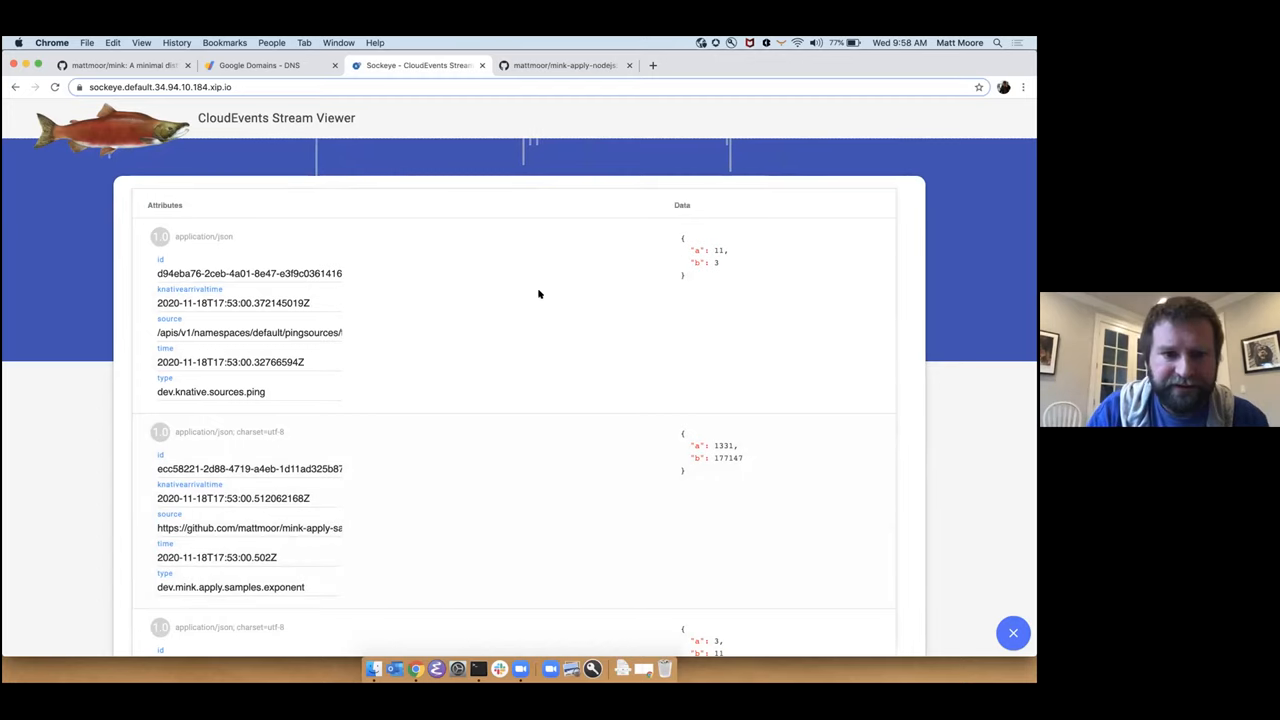
pyautogui.moveTo(773, 405)
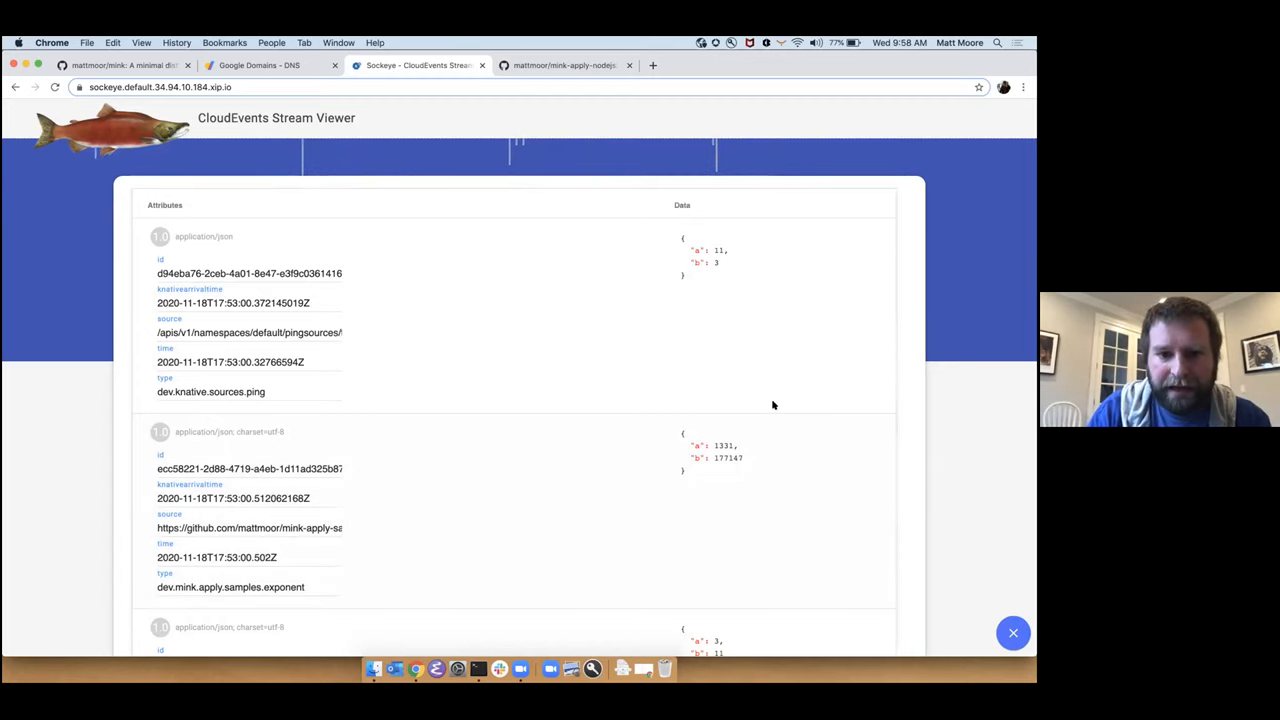
pyautogui.moveTo(840, 605)
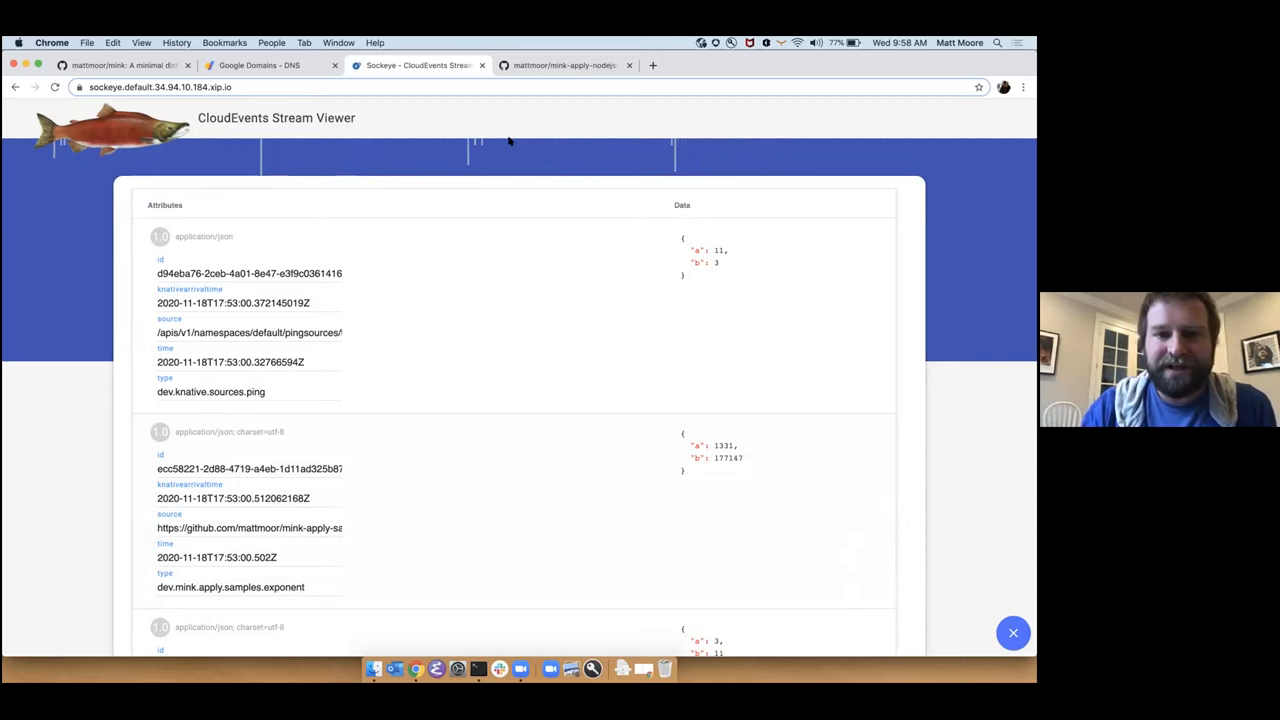
pyautogui.moveTo(595, 122)
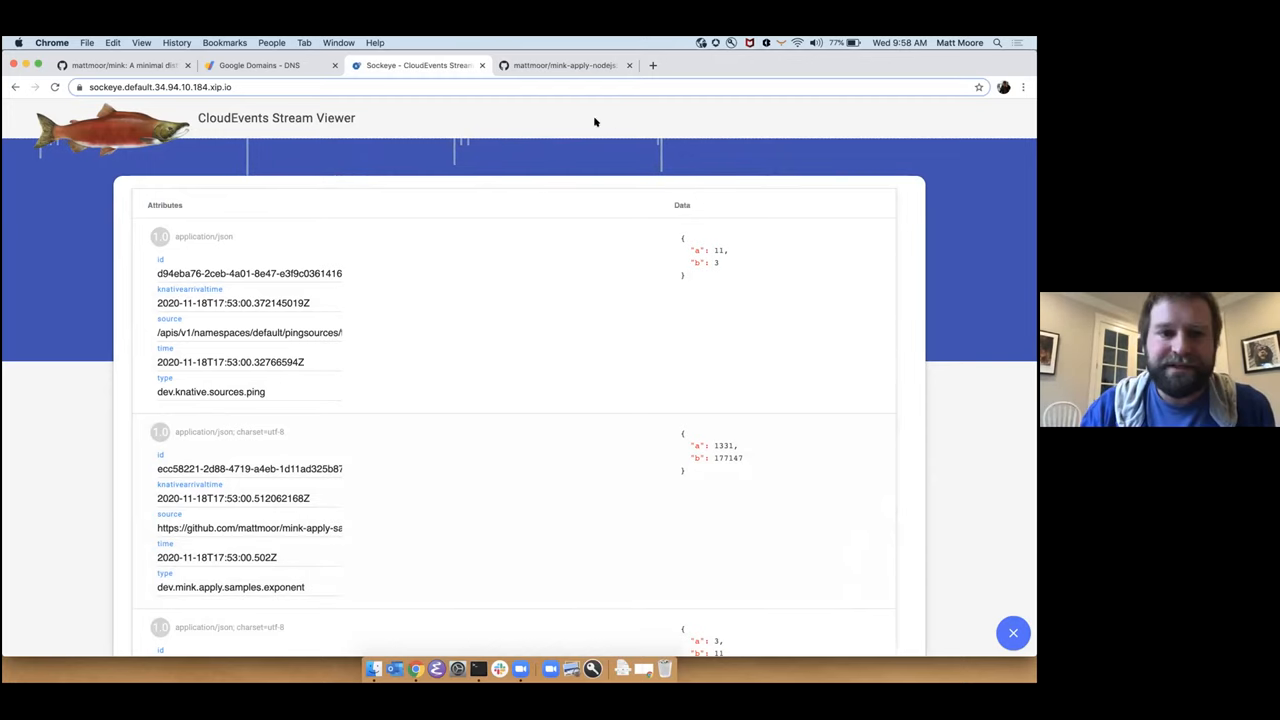
pyautogui.moveTo(497, 96)
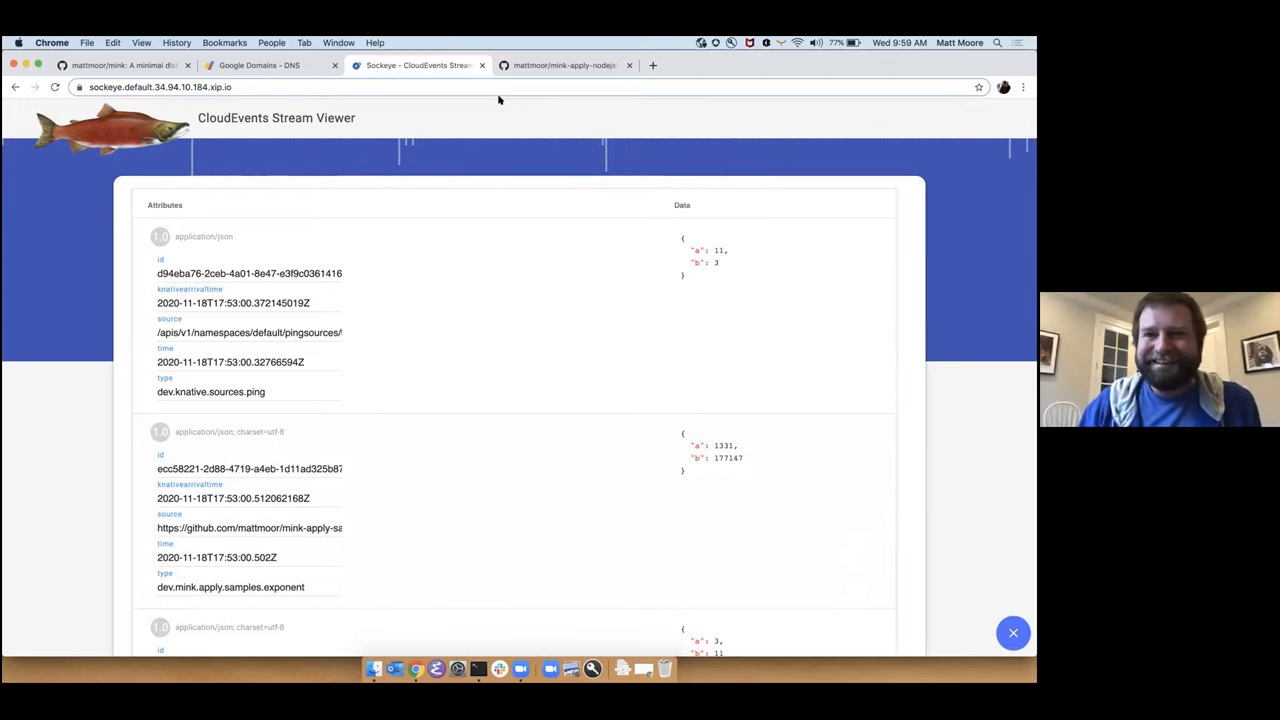
pyautogui.moveTo(905, 60)
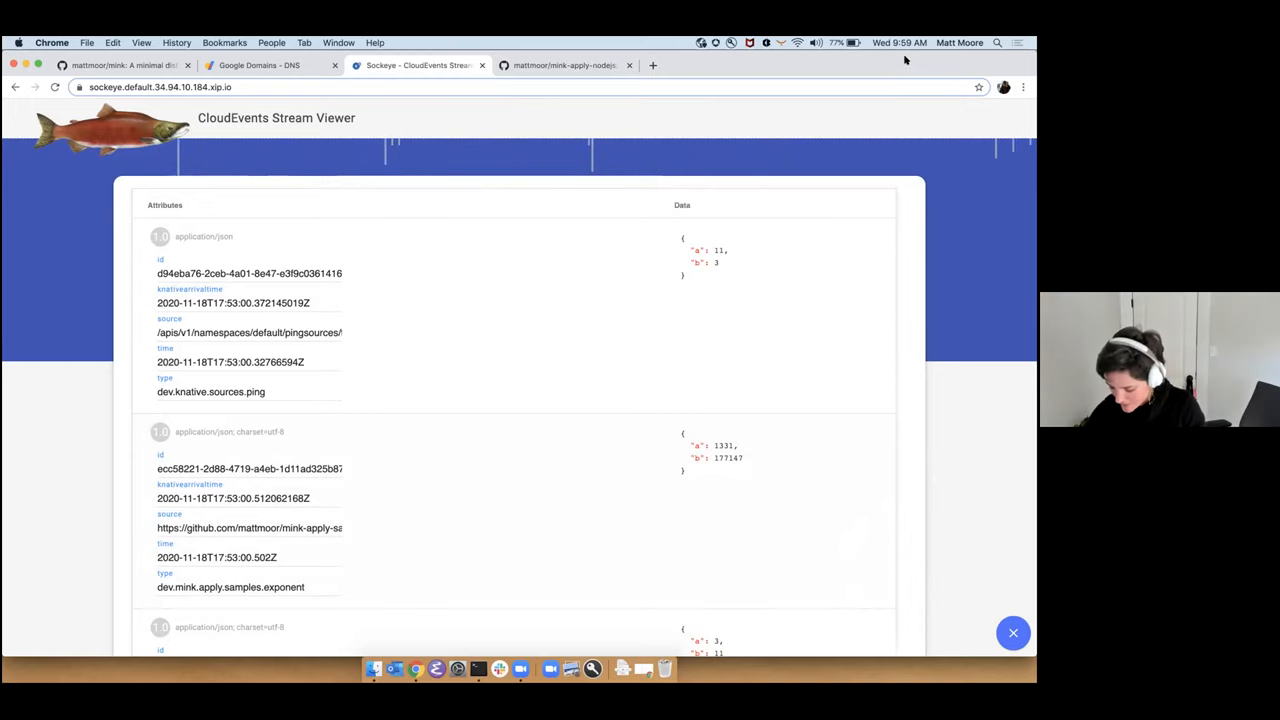
pyautogui.moveTo(851, 606)
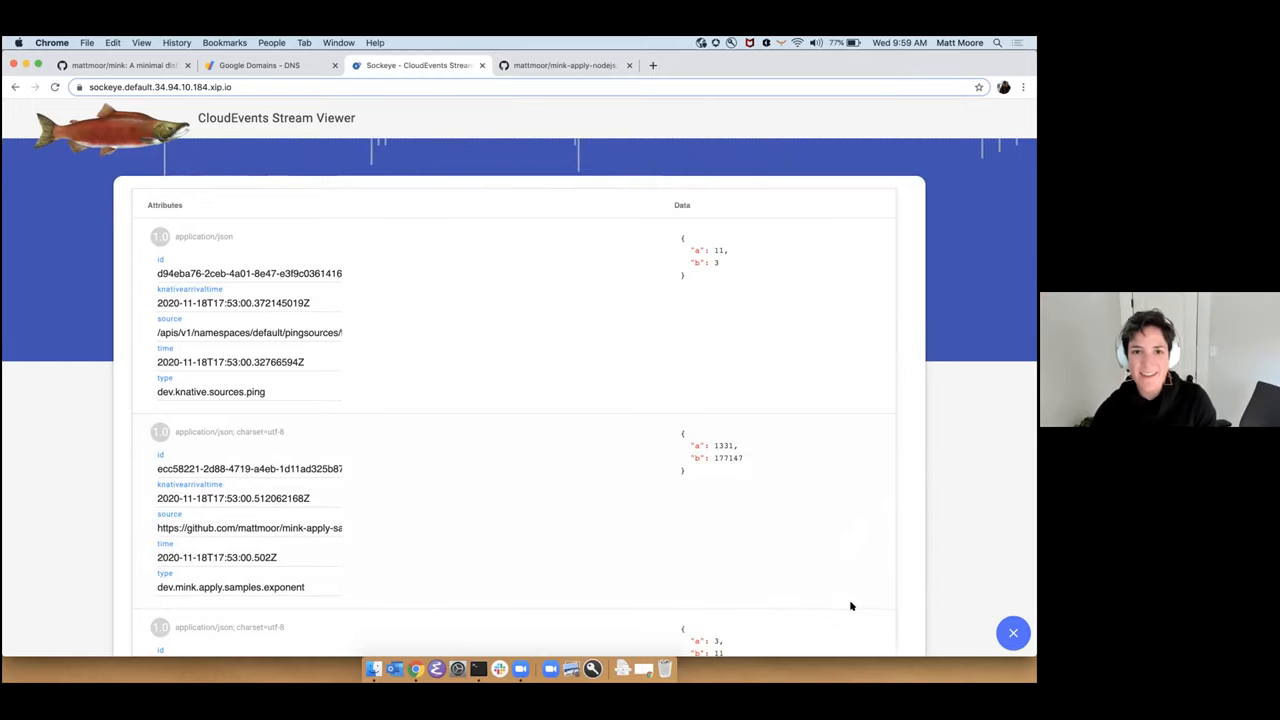